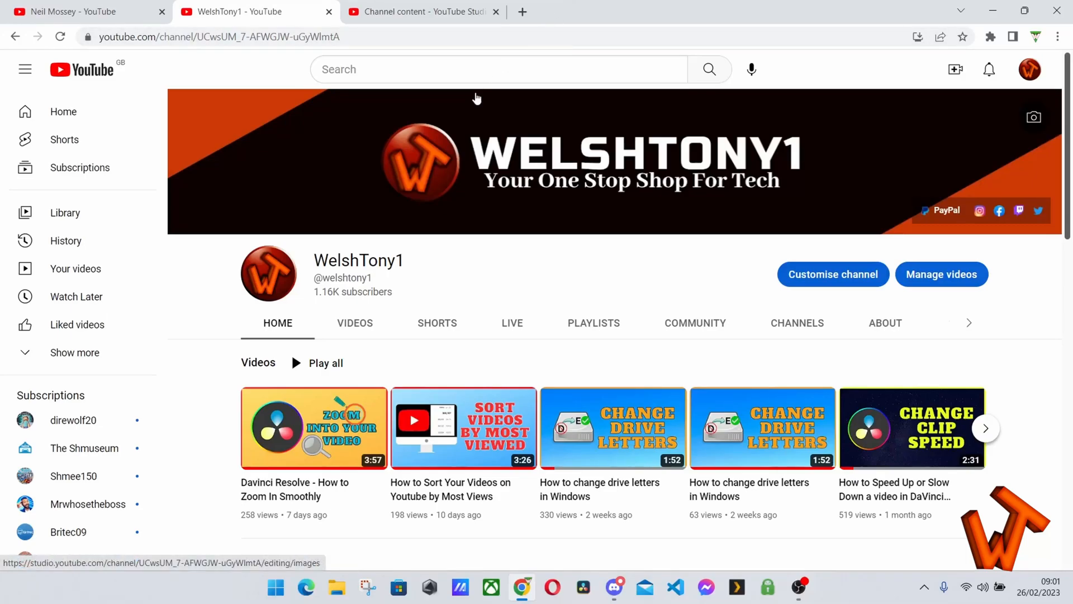
{"action": "mouse_move", "coordinate": [411, 149]}
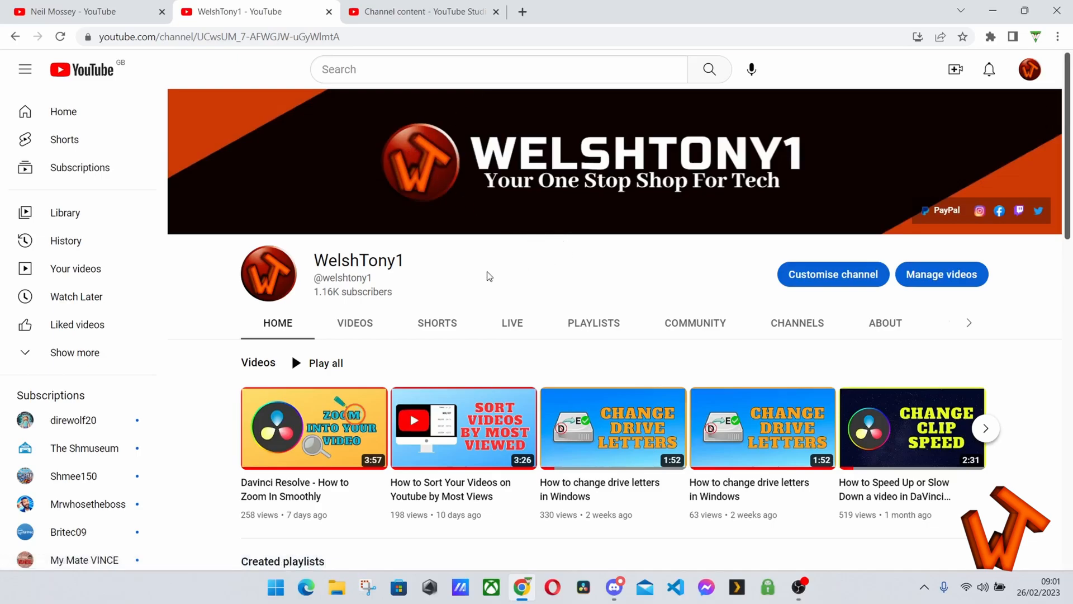
{"action": "mouse_move", "coordinate": [518, 283]}
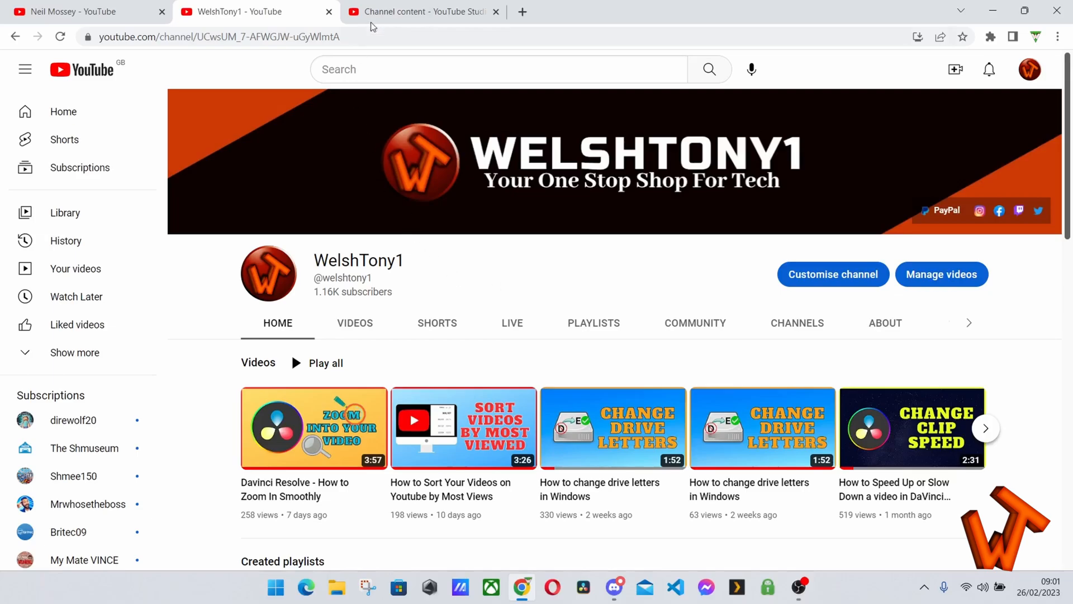
In YouTube Studio's content list, check two videos, look at More actions, then clear the selection.
{"action": "left_click", "coordinate": [422, 11]}
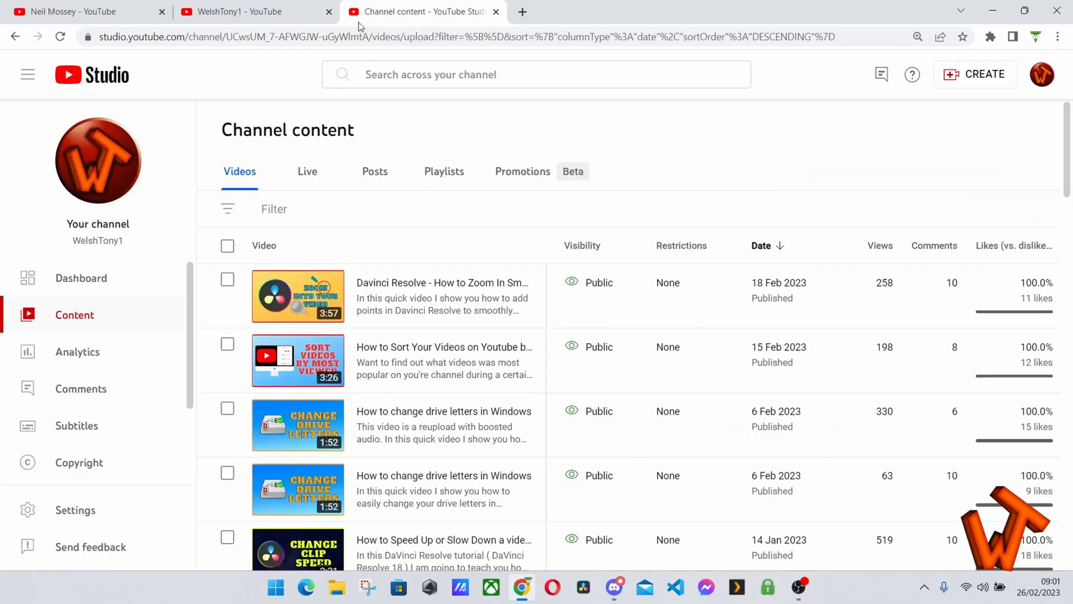
{"action": "mouse_move", "coordinate": [245, 319]}
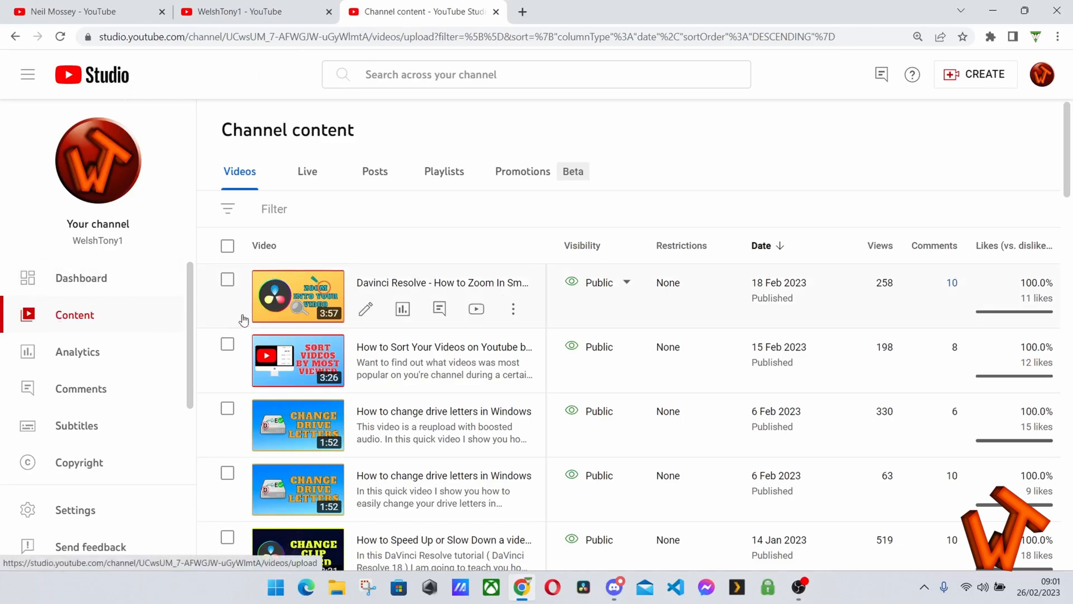
{"action": "mouse_move", "coordinate": [514, 309]}
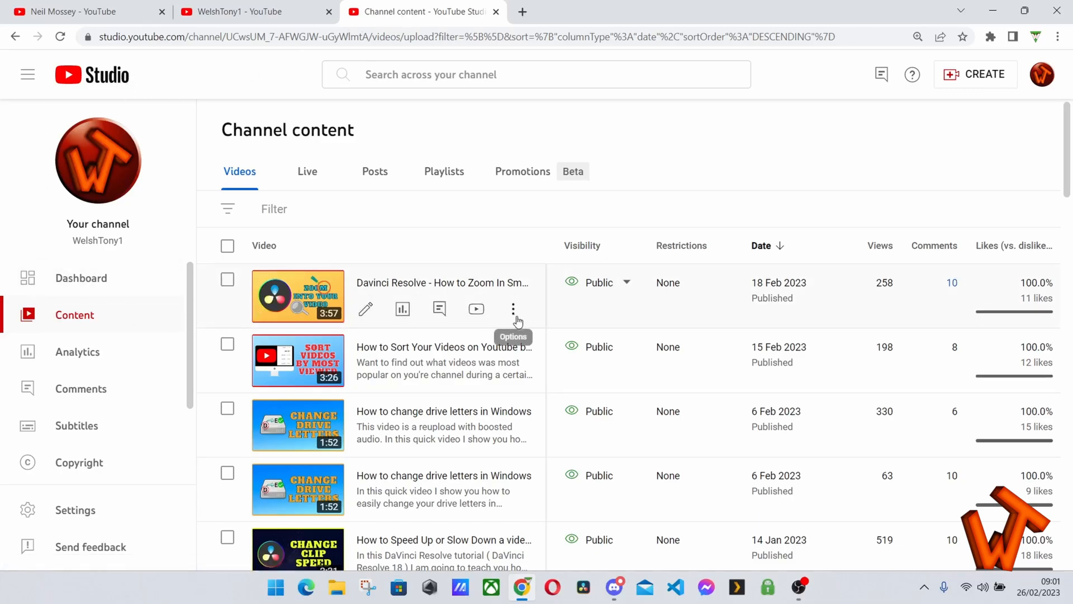
{"action": "left_click", "coordinate": [513, 309]}
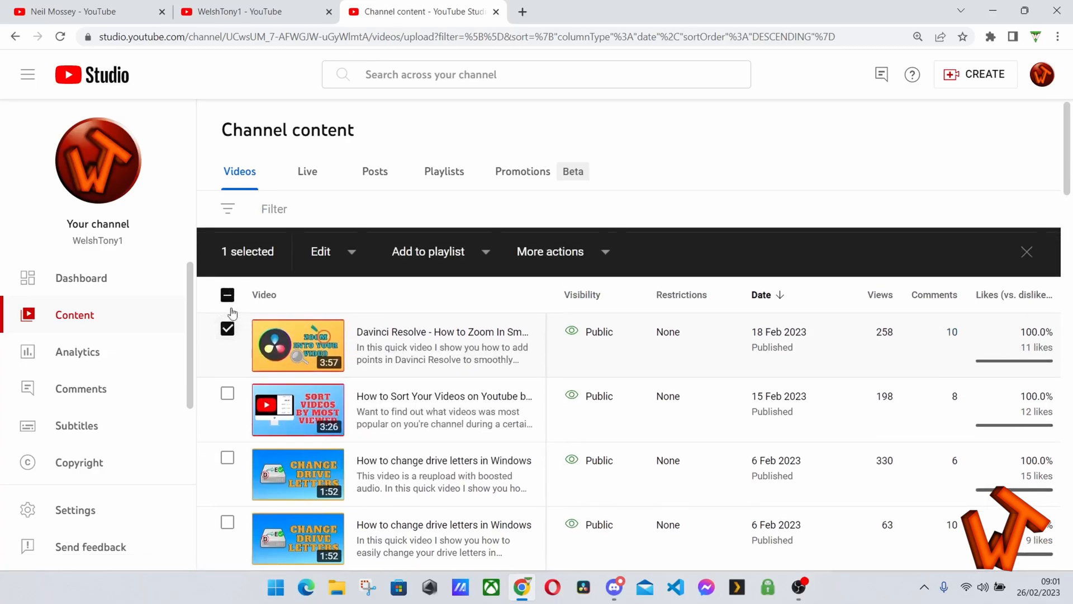
{"action": "left_click", "coordinate": [550, 252]}
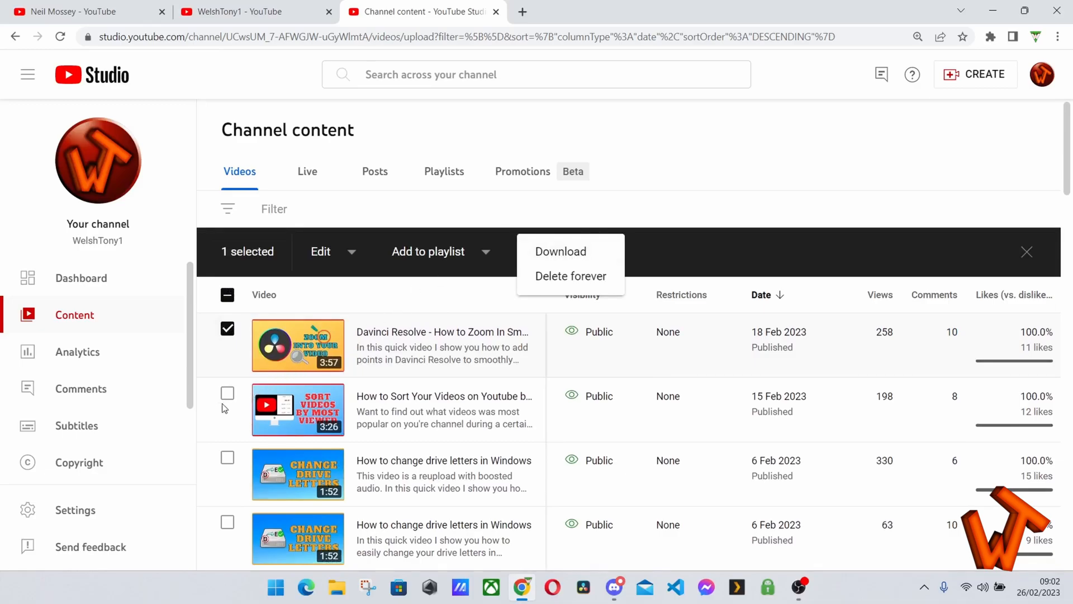
{"action": "left_click", "coordinate": [227, 392]}
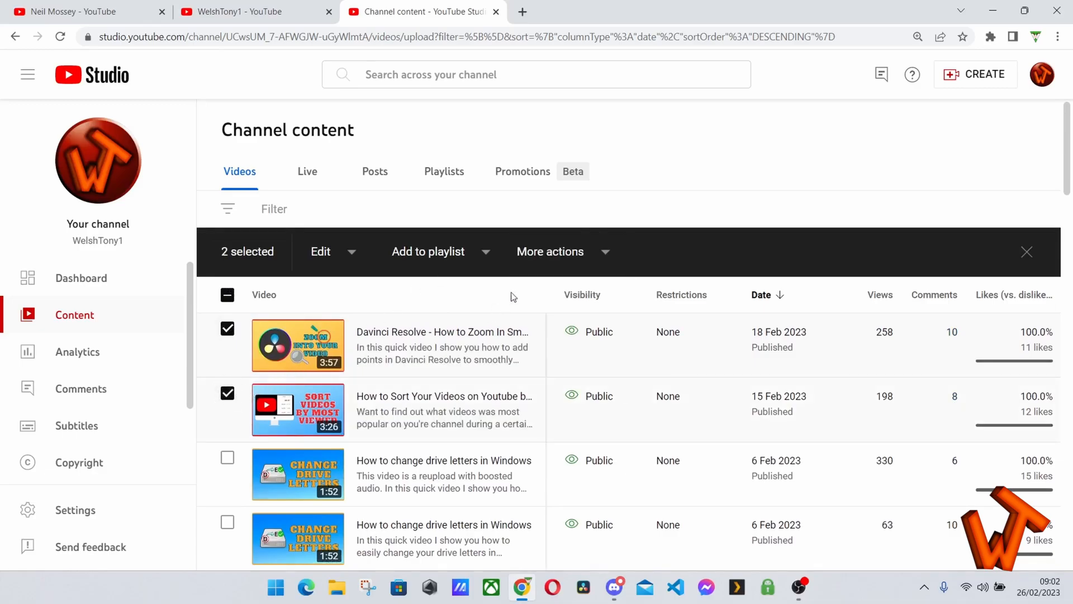
{"action": "left_click", "coordinate": [550, 252]}
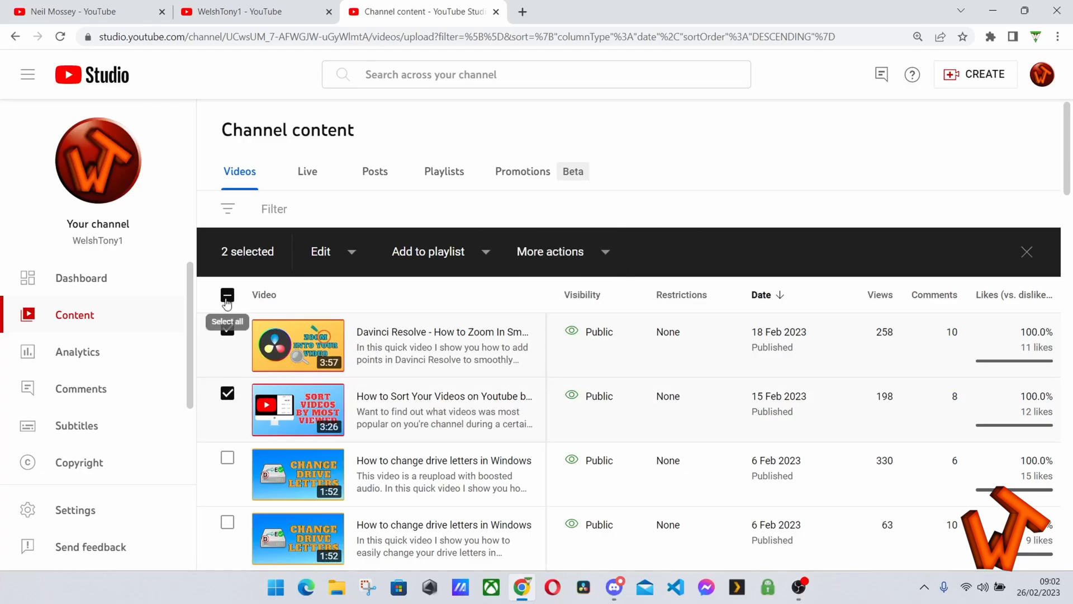
{"action": "left_click", "coordinate": [1026, 252]}
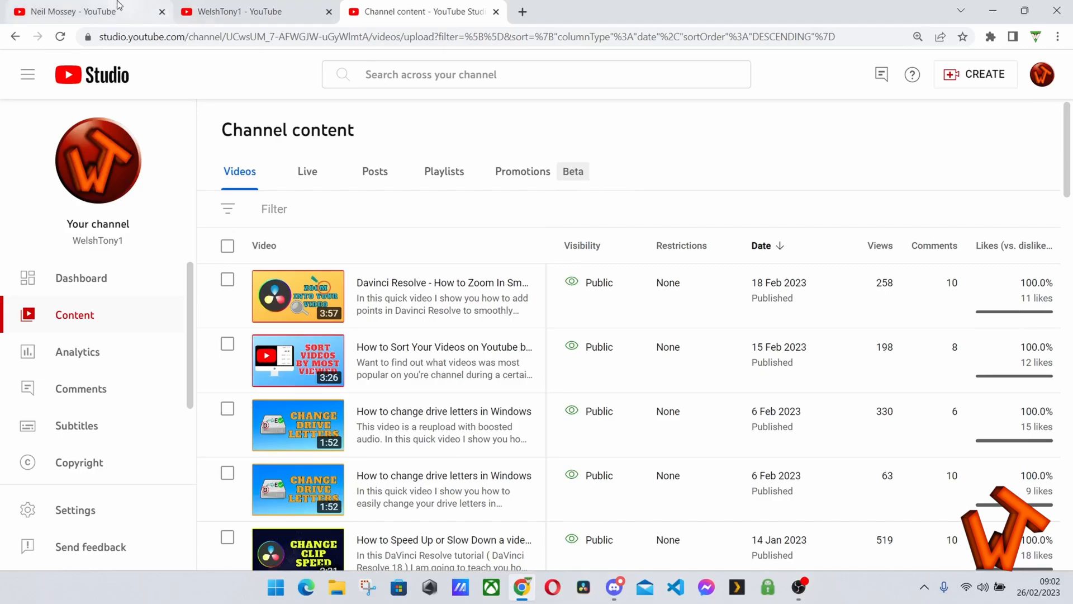
Show the other creator's channel Videos page in the first browser tab.
{"action": "left_click", "coordinate": [81, 12]}
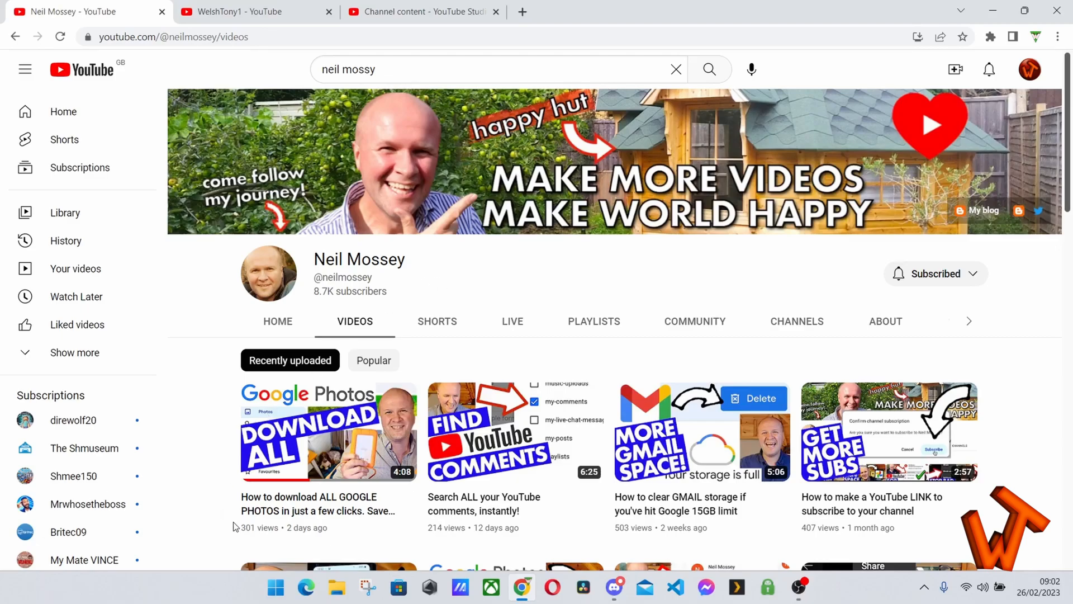
{"action": "mouse_move", "coordinate": [210, 464]}
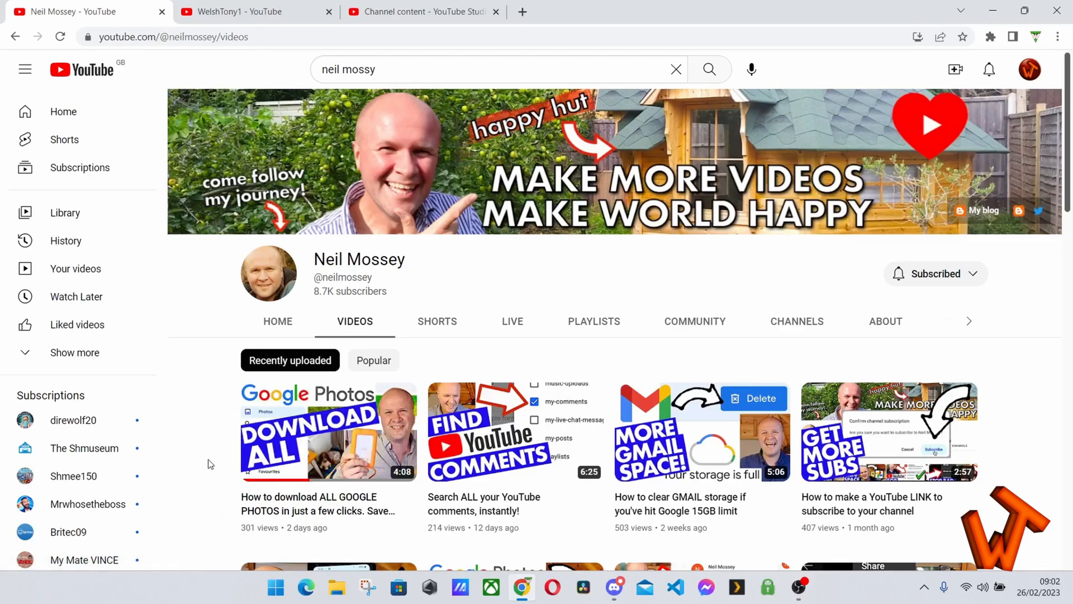
{"action": "mouse_move", "coordinate": [199, 370]}
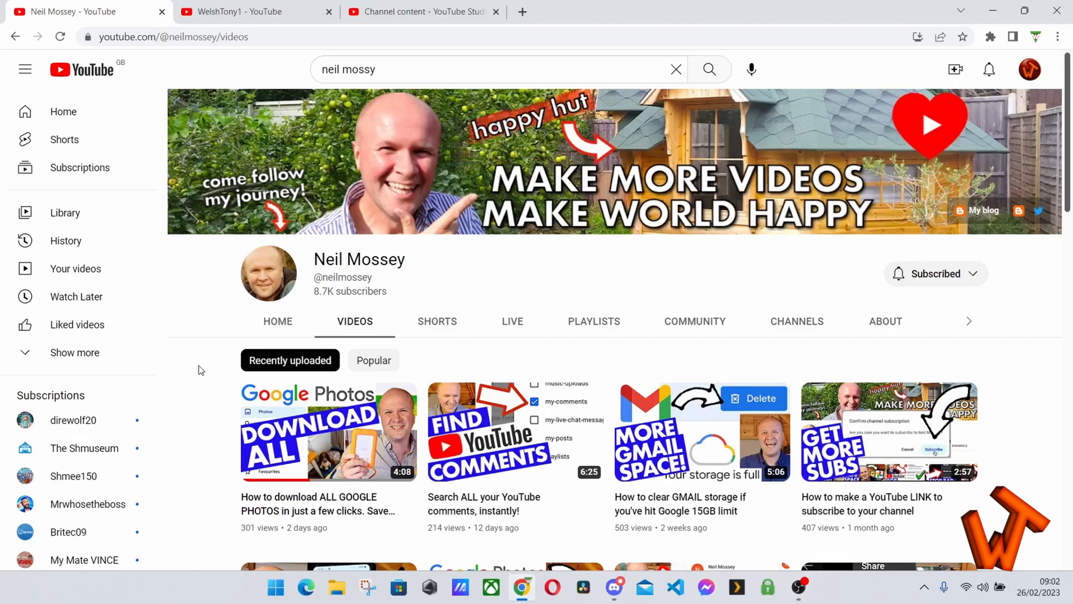
{"action": "mouse_move", "coordinate": [285, 218]}
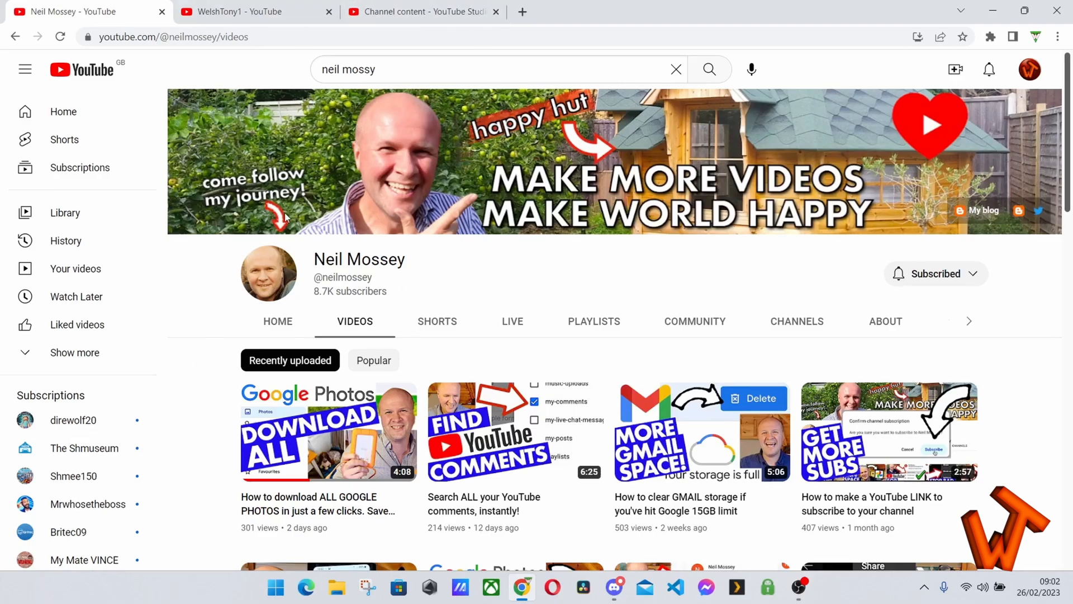
{"action": "mouse_move", "coordinate": [522, 11]}
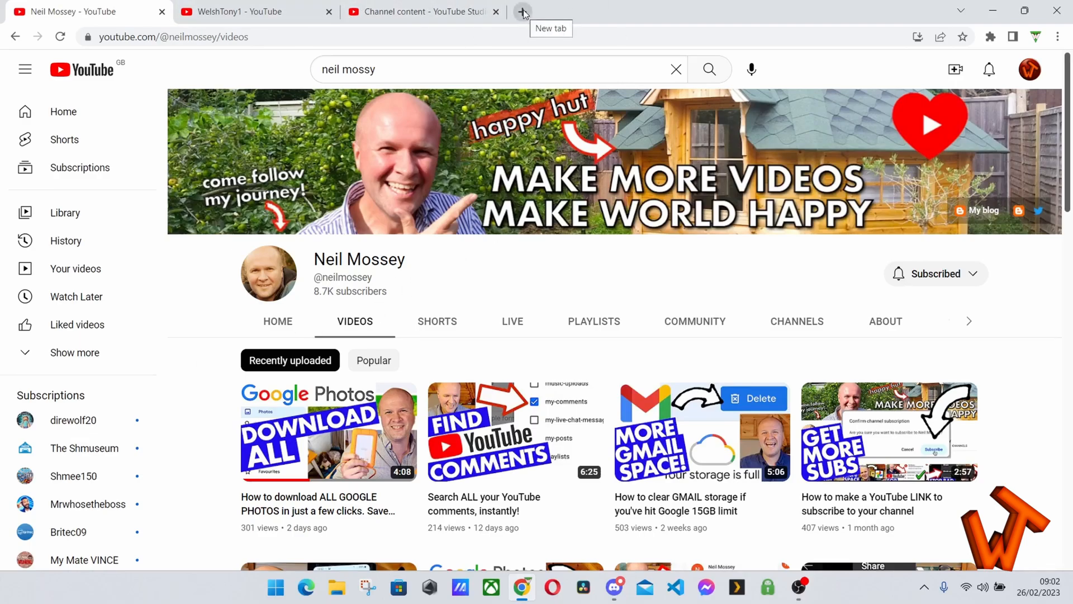
Load takeout.google.com in a fresh browser tab to reach the new-export page.
{"action": "left_click", "coordinate": [522, 11]}
{"action": "type", "text": "takeout.google.com/settings/takeout?pli="}
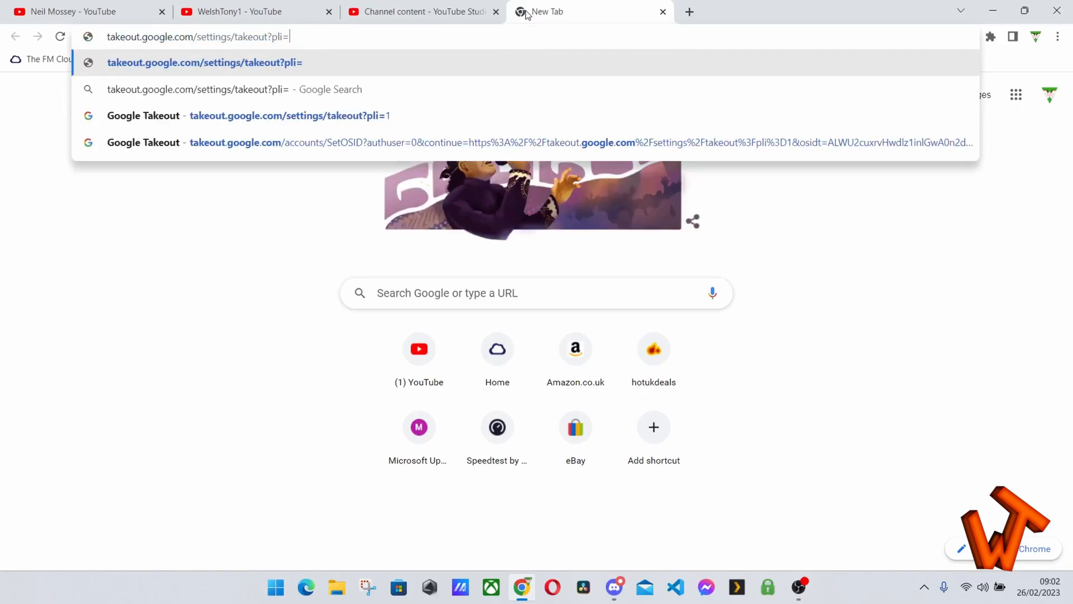
{"action": "key", "text": "Backspace"}
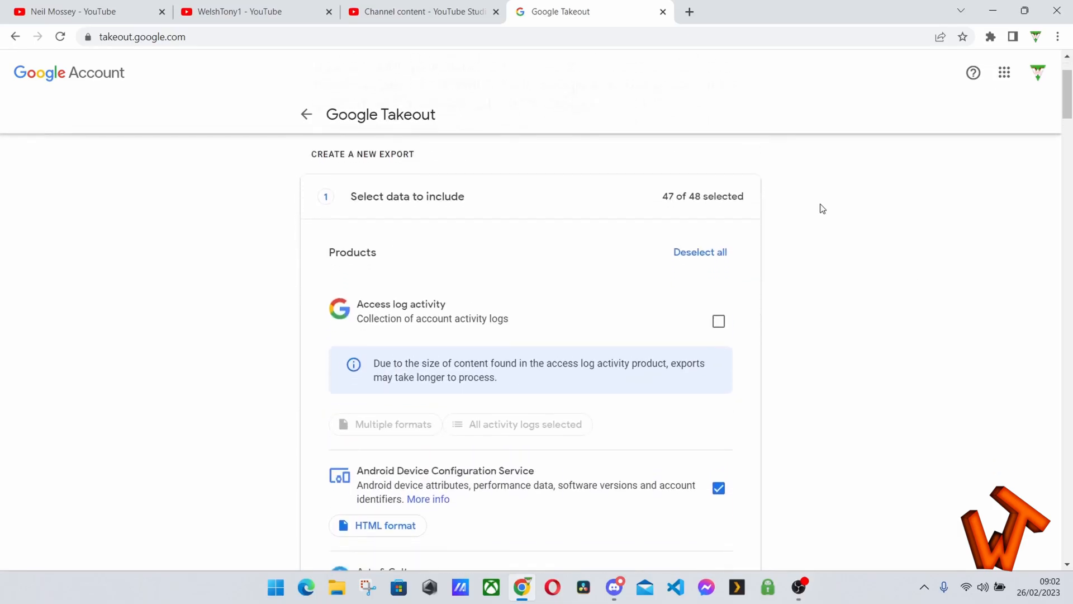
Deselect all 48 products and scroll the list down to YouTube and YouTube Music.
{"action": "left_click", "coordinate": [700, 251]}
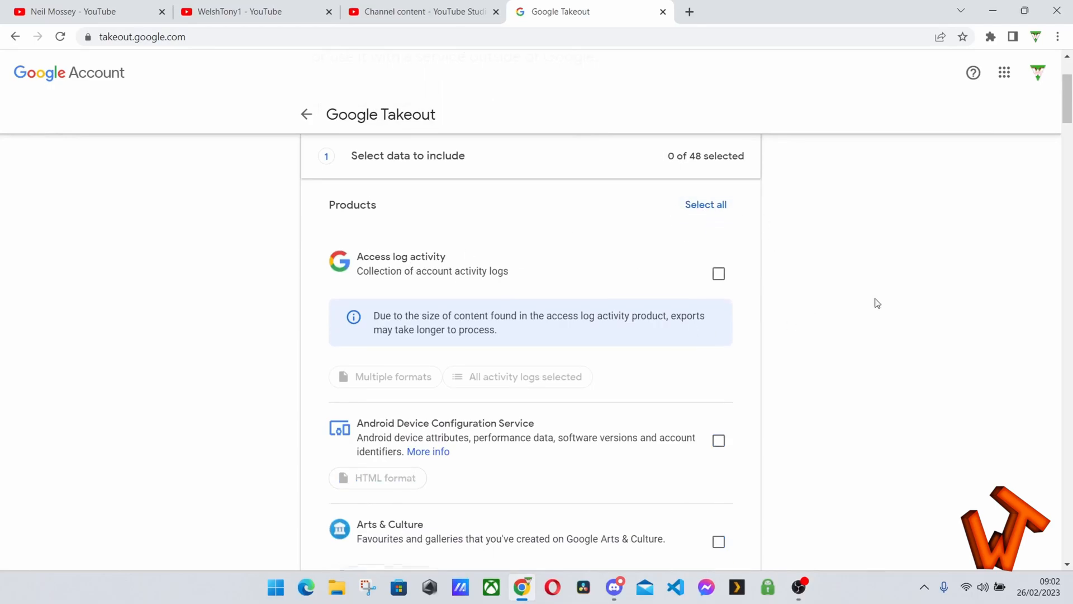
{"action": "scroll", "scroll_direction": "down", "scroll_amount": 3}
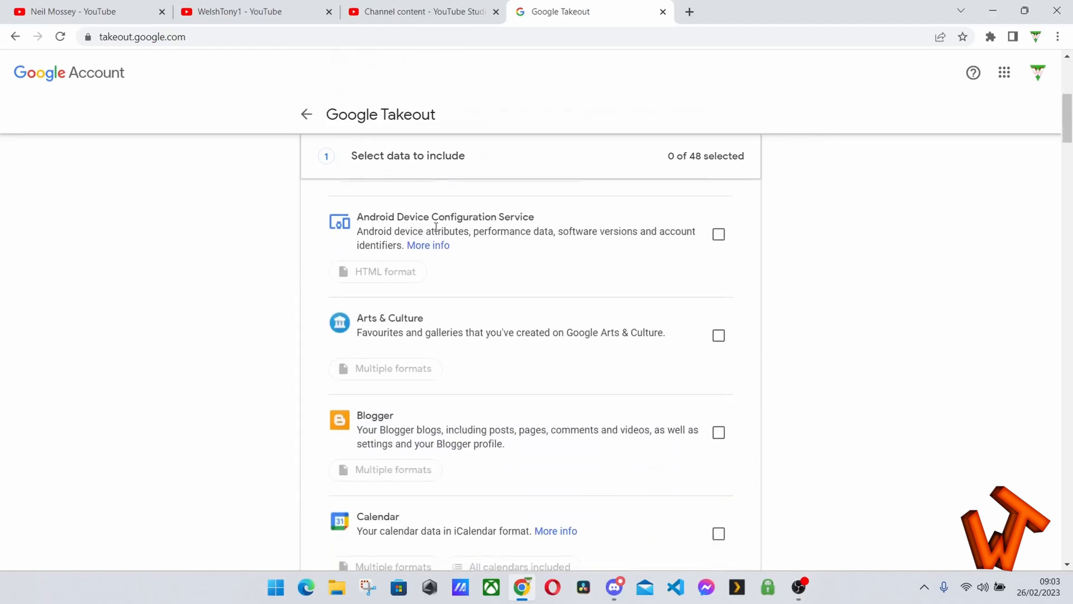
{"action": "scroll", "scroll_direction": "down", "scroll_amount": 3}
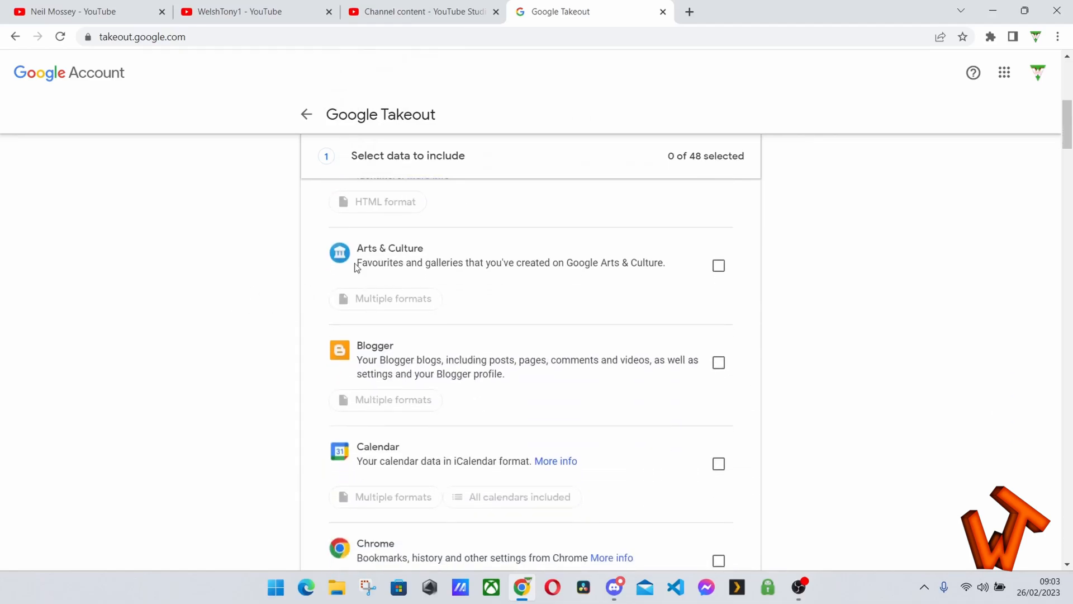
{"action": "scroll", "scroll_direction": "down", "scroll_amount": 3}
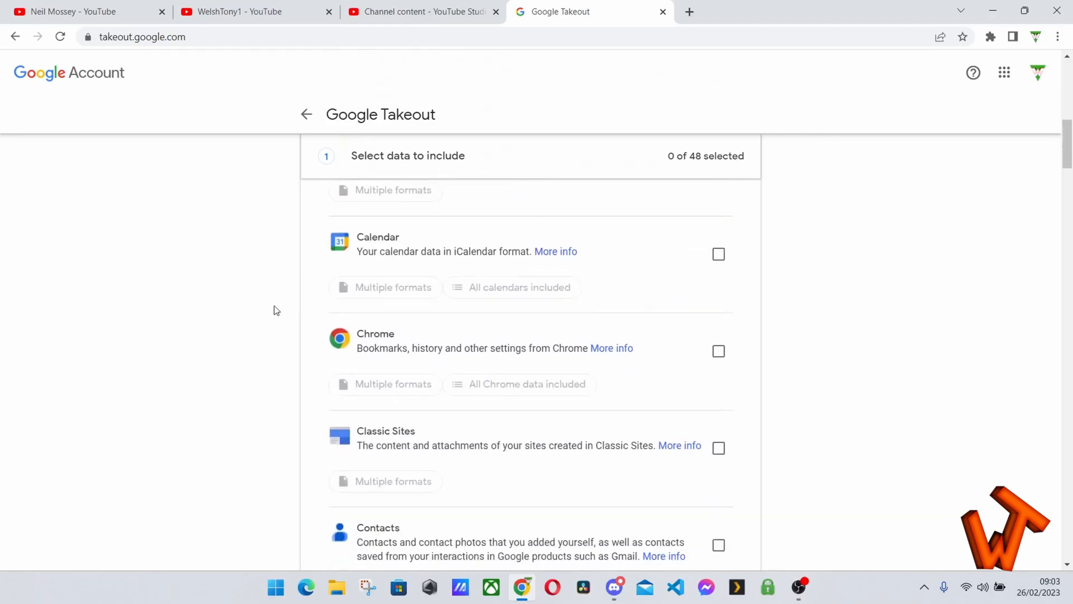
{"action": "scroll", "scroll_direction": "down", "scroll_amount": 3}
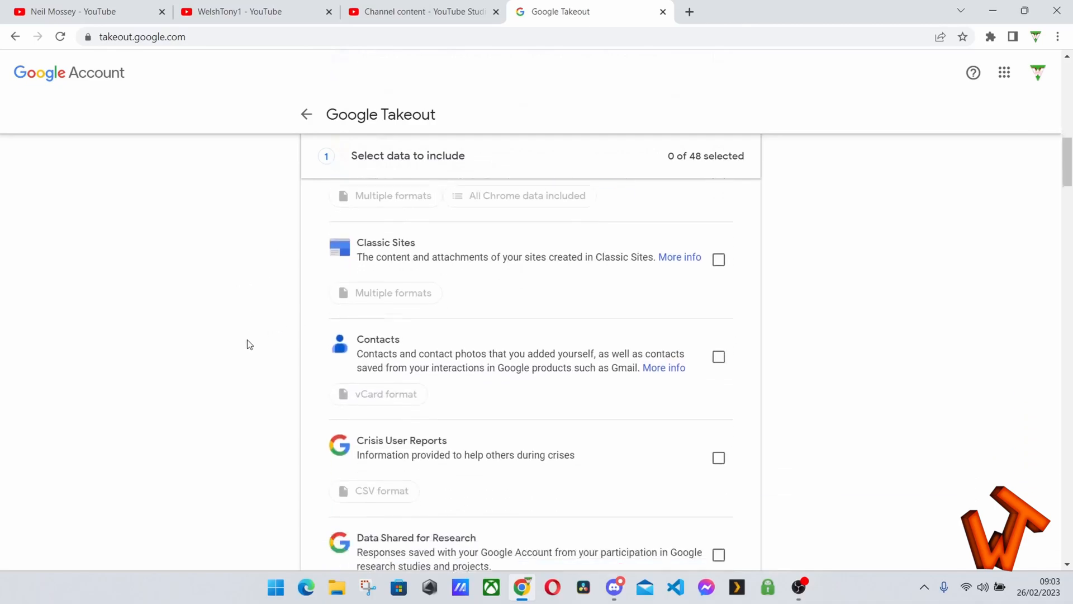
{"action": "scroll", "scroll_direction": "down", "scroll_amount": 3}
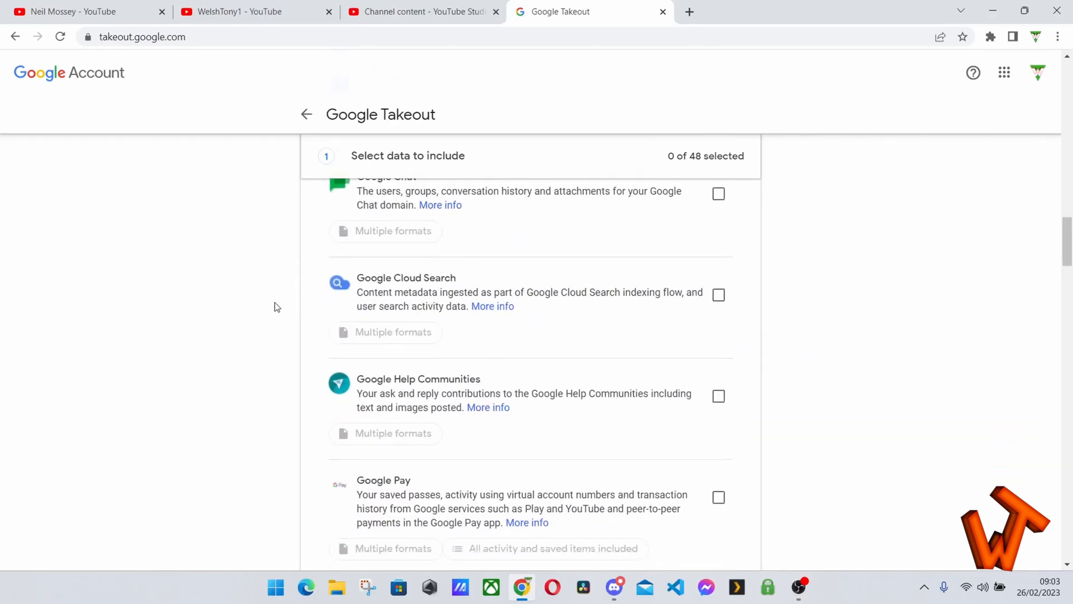
{"action": "scroll", "scroll_direction": "down", "scroll_amount": 3}
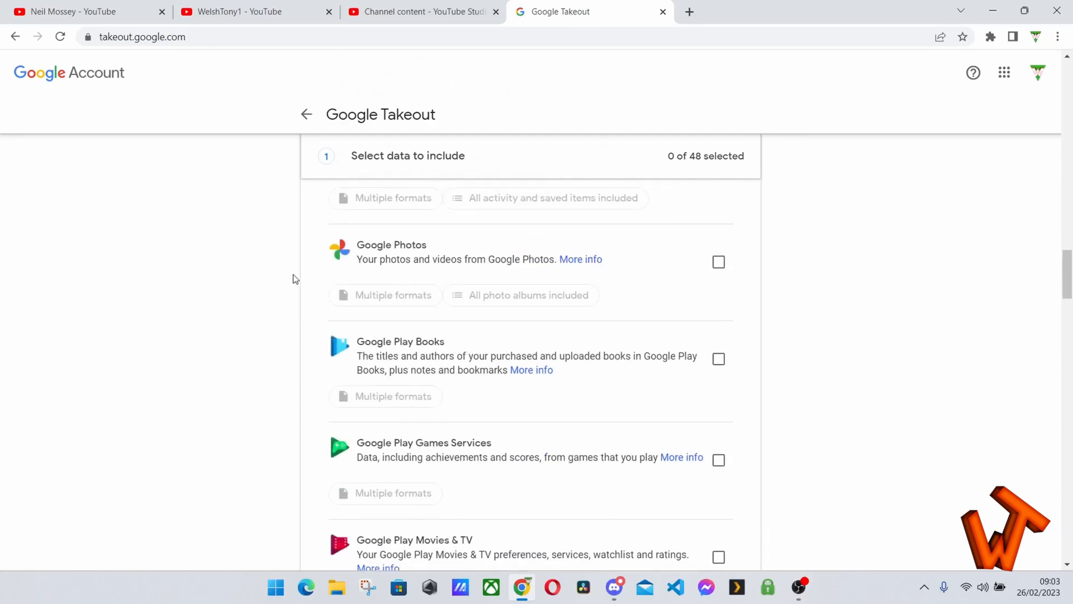
{"action": "mouse_move", "coordinate": [495, 274]}
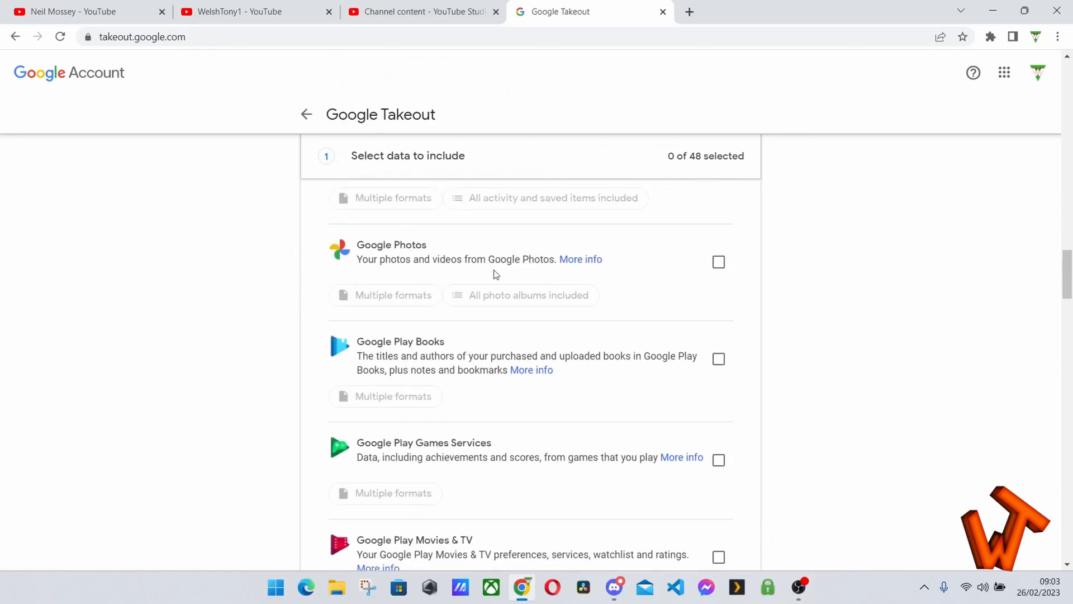
{"action": "scroll", "scroll_direction": "down", "scroll_amount": 3}
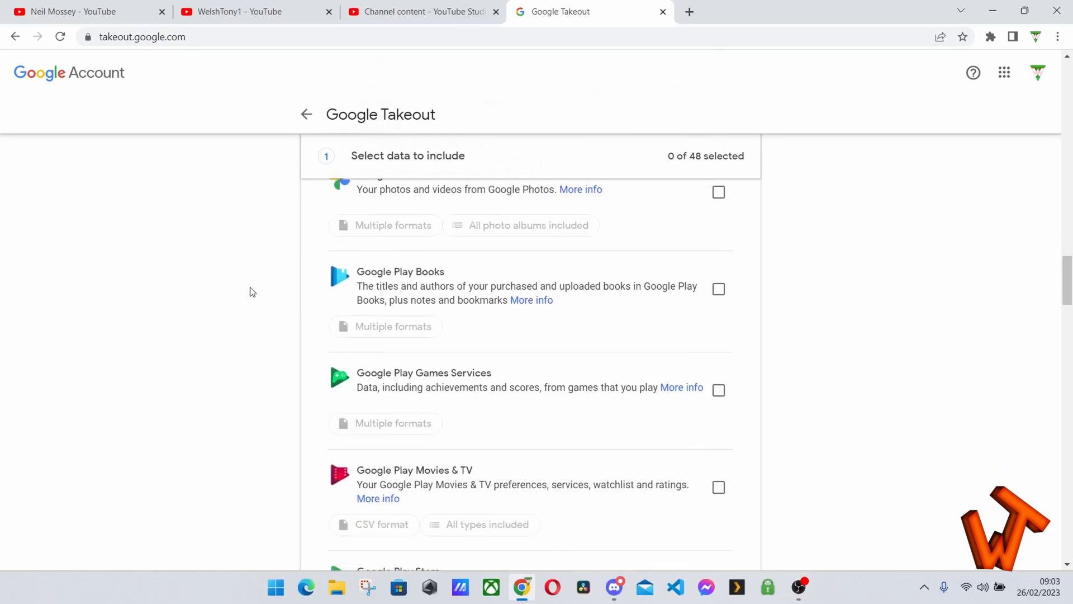
{"action": "scroll", "scroll_direction": "down", "scroll_amount": 3}
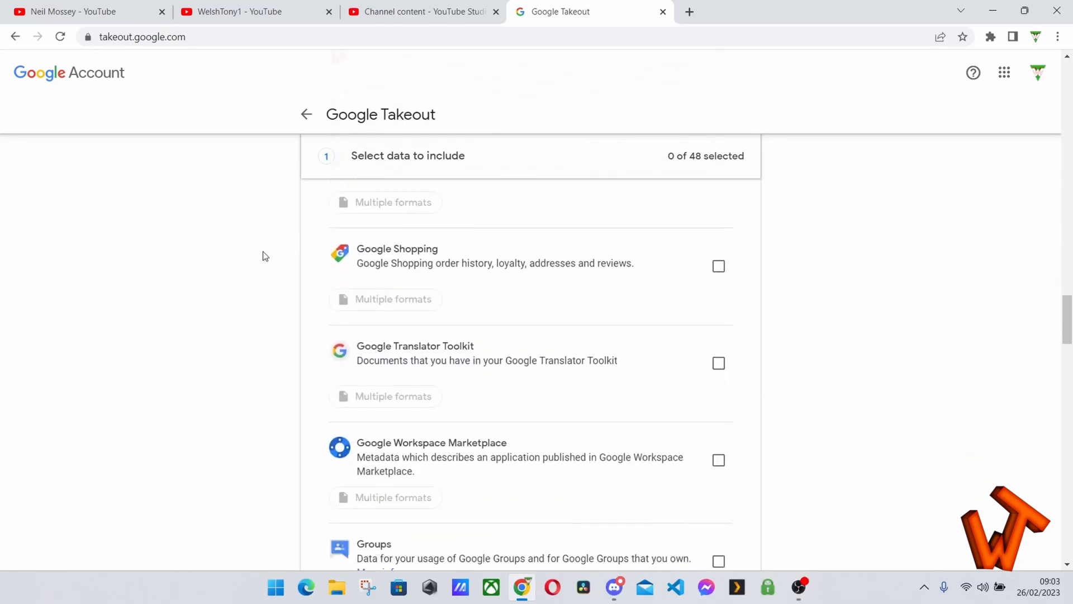
{"action": "scroll", "scroll_direction": "down", "scroll_amount": 3}
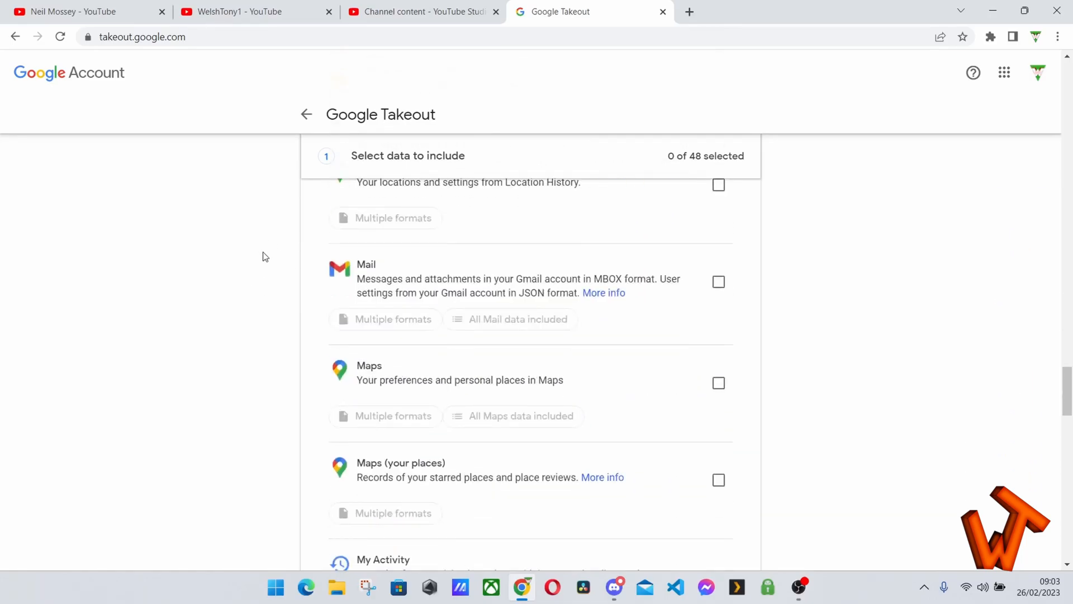
{"action": "scroll", "scroll_direction": "down", "scroll_amount": 3}
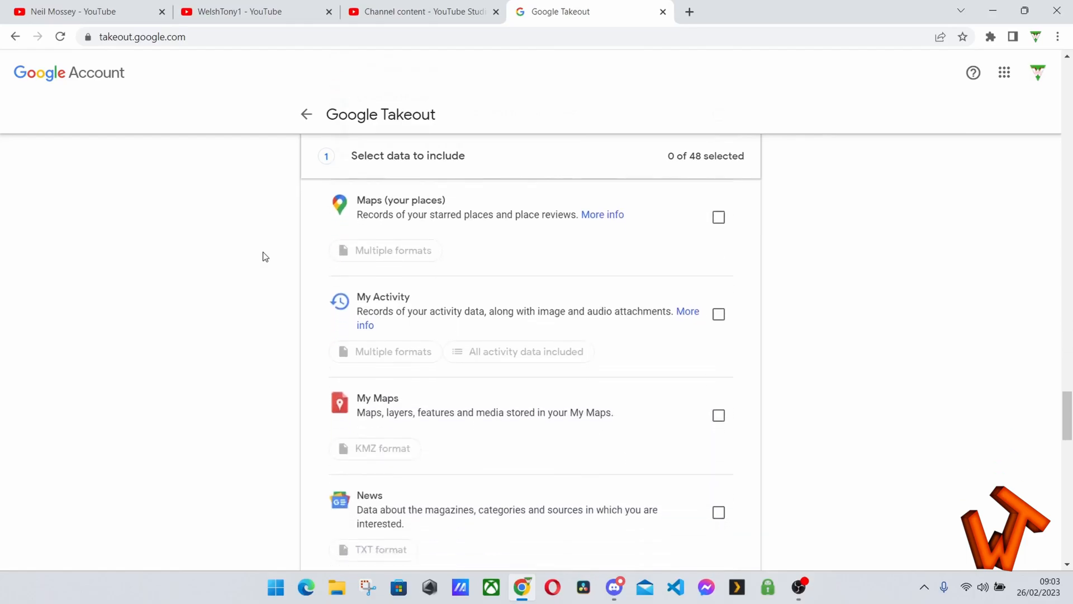
{"action": "scroll", "scroll_direction": "down", "scroll_amount": 3}
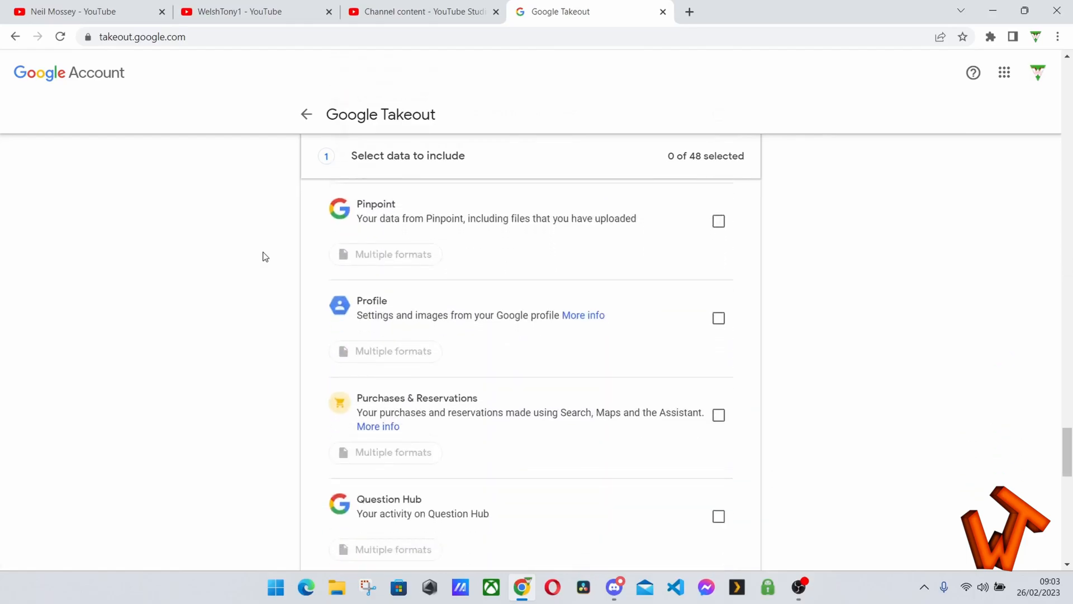
{"action": "scroll", "scroll_direction": "down", "scroll_amount": 3}
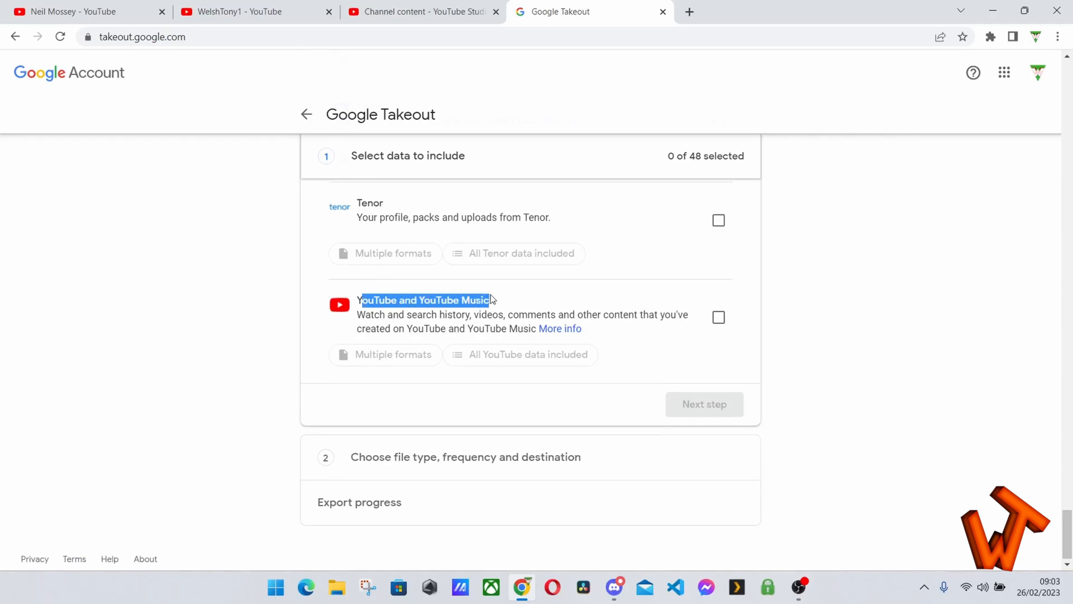
Select YouTube and YouTube Music and bring up its Multiple formats options dialog.
{"action": "left_click", "coordinate": [425, 314]}
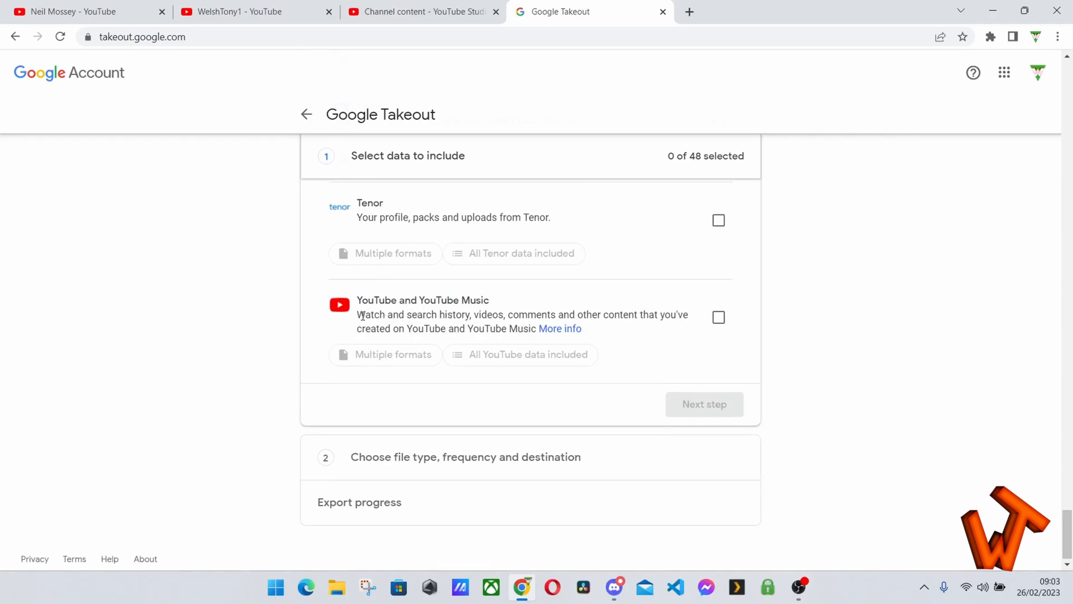
{"action": "double_click", "coordinate": [370, 314]}
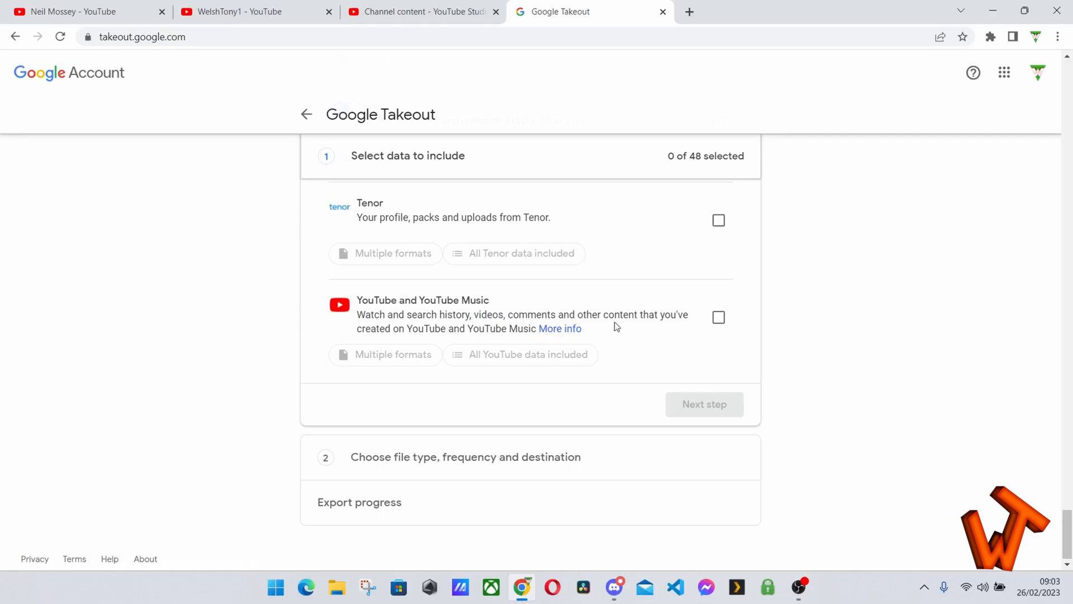
{"action": "mouse_move", "coordinate": [419, 330]}
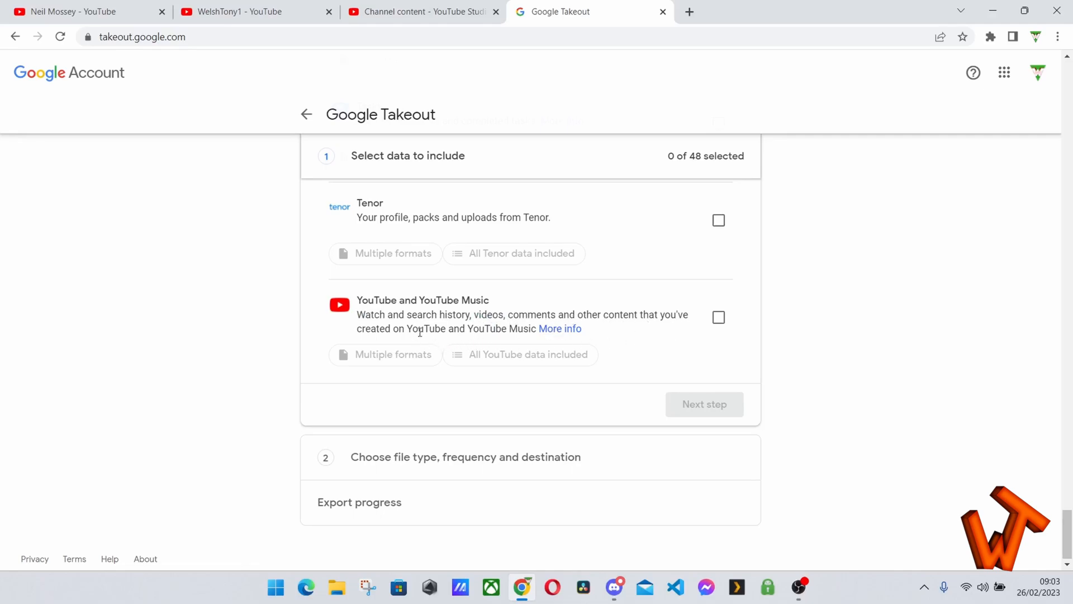
{"action": "left_click", "coordinate": [718, 317]}
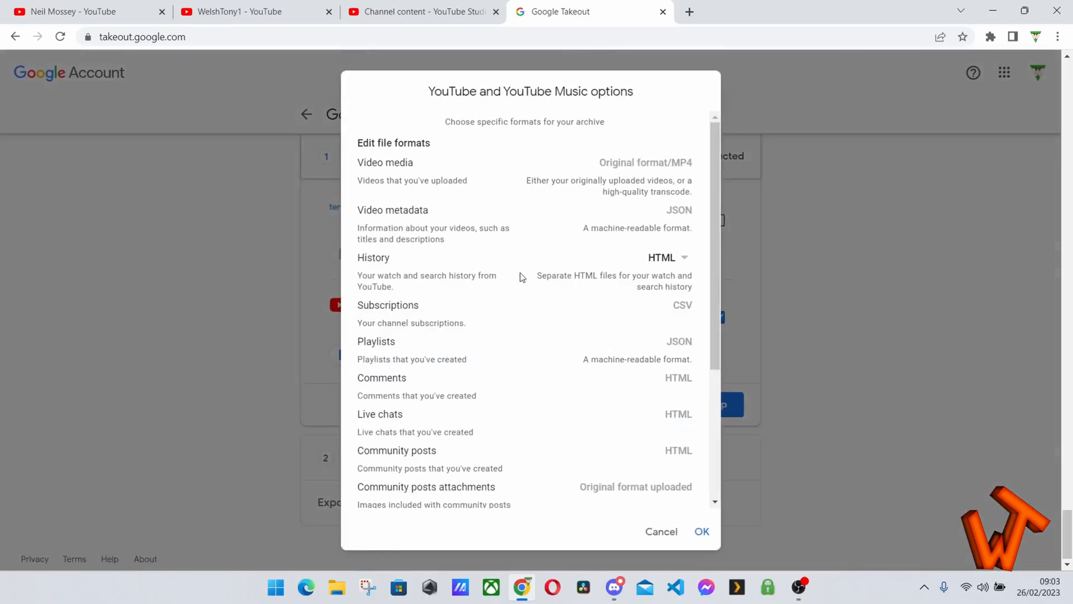
{"action": "mouse_move", "coordinate": [630, 170]}
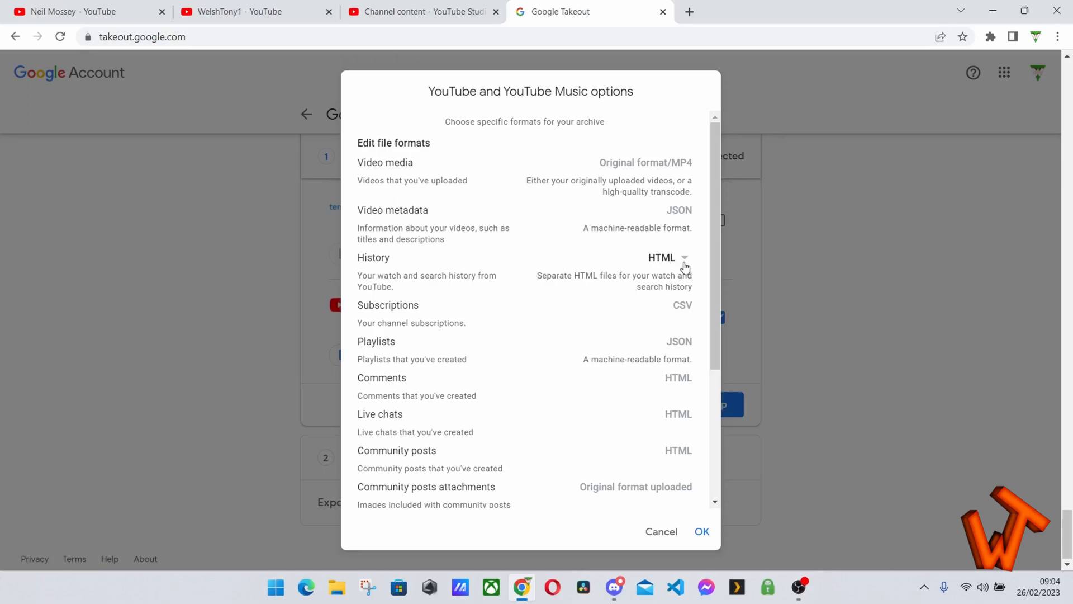
Keep watch history as HTML, confirm the format options and proceed to the next step.
{"action": "left_click", "coordinate": [668, 258]}
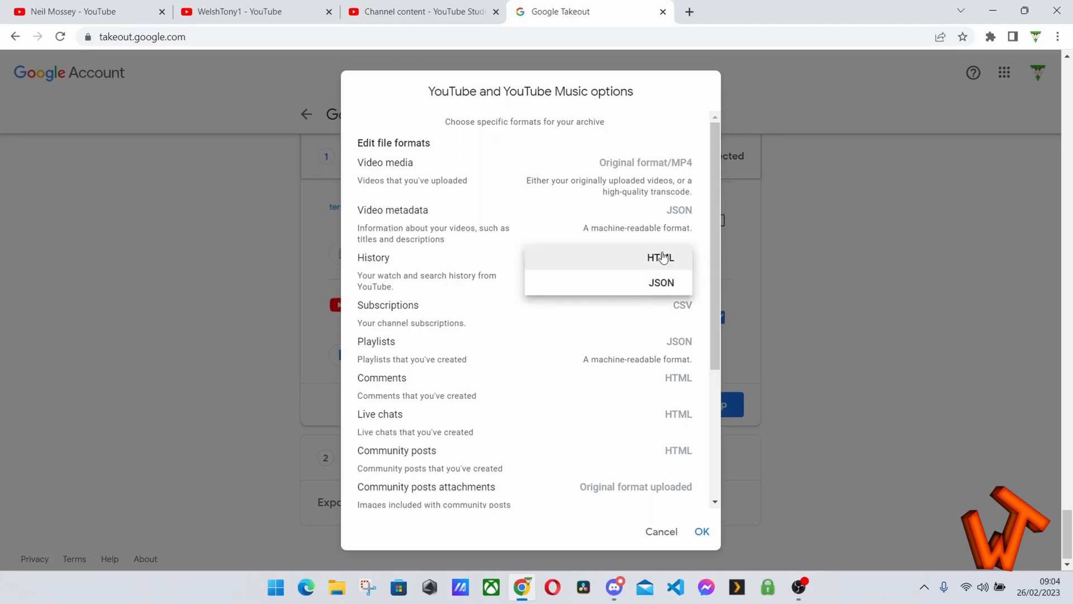
{"action": "left_click", "coordinate": [660, 258]}
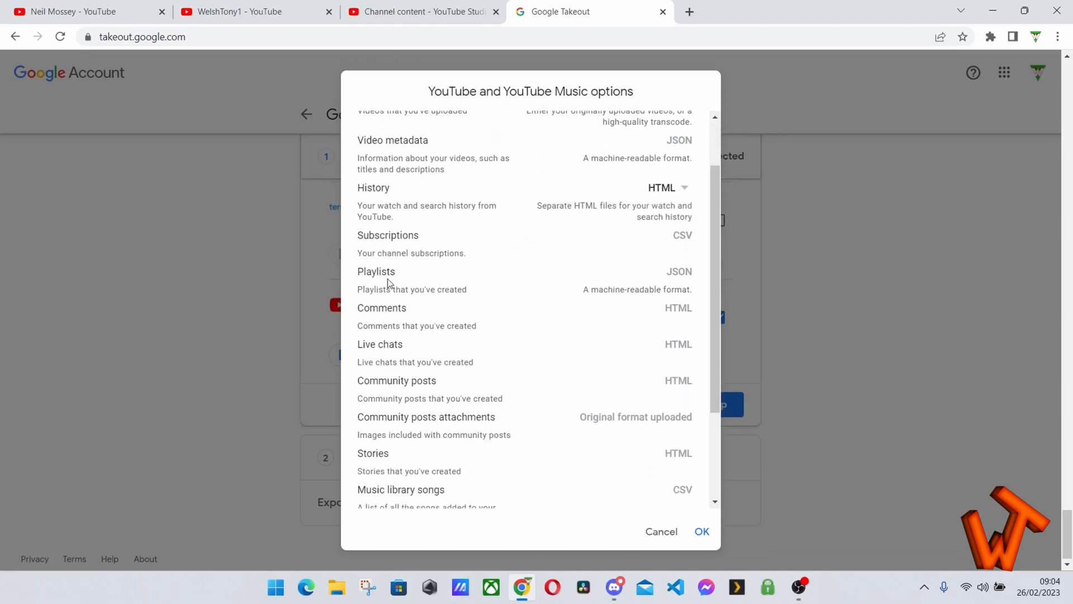
{"action": "scroll", "scroll_direction": "down", "scroll_amount": 3}
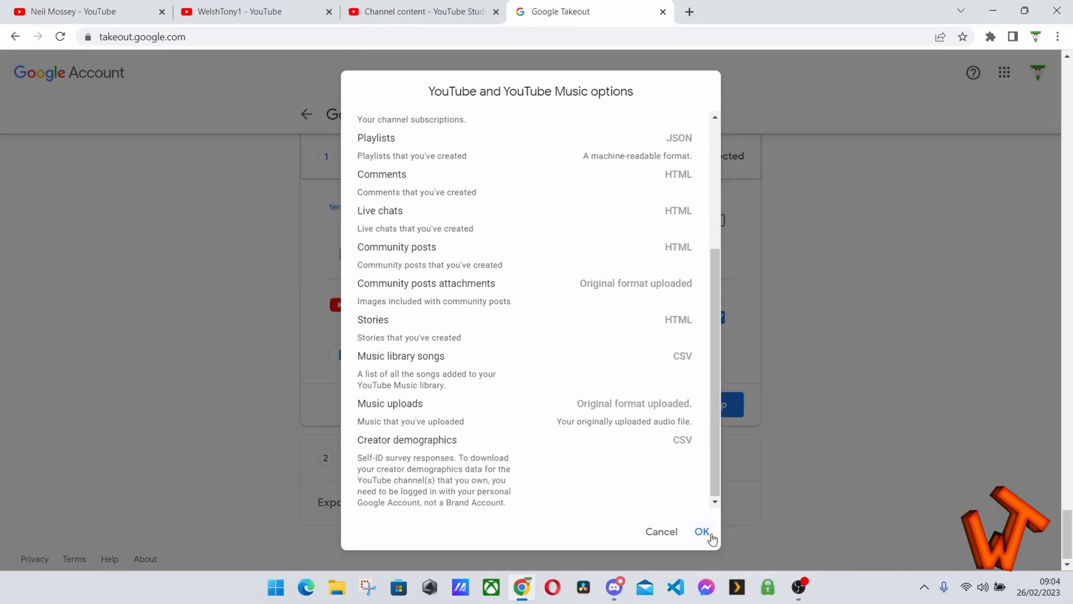
{"action": "left_click", "coordinate": [701, 533]}
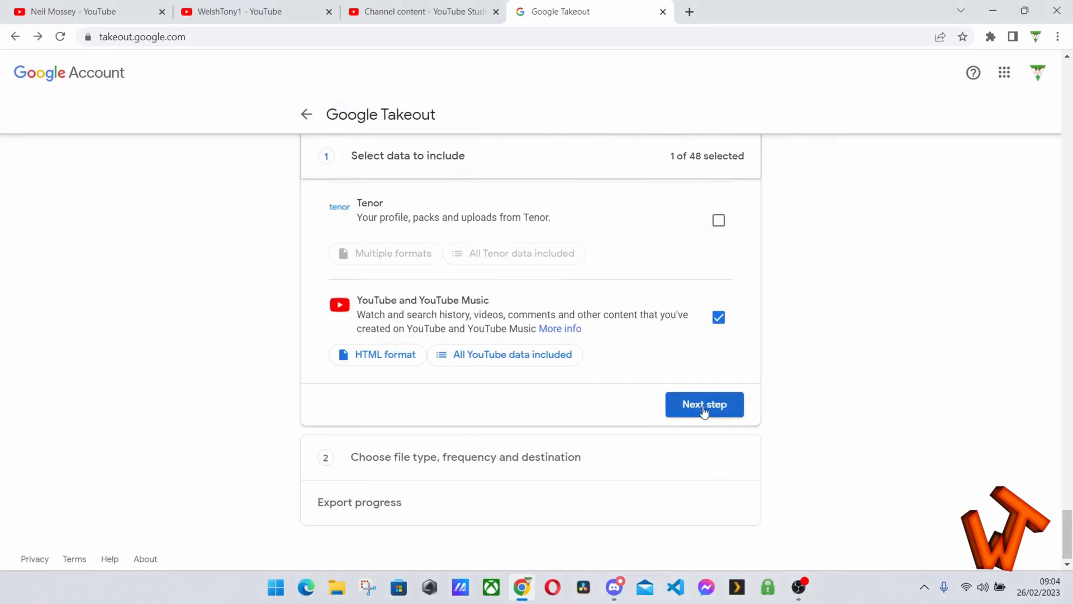
{"action": "left_click", "coordinate": [705, 404]}
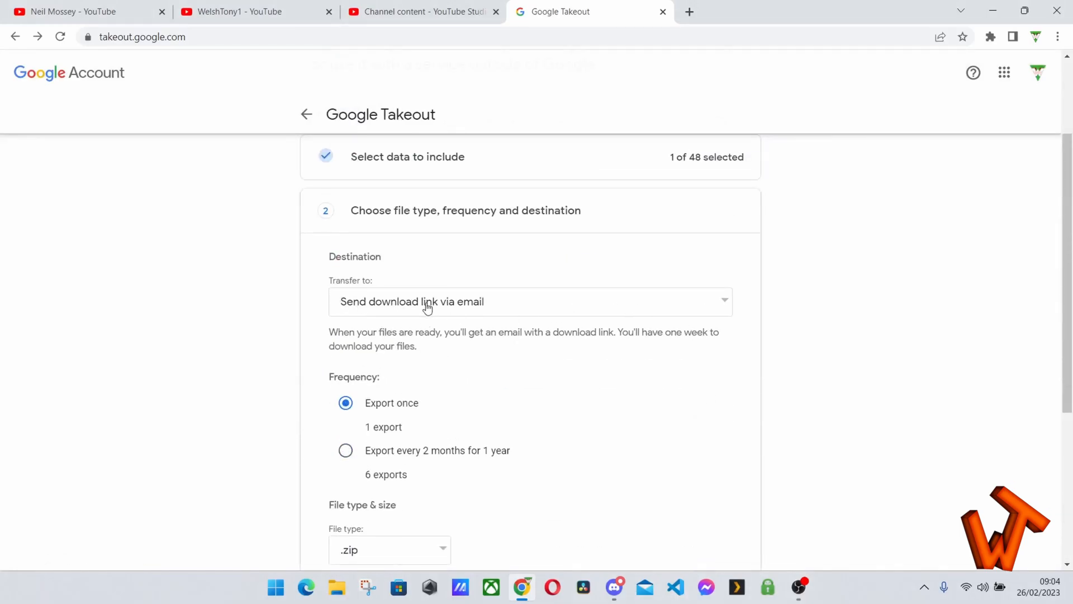
{"action": "left_click", "coordinate": [530, 301]}
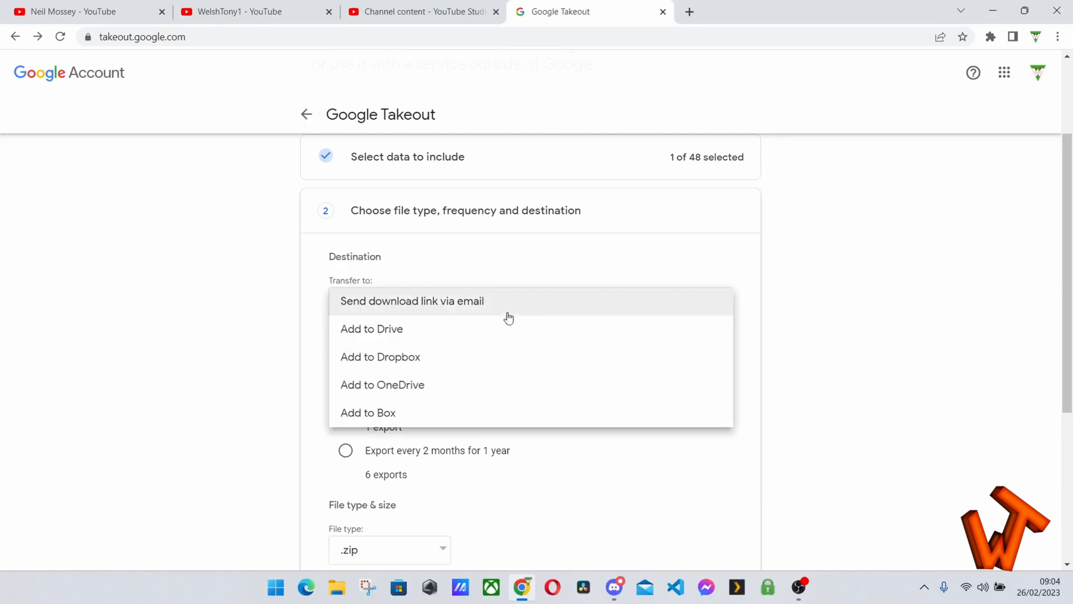
{"action": "mouse_move", "coordinate": [527, 312]}
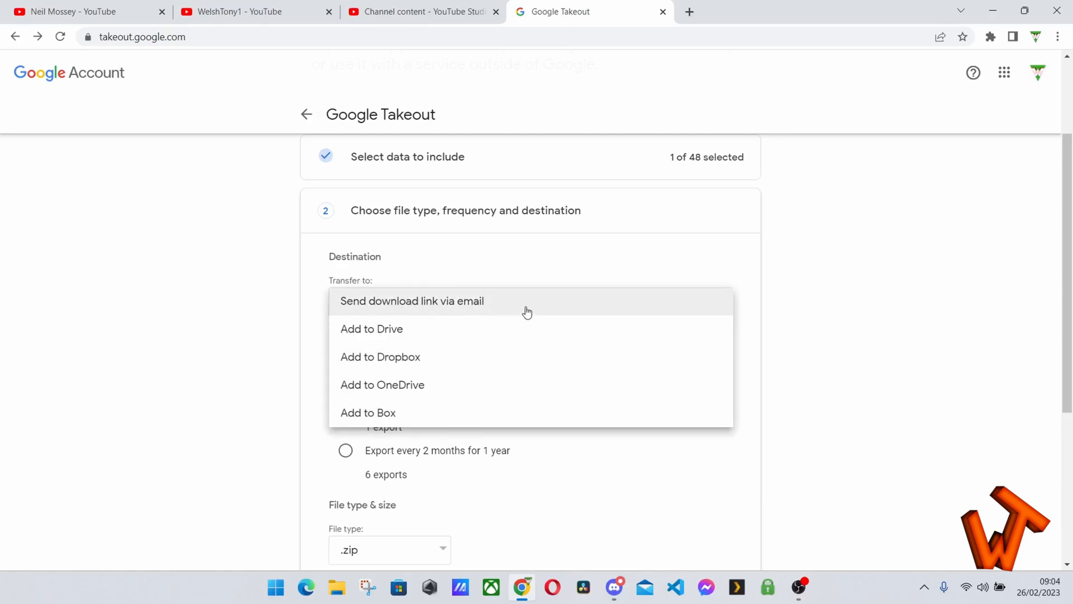
{"action": "mouse_move", "coordinate": [488, 314]}
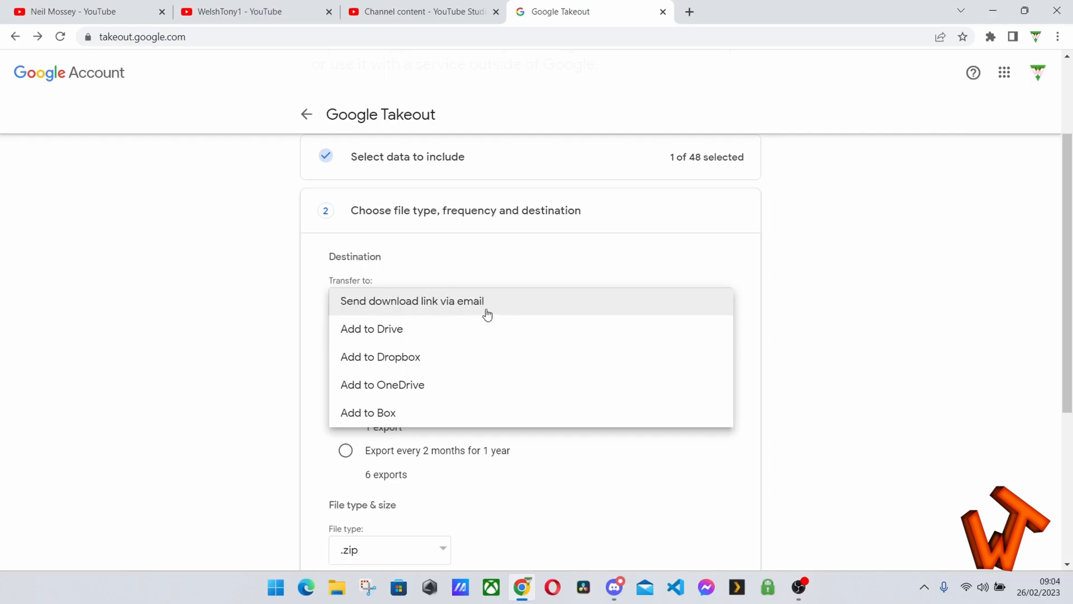
{"action": "mouse_move", "coordinate": [374, 334]}
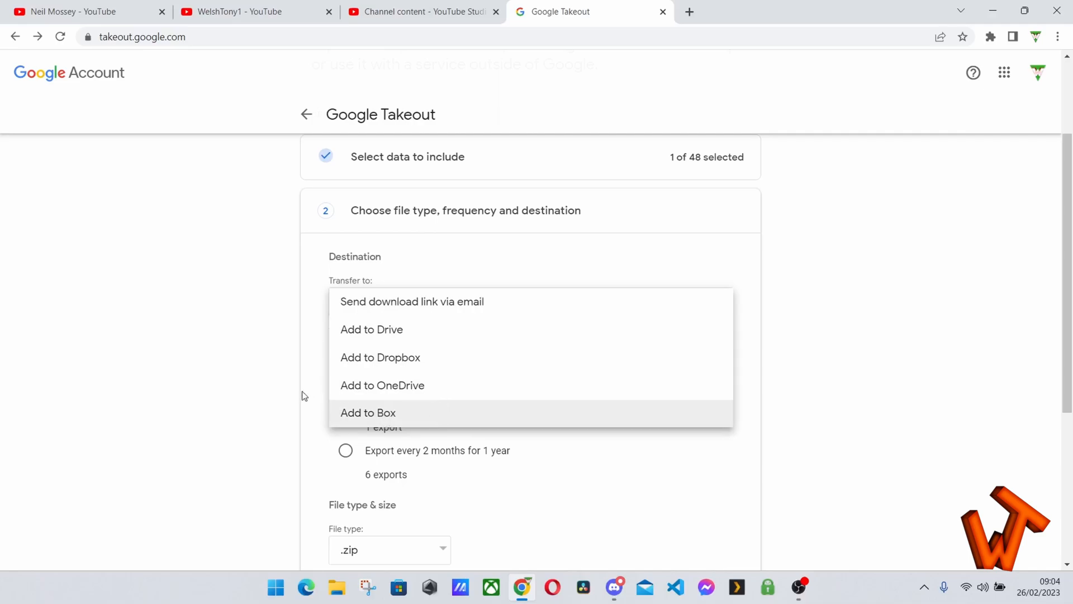
{"action": "left_click", "coordinate": [412, 301]}
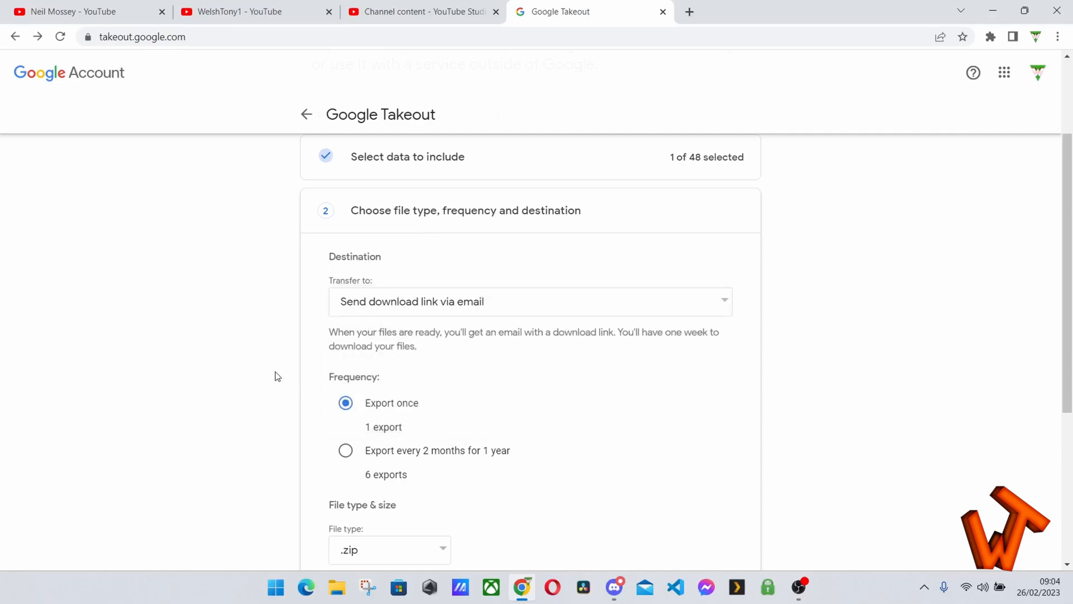
{"action": "scroll", "scroll_direction": "down", "scroll_amount": 3}
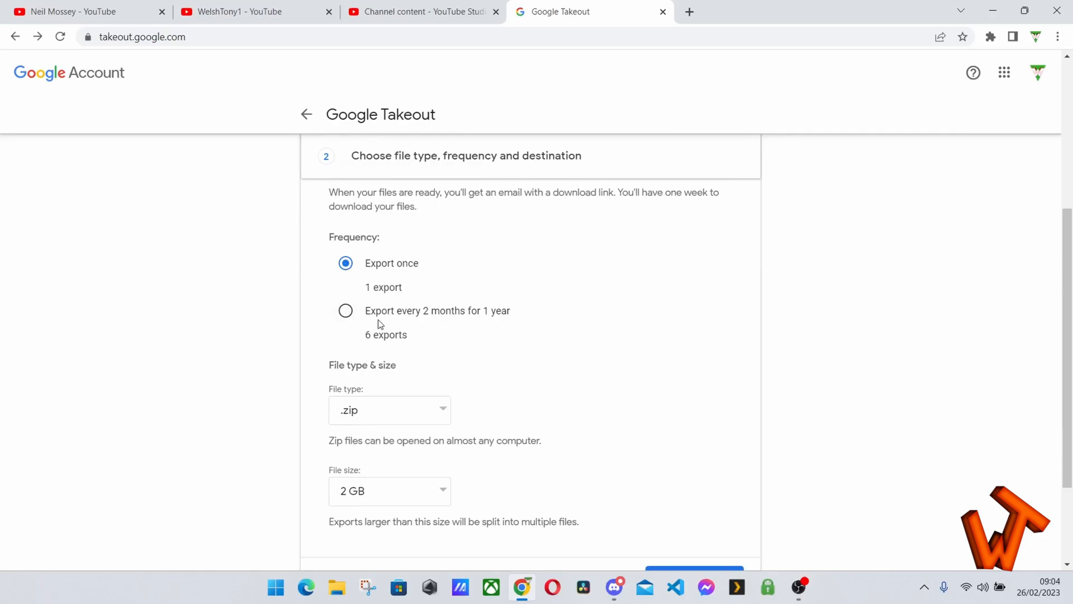
{"action": "mouse_move", "coordinate": [355, 346]}
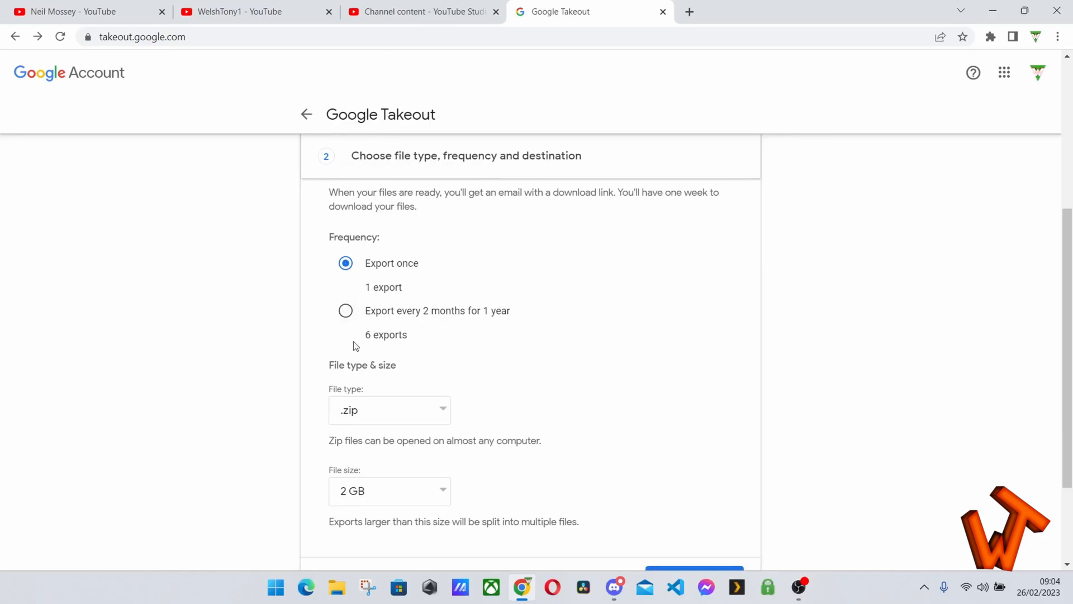
{"action": "mouse_move", "coordinate": [419, 316]}
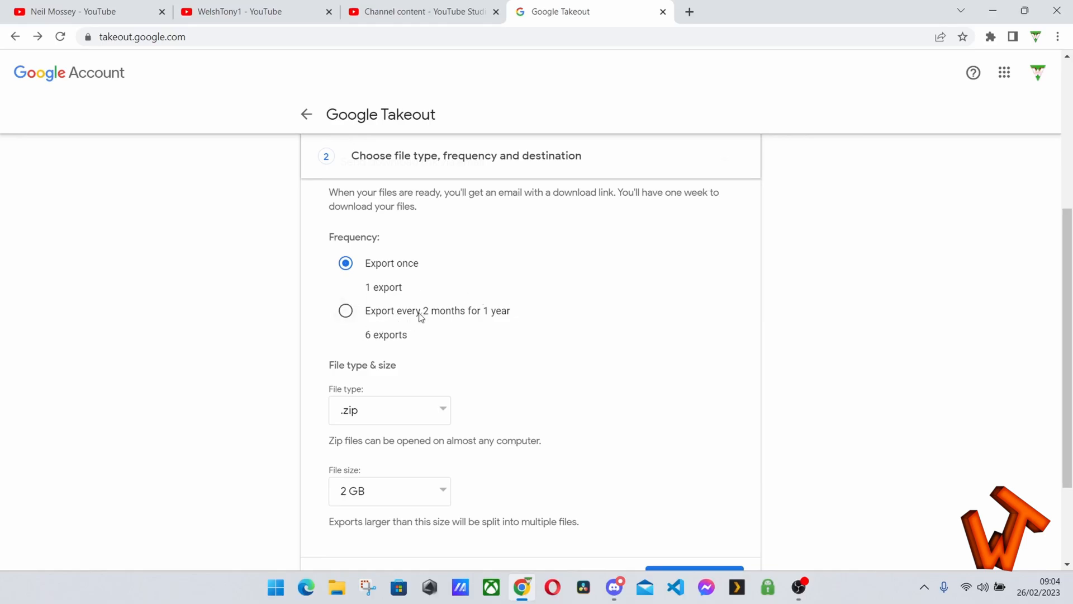
{"action": "mouse_move", "coordinate": [514, 342]}
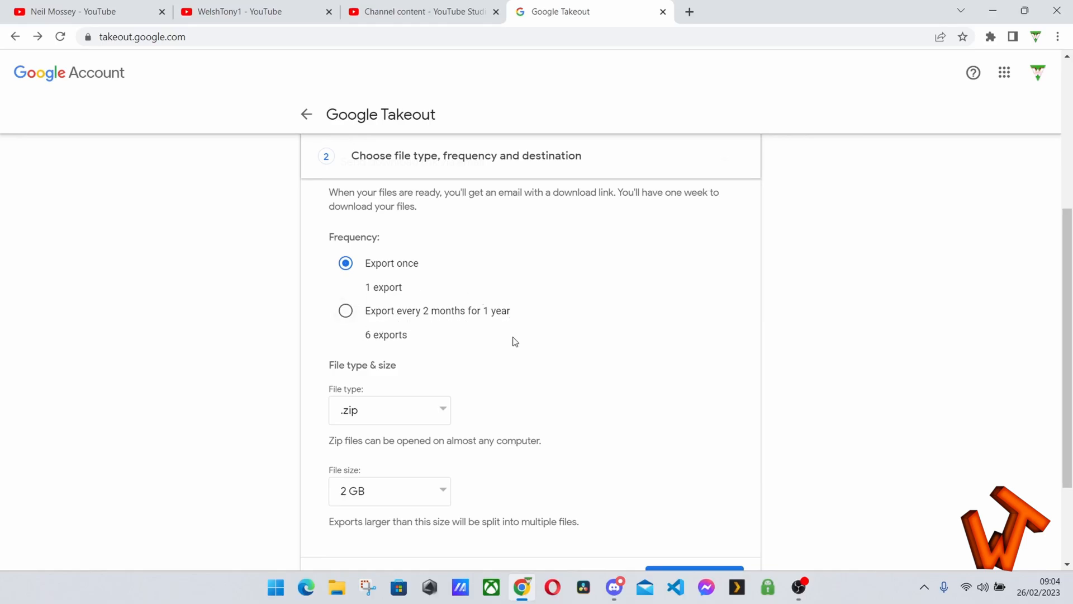
{"action": "scroll", "scroll_direction": "down", "scroll_amount": 3}
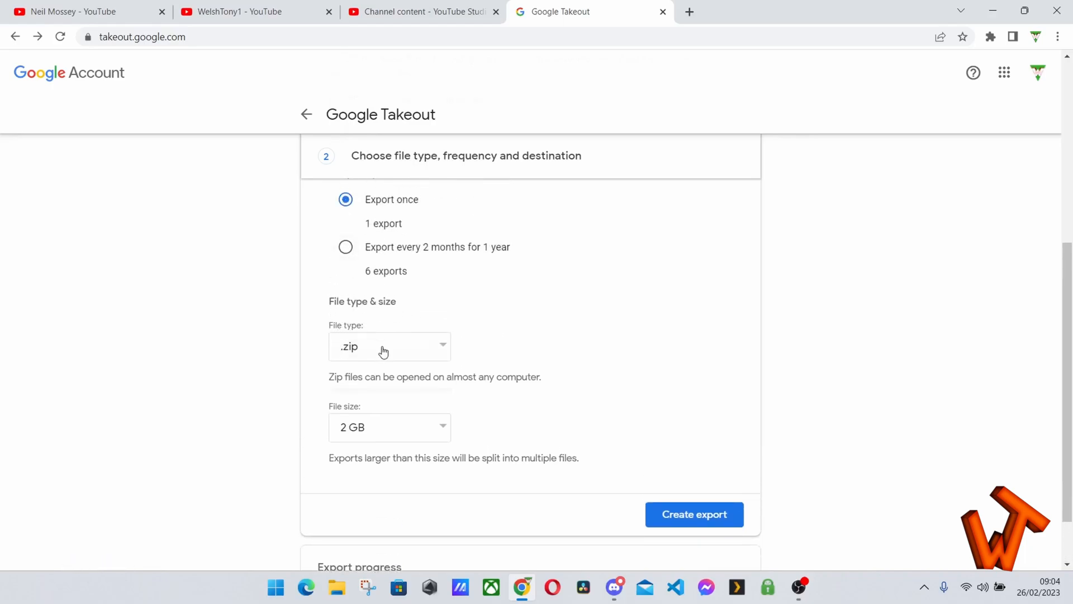
{"action": "left_click", "coordinate": [389, 346]}
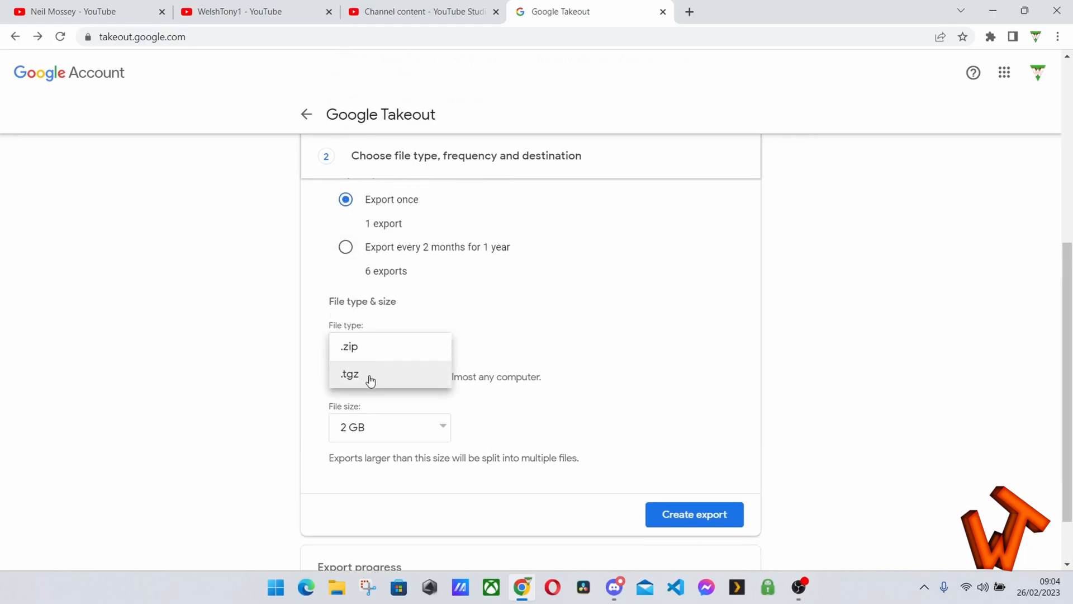
{"action": "left_click", "coordinate": [349, 346]}
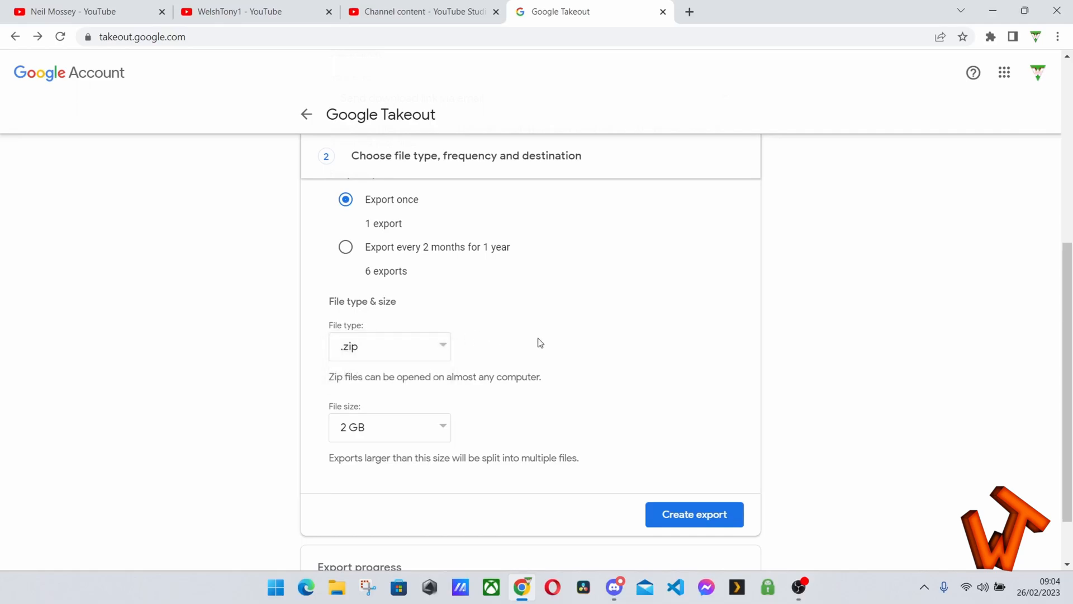
{"action": "mouse_move", "coordinate": [334, 461]}
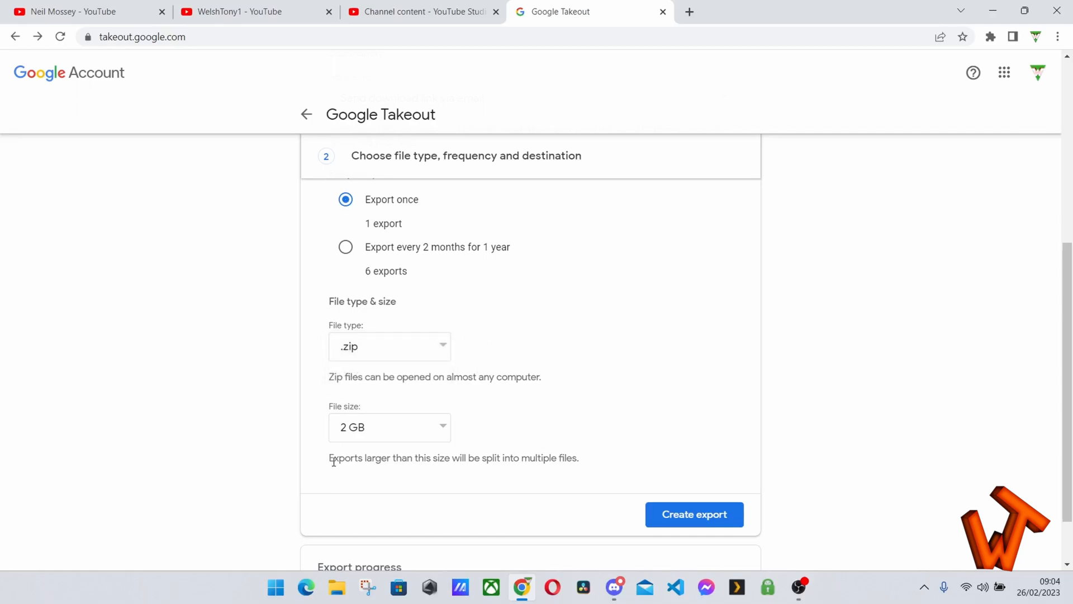
Set the export to .zip files split into 10 GB parts.
{"action": "scroll", "scroll_direction": "down", "scroll_amount": 3}
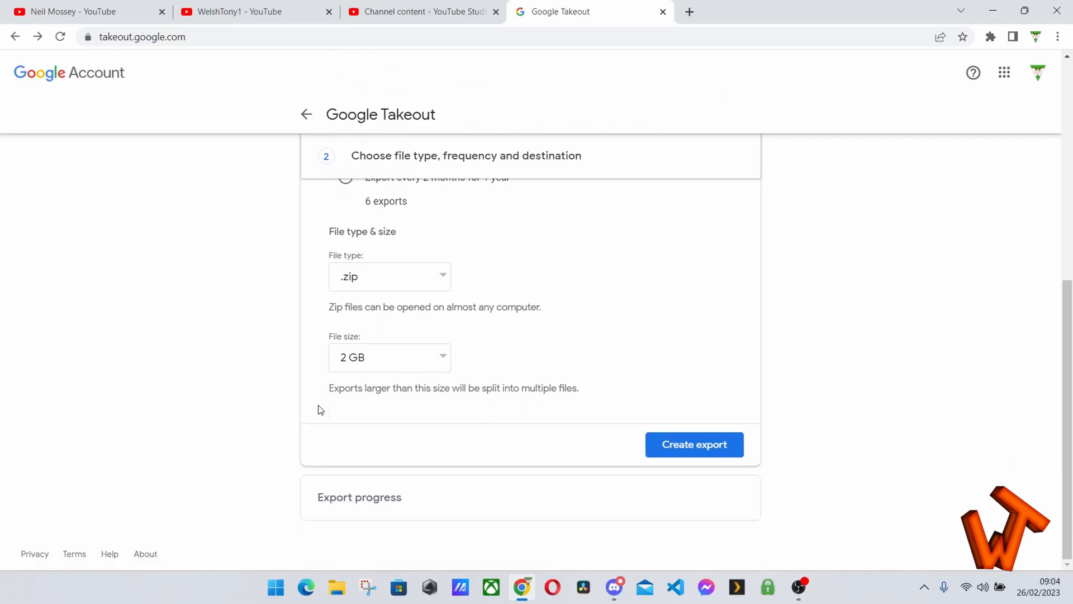
{"action": "mouse_move", "coordinate": [343, 392]}
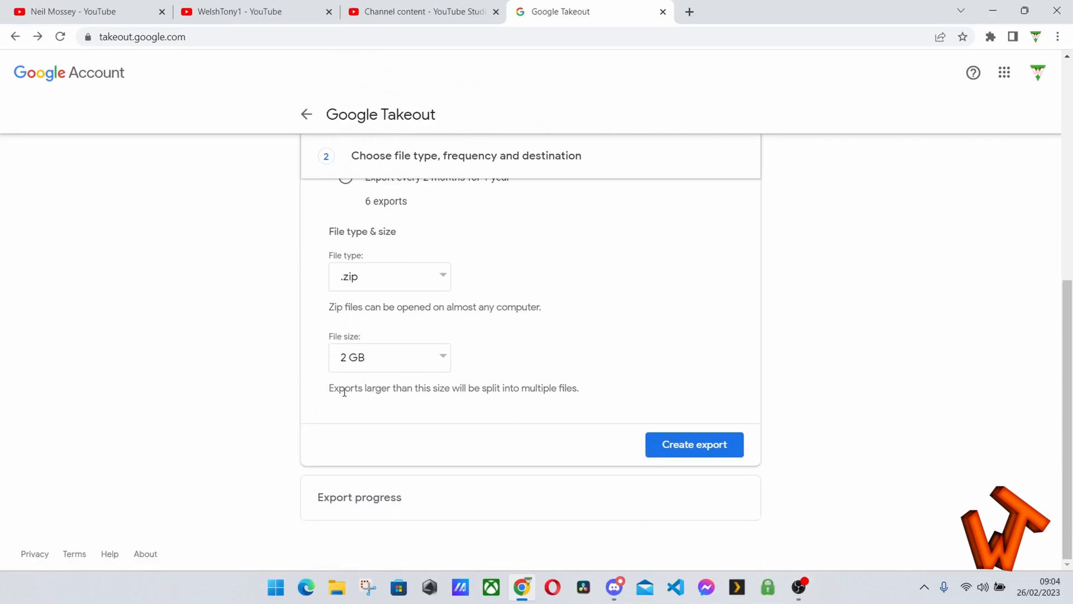
{"action": "left_click", "coordinate": [389, 356]}
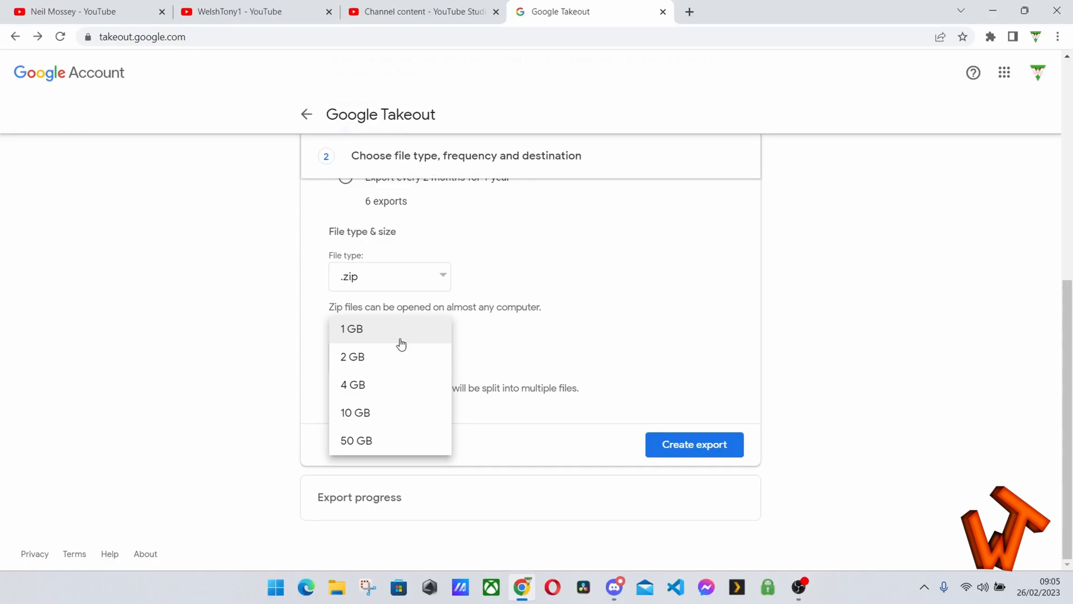
{"action": "mouse_move", "coordinate": [389, 413]}
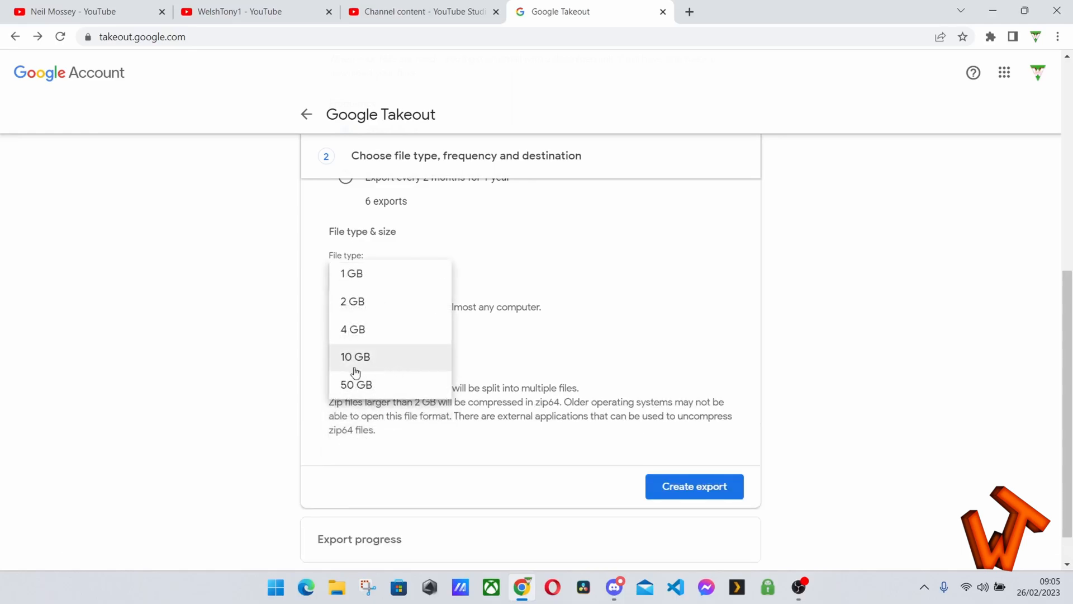
{"action": "mouse_move", "coordinate": [527, 366]}
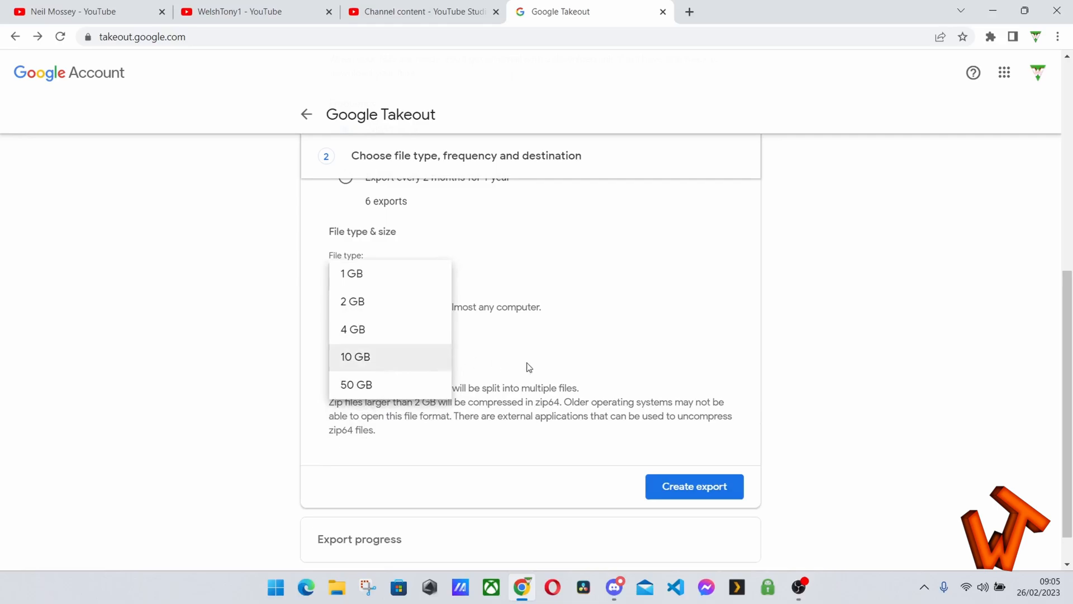
{"action": "mouse_move", "coordinate": [411, 353]}
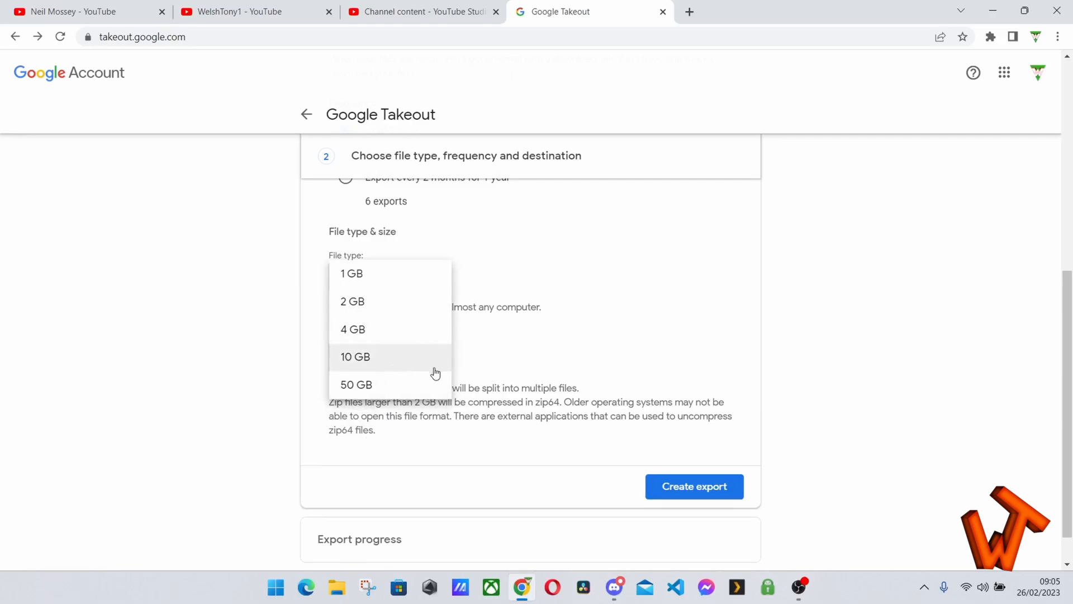
{"action": "mouse_move", "coordinate": [437, 368]}
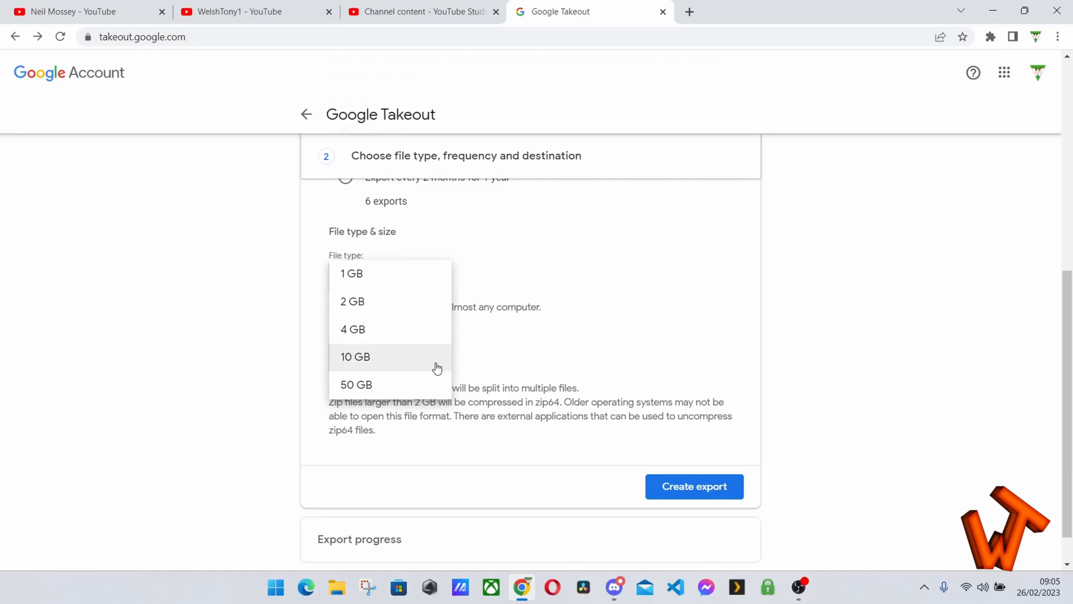
{"action": "left_click", "coordinate": [355, 356]}
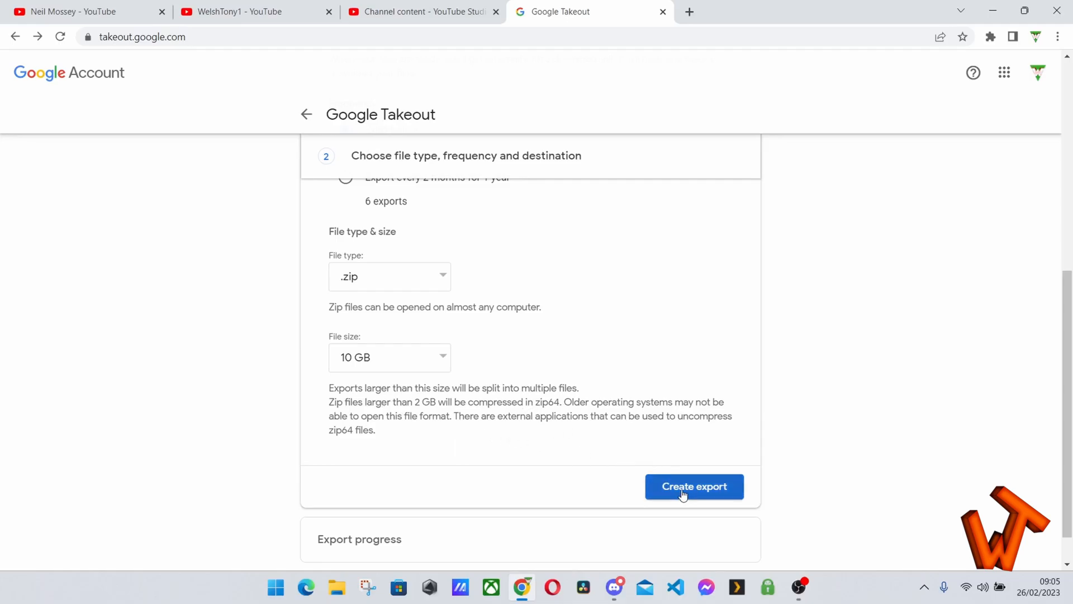
Create the YouTube and YouTube Music export and watch its progress panel.
{"action": "left_click", "coordinate": [693, 486]}
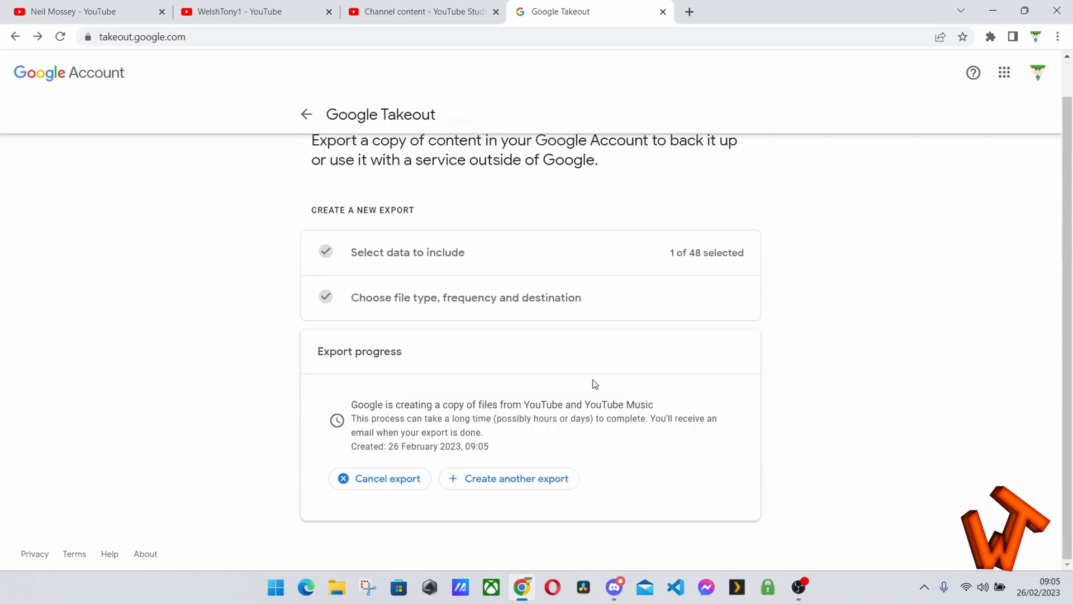
{"action": "mouse_move", "coordinate": [348, 410]}
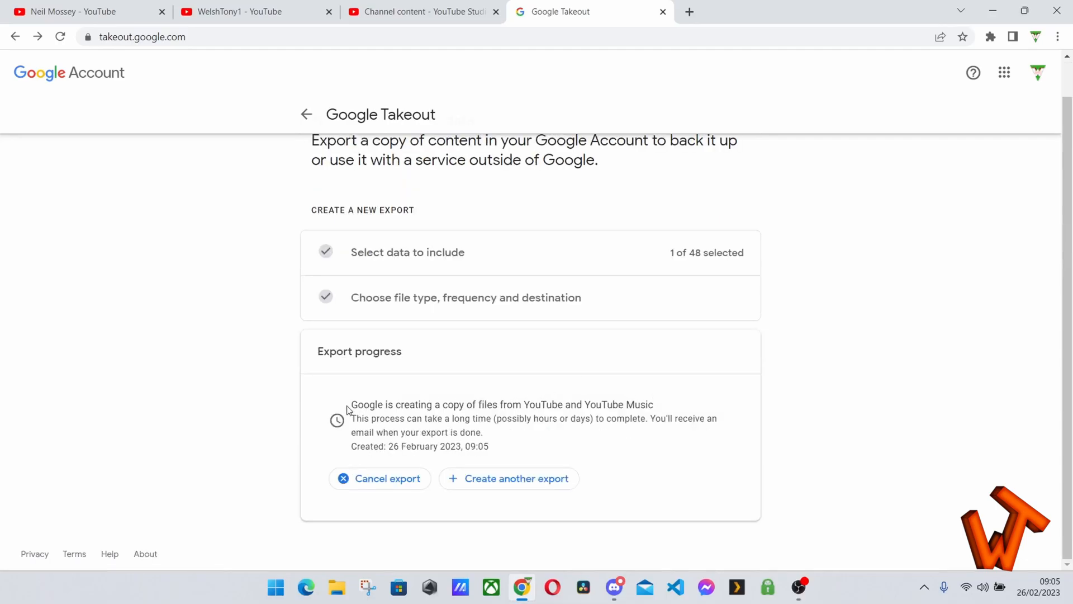
{"action": "mouse_move", "coordinate": [619, 432]}
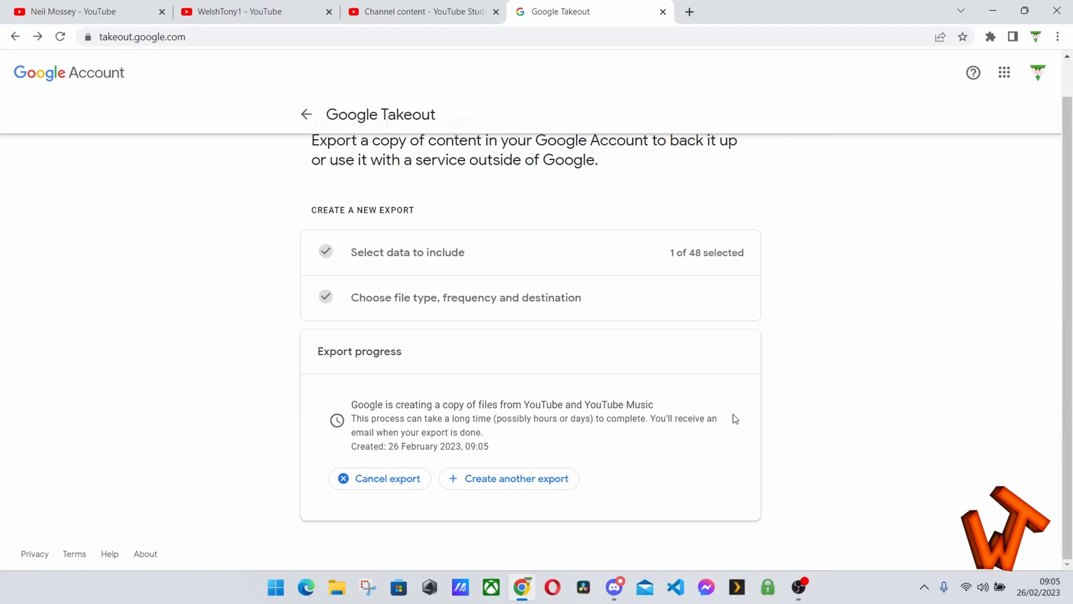
{"action": "mouse_move", "coordinate": [783, 400]}
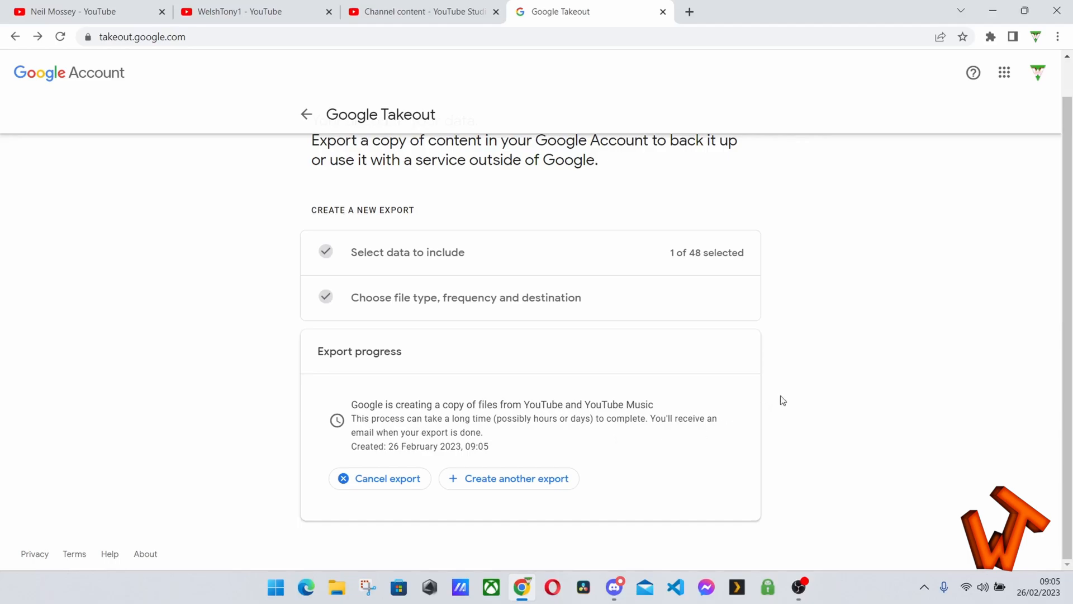
{"action": "mouse_move", "coordinate": [774, 401]}
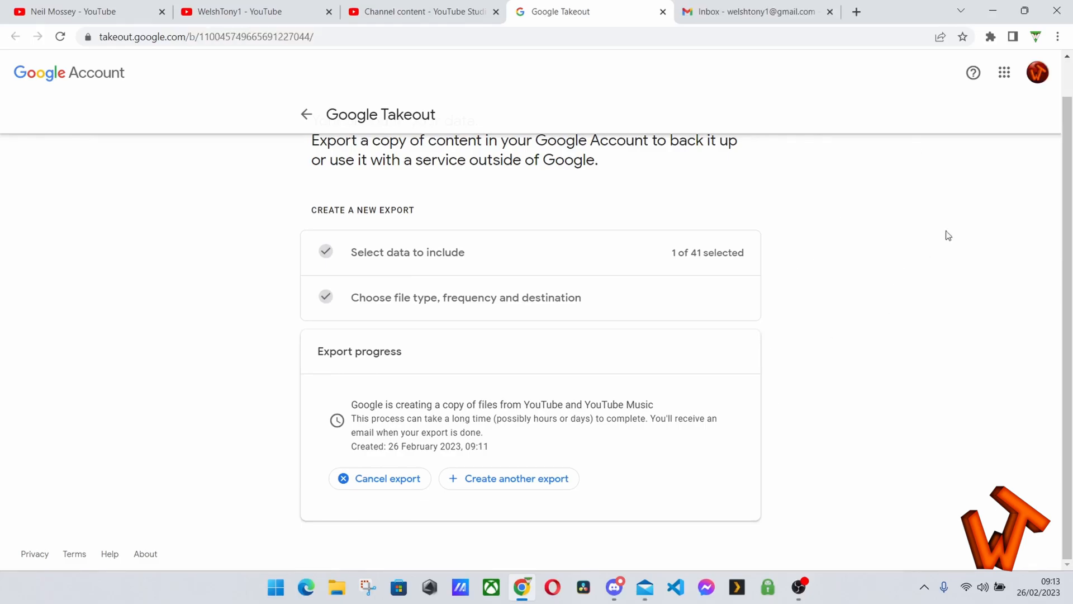
{"action": "mouse_move", "coordinate": [1035, 73]}
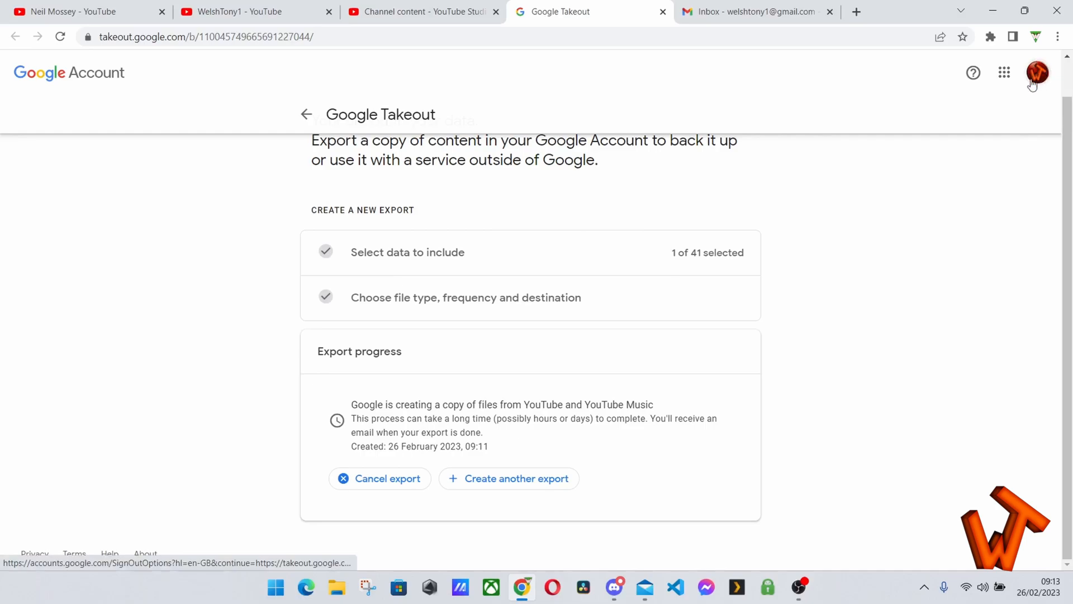
{"action": "mouse_move", "coordinate": [797, 232]}
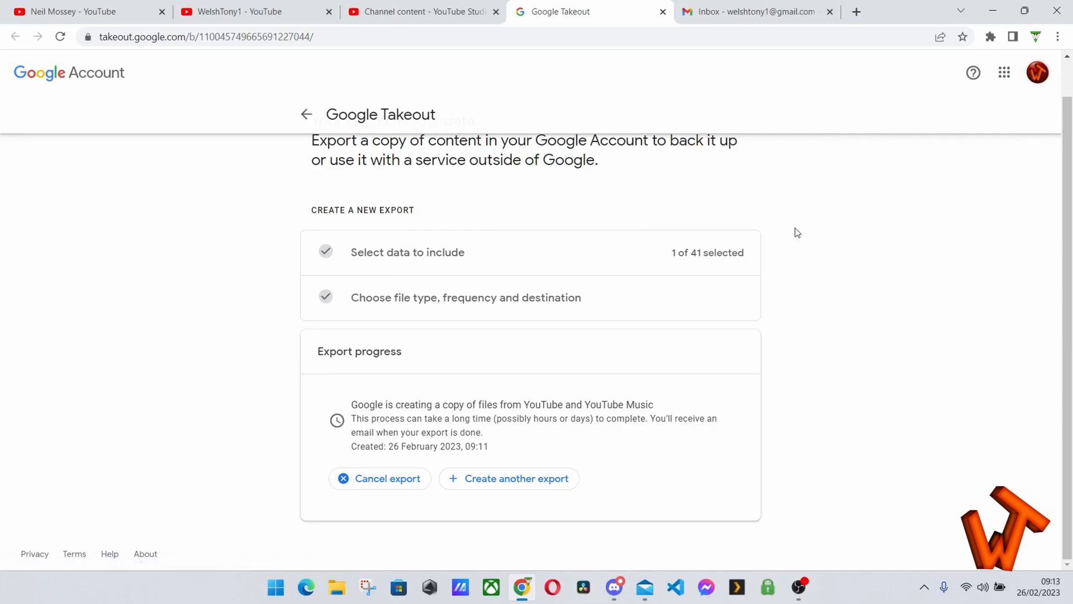
{"action": "mouse_move", "coordinate": [786, 292]}
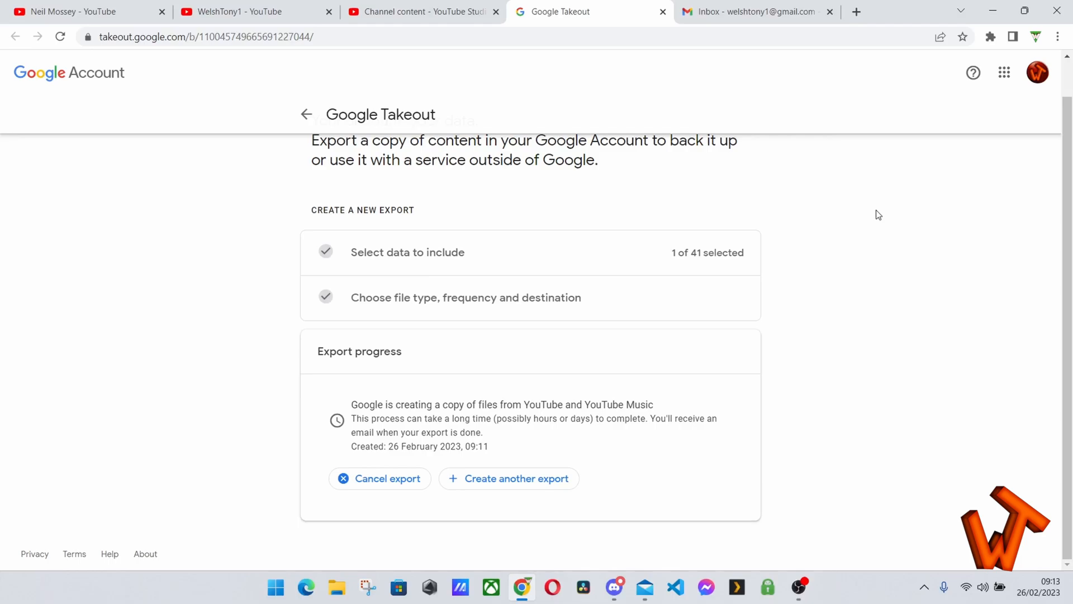
{"action": "mouse_move", "coordinate": [887, 203]}
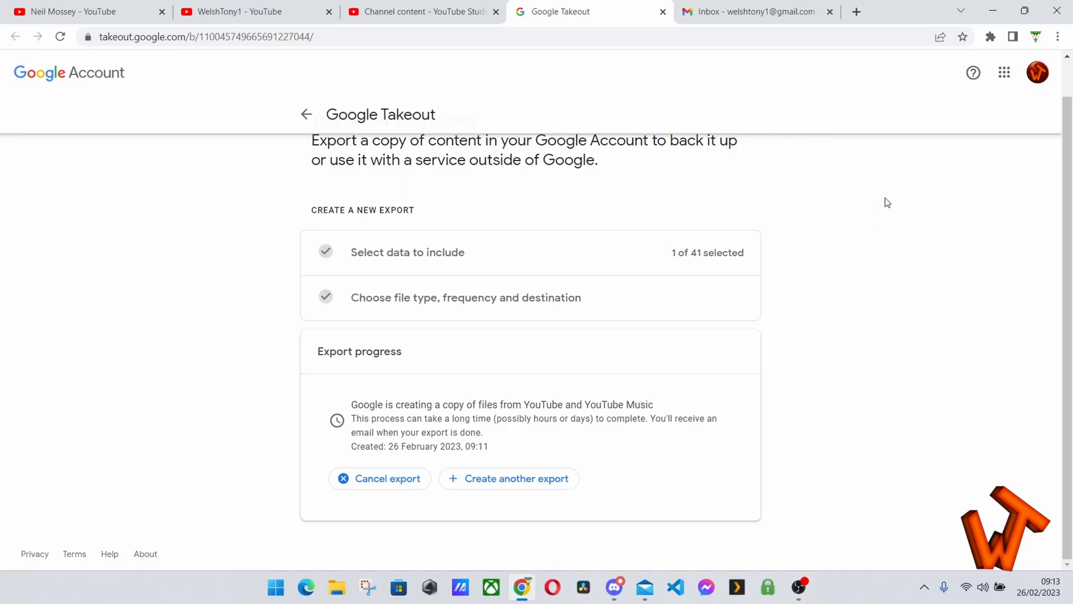
{"action": "mouse_move", "coordinate": [901, 198]}
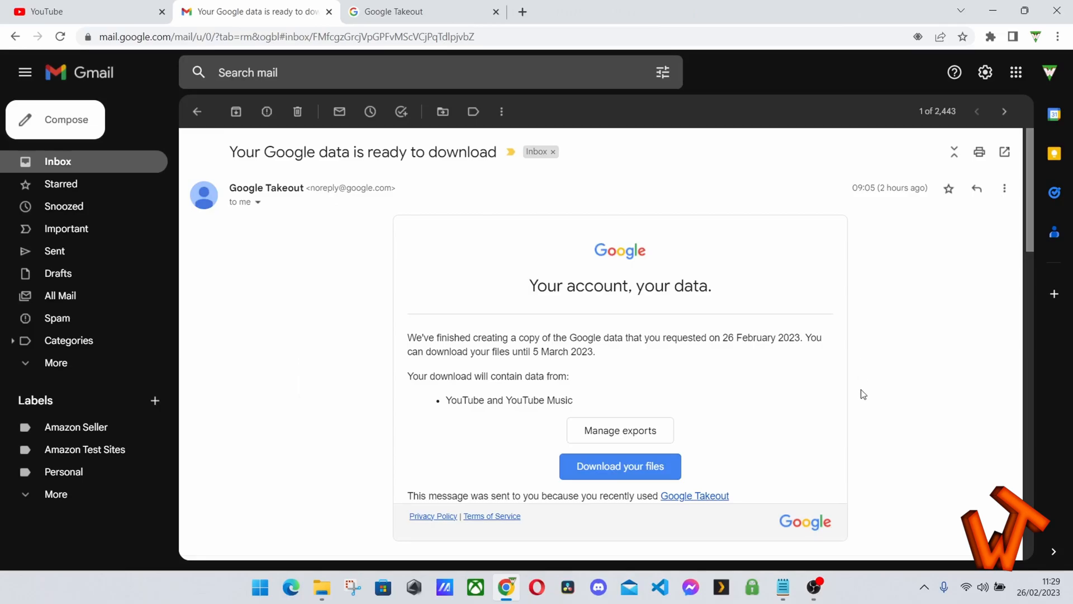
{"action": "mouse_move", "coordinate": [899, 361]}
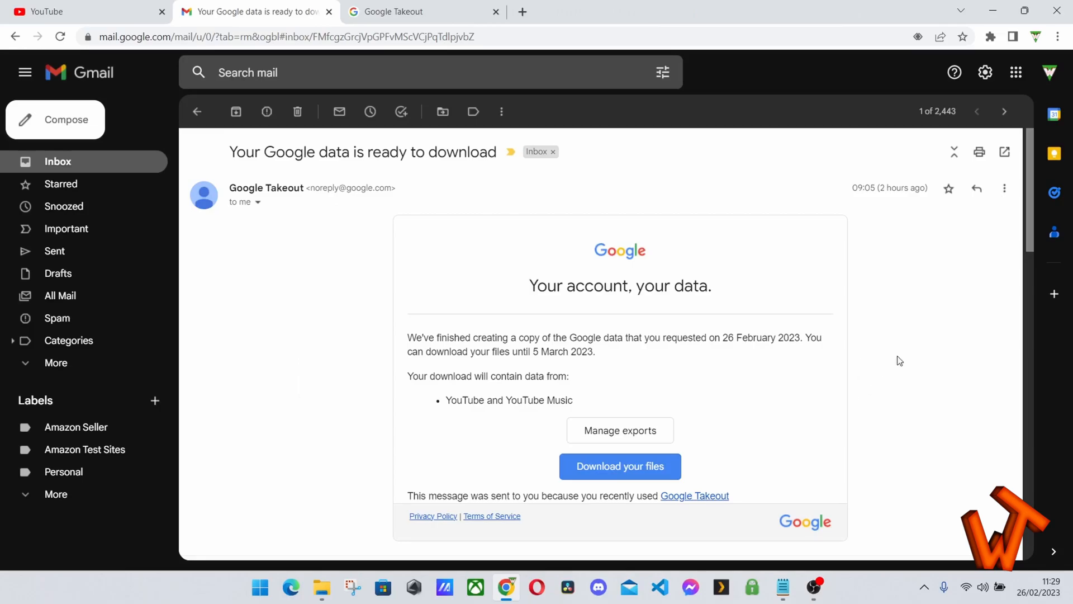
{"action": "mouse_move", "coordinate": [274, 207]}
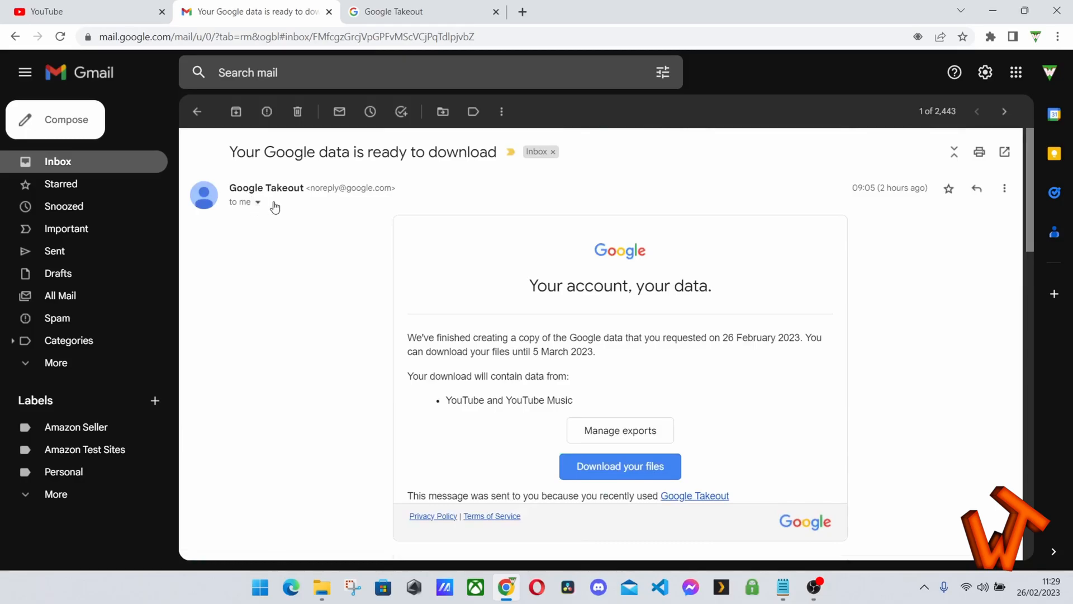
Skim the export-ready email's download buttons, then return to the Google Takeout page.
{"action": "scroll", "scroll_direction": "down", "scroll_amount": 3}
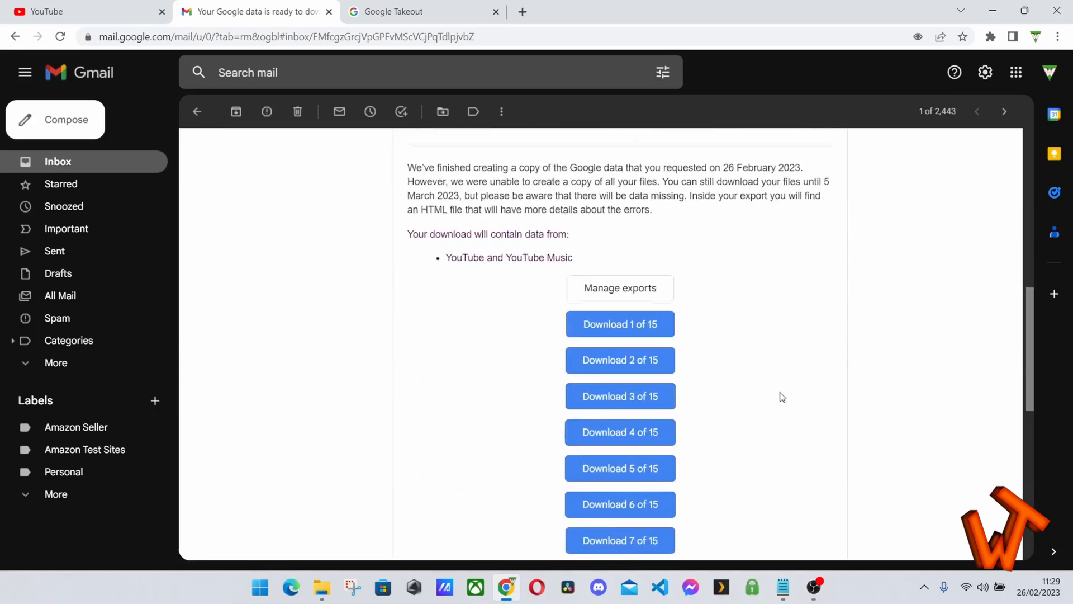
{"action": "mouse_move", "coordinate": [686, 226]}
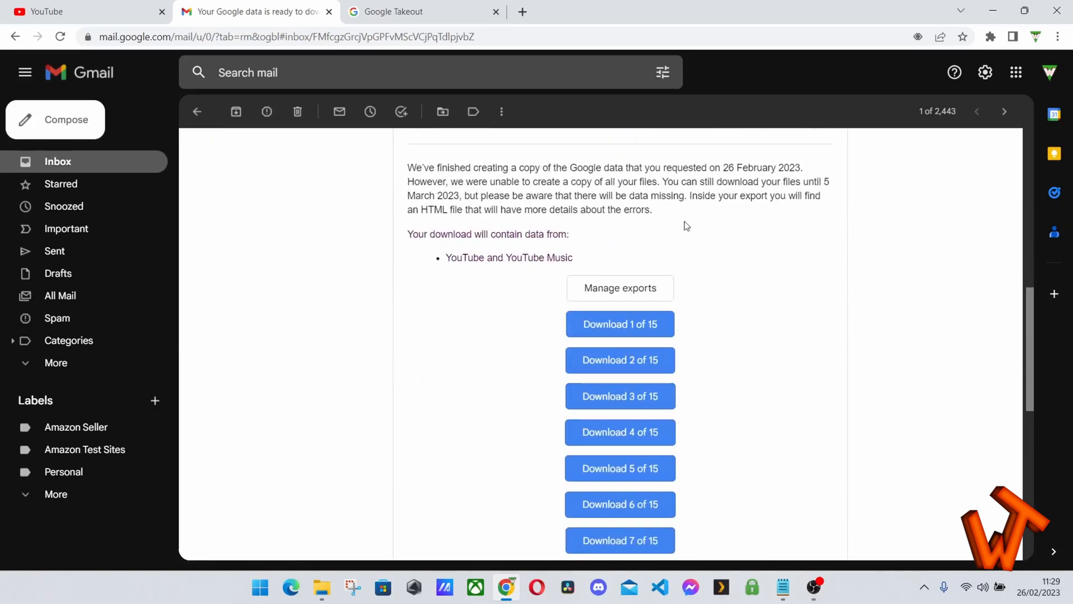
{"action": "left_click", "coordinate": [403, 11]}
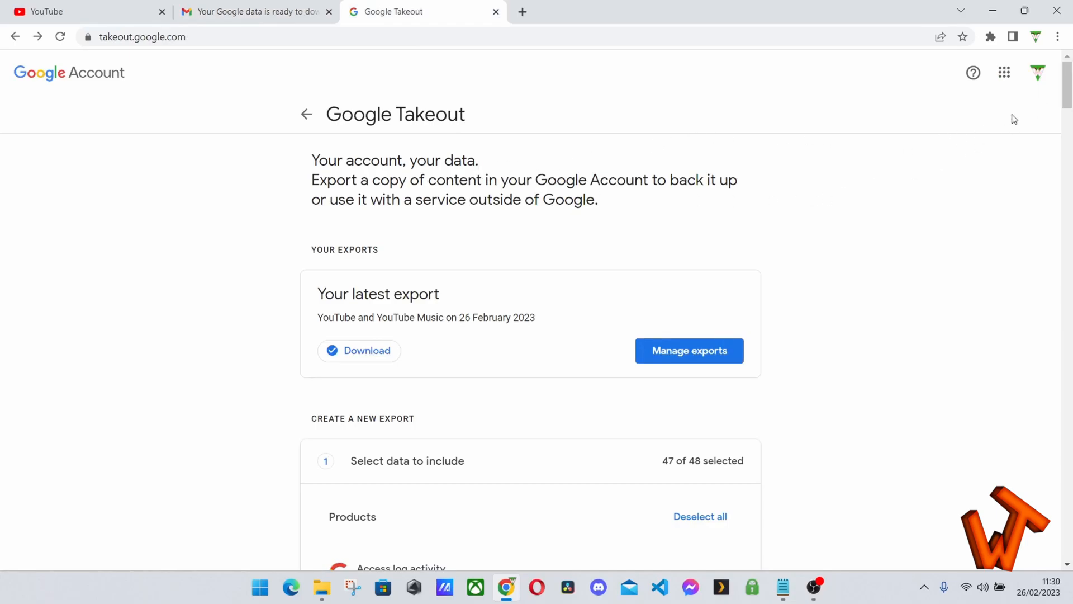
{"action": "mouse_move", "coordinate": [737, 86]}
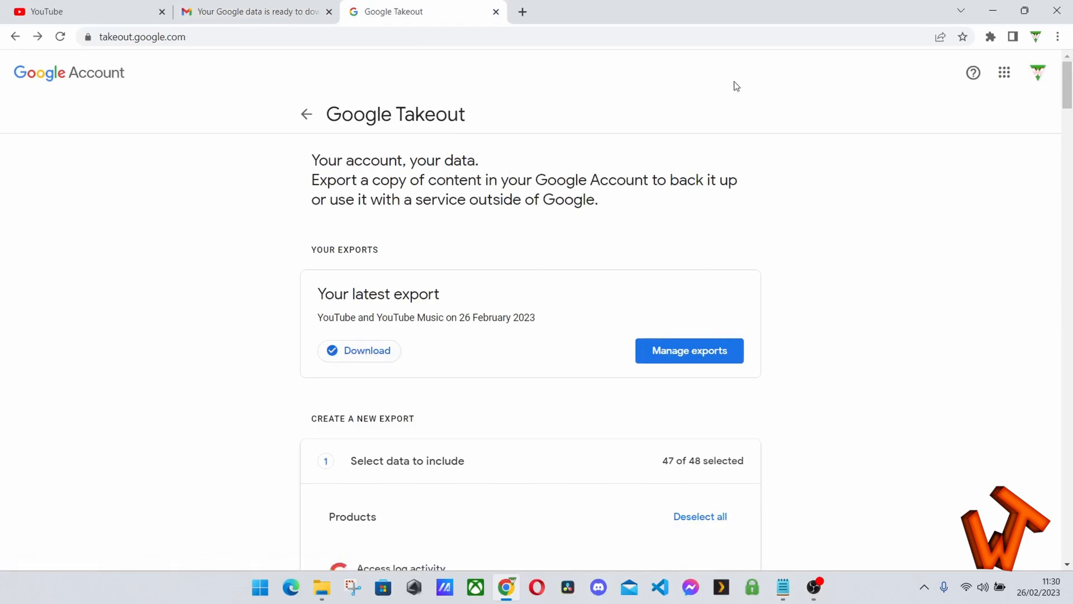
Back in the Gmail export email, scroll to the Download 1 of 15 part buttons.
{"action": "left_click", "coordinate": [254, 11]}
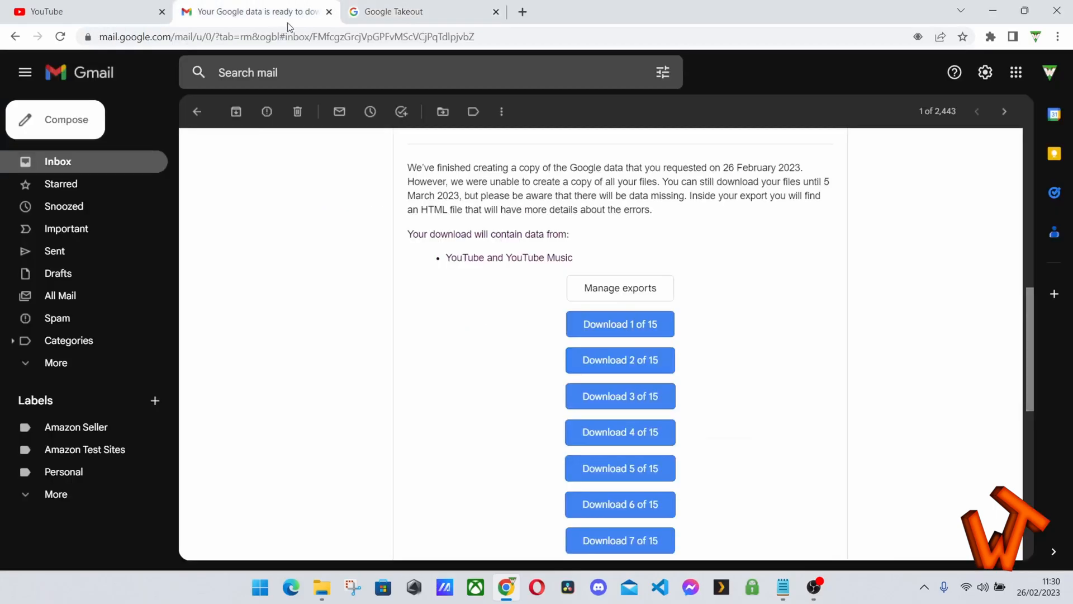
{"action": "scroll", "scroll_direction": "down", "scroll_amount": 3}
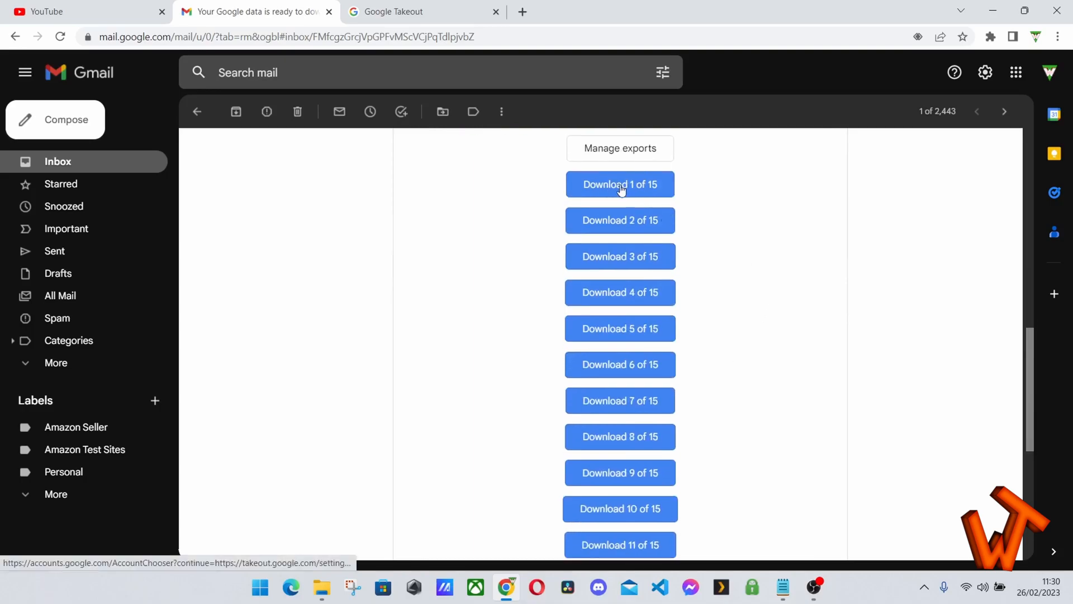
{"action": "mouse_move", "coordinate": [624, 343]}
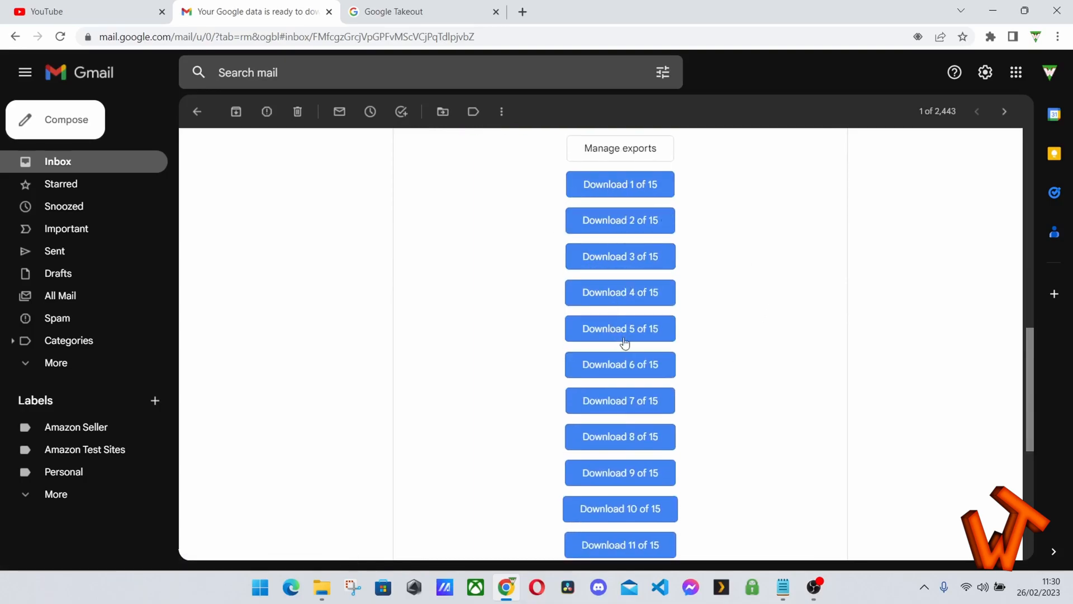
{"action": "mouse_move", "coordinate": [690, 410]}
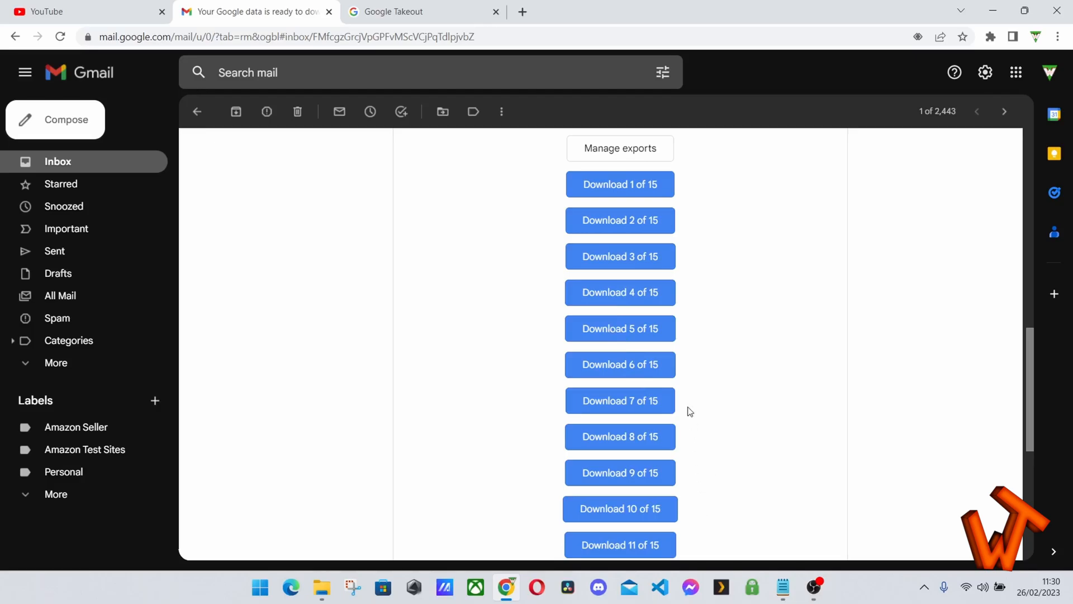
Start downloading part 11 of 15 (6.94 GB) from the Download data dialog.
{"action": "left_click", "coordinate": [619, 149]}
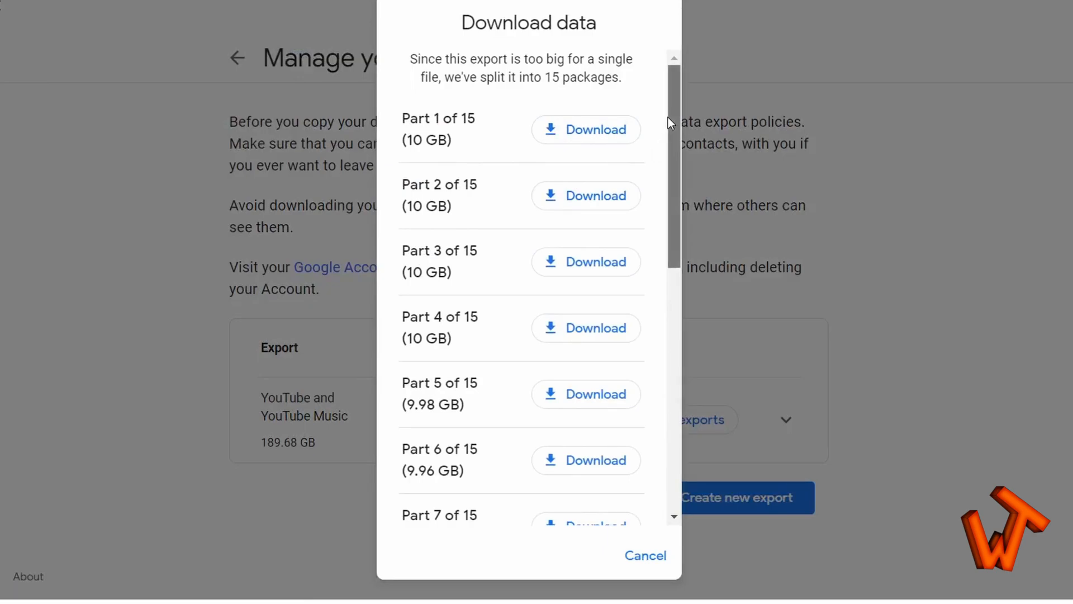
{"action": "scroll", "scroll_direction": "down", "scroll_amount": 3}
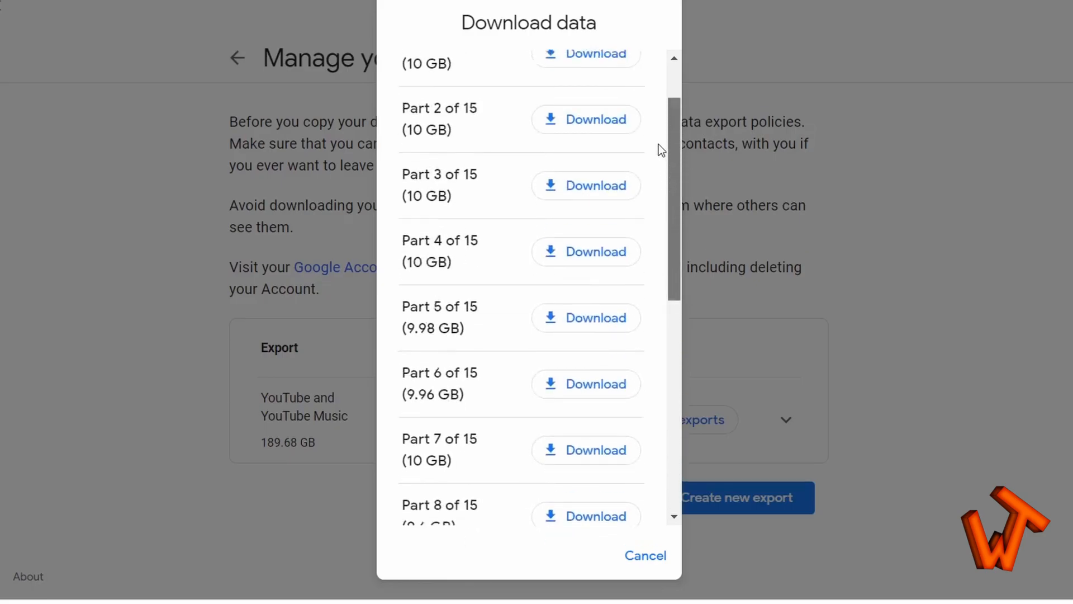
{"action": "scroll", "scroll_direction": "down", "scroll_amount": 3}
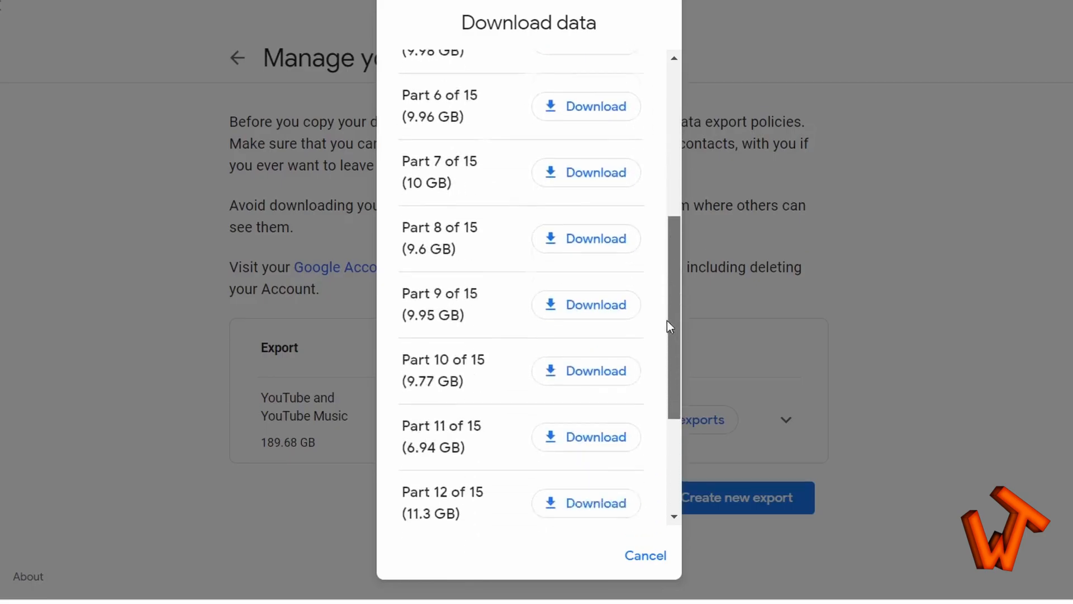
{"action": "scroll", "scroll_direction": "down", "scroll_amount": 3}
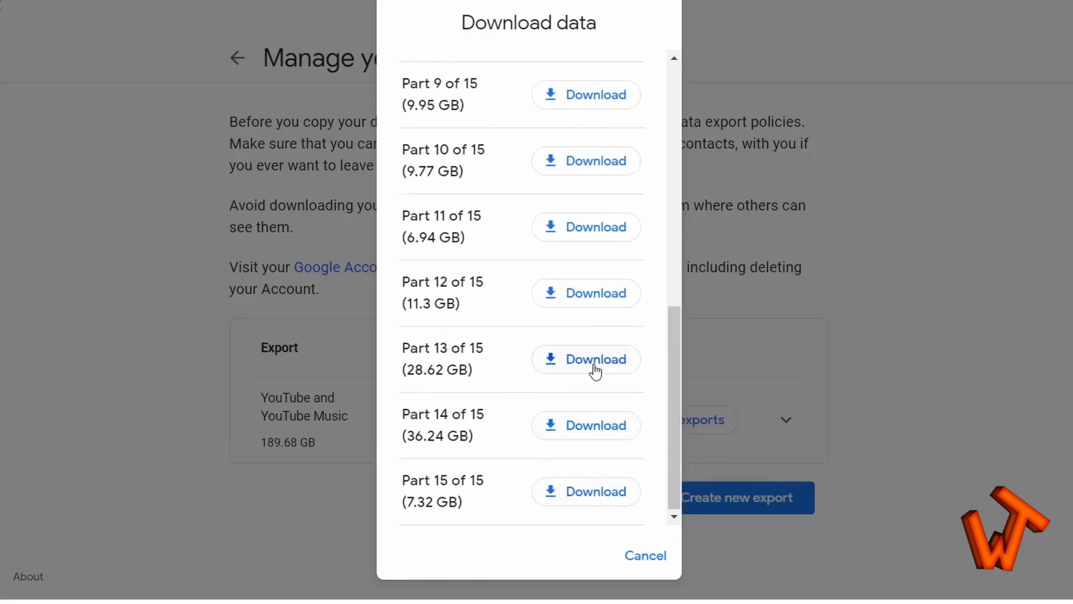
{"action": "left_click", "coordinate": [645, 556]}
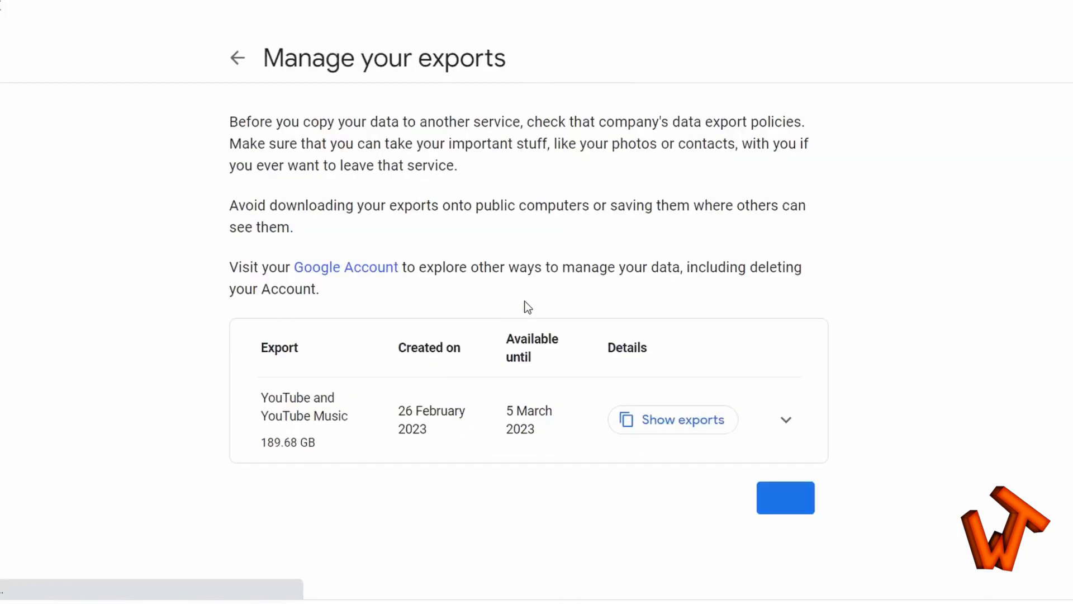
Reopen the export parts list and scroll toward part 15 (7.32 GB).
{"action": "left_click", "coordinate": [672, 419]}
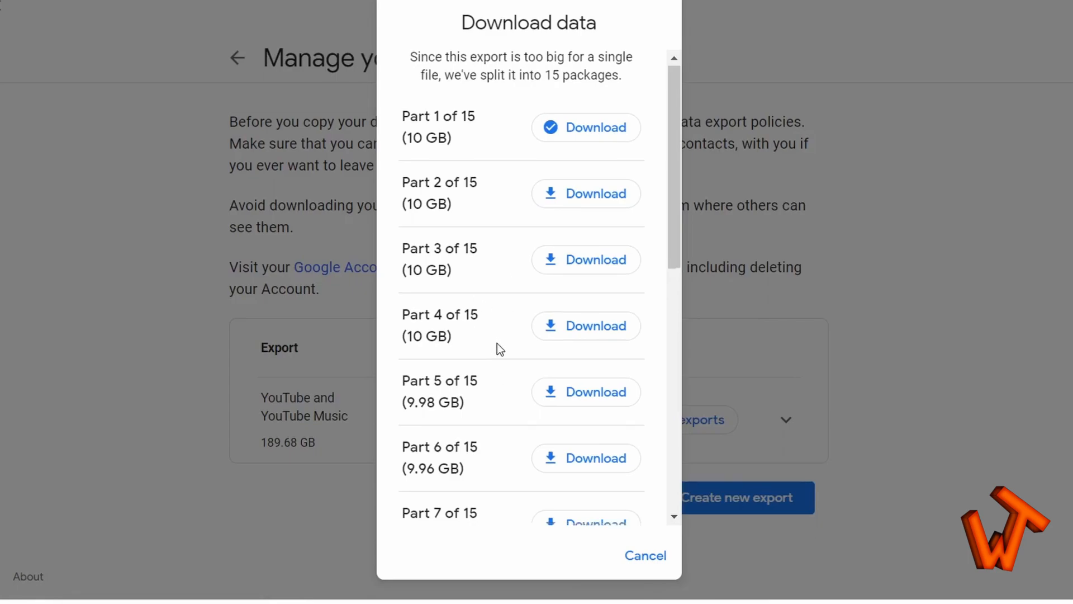
{"action": "scroll", "scroll_direction": "down", "scroll_amount": 3}
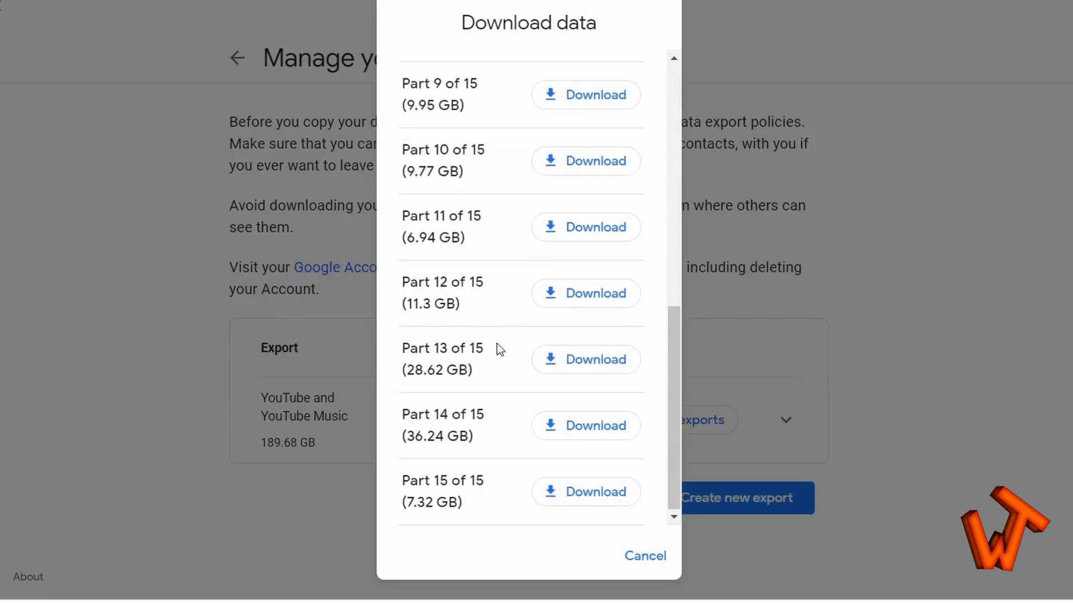
{"action": "mouse_move", "coordinate": [510, 388]}
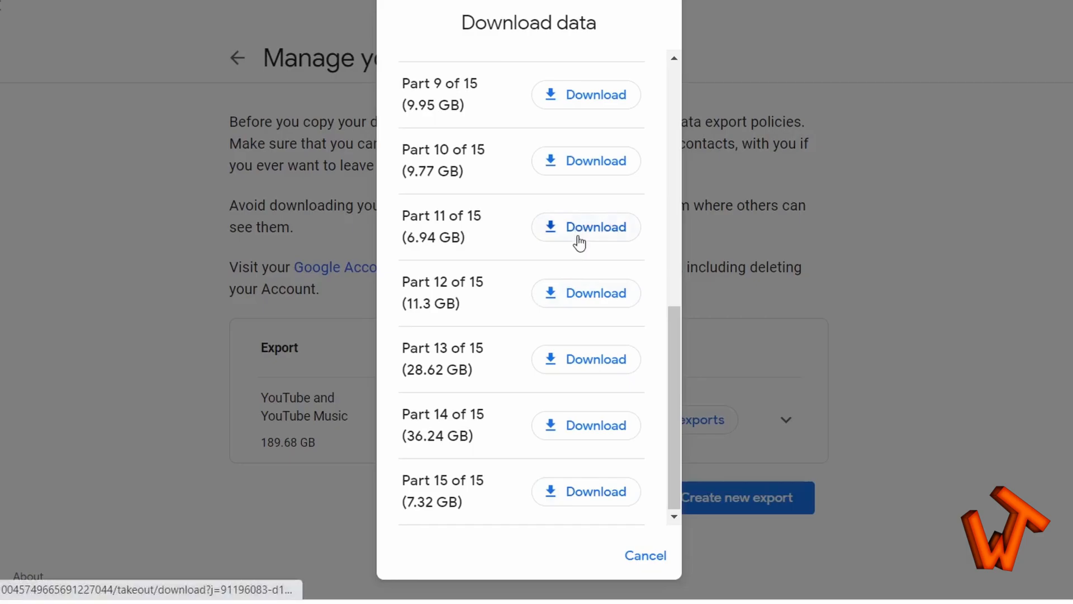
{"action": "mouse_move", "coordinate": [703, 261]}
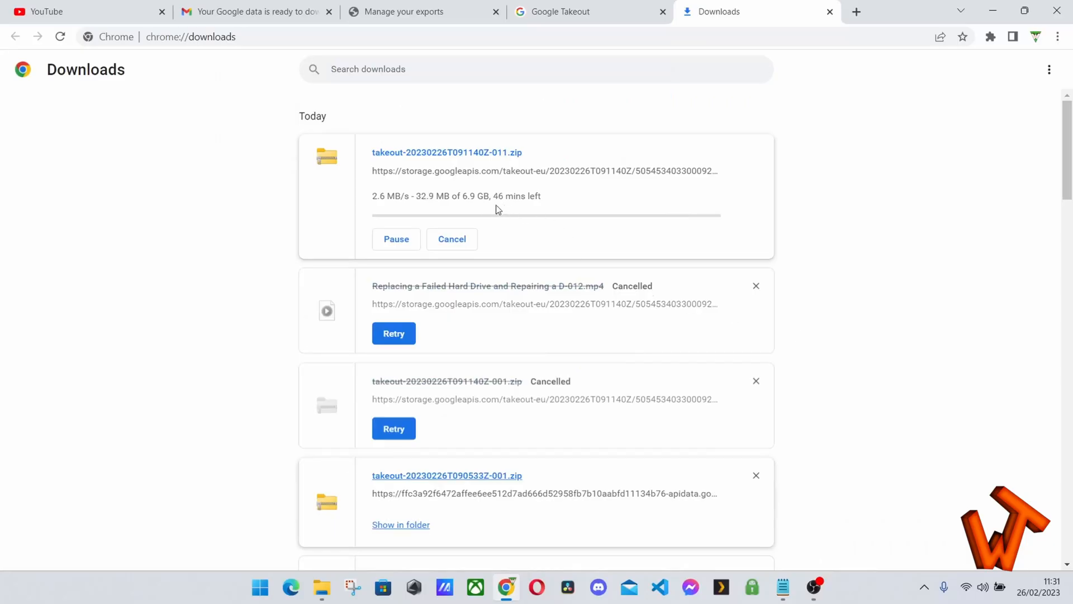
{"action": "mouse_move", "coordinate": [593, 203]}
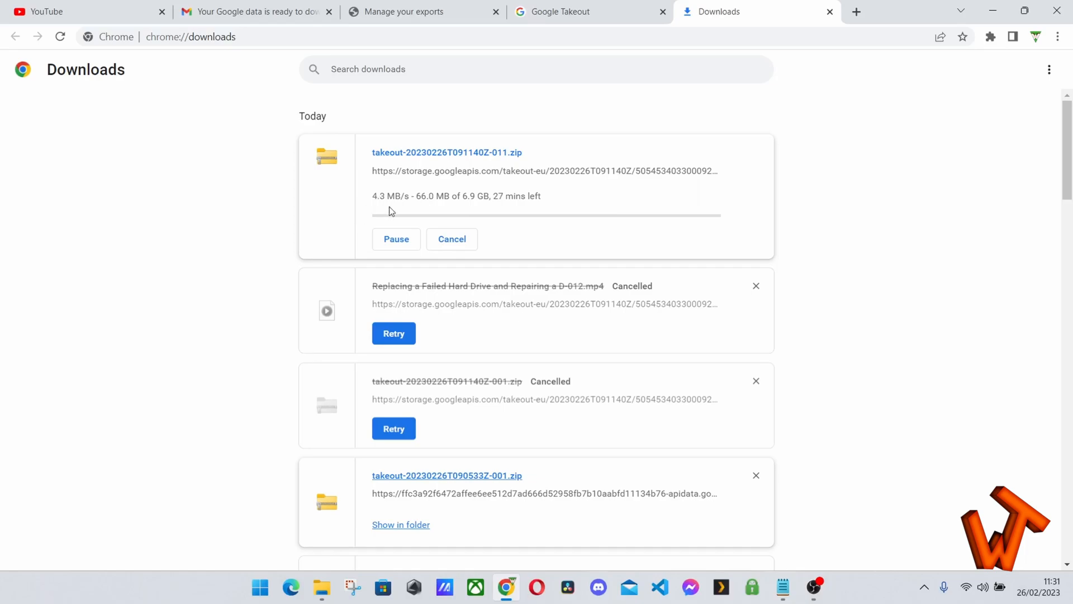
{"action": "mouse_move", "coordinate": [594, 203]}
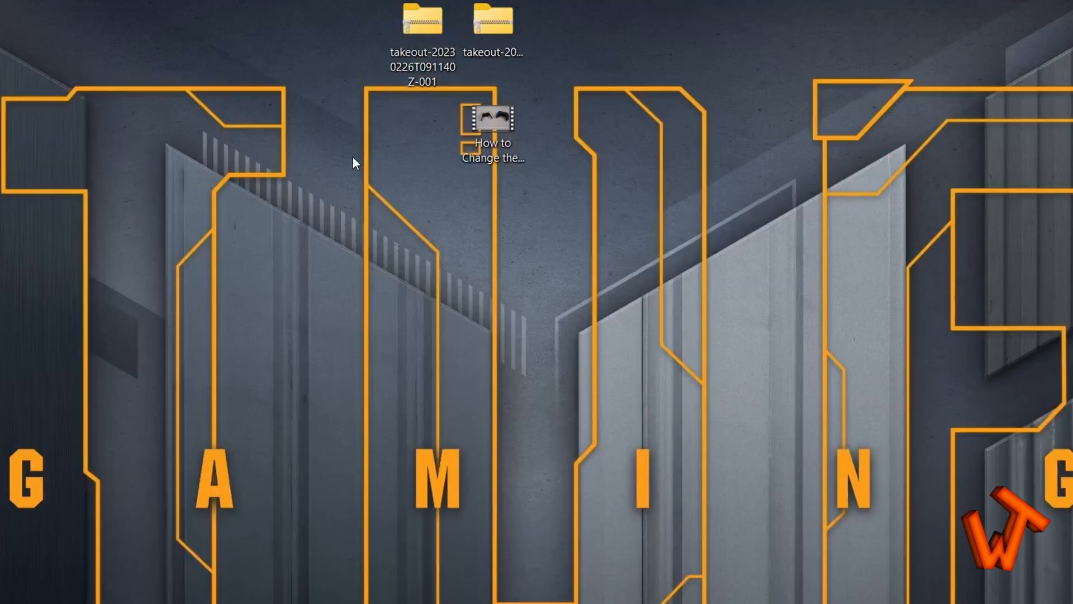
{"action": "double_click", "coordinate": [492, 24]}
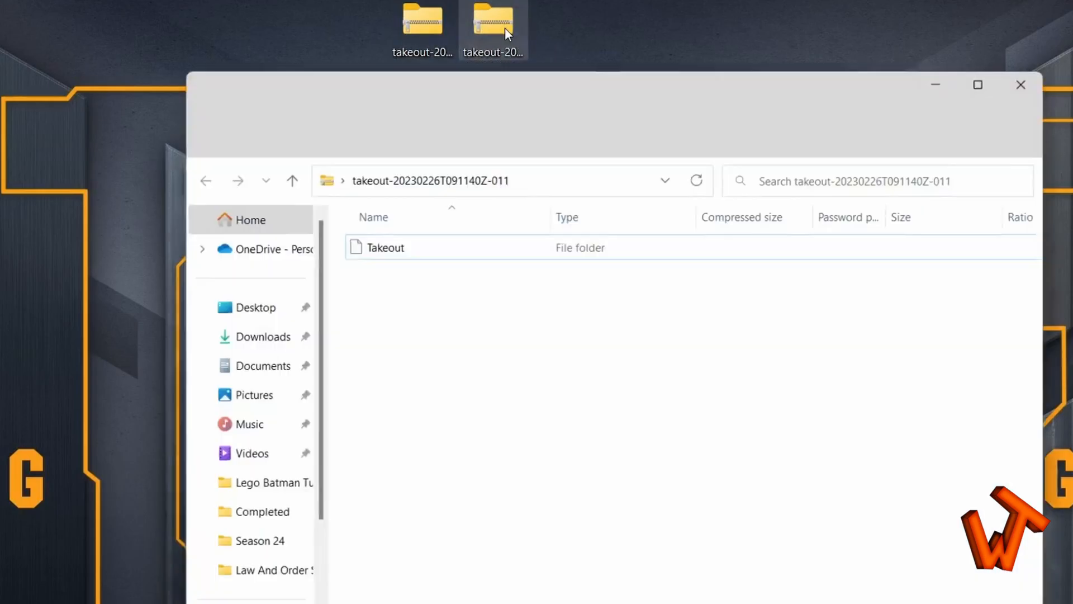
{"action": "double_click", "coordinate": [385, 247]}
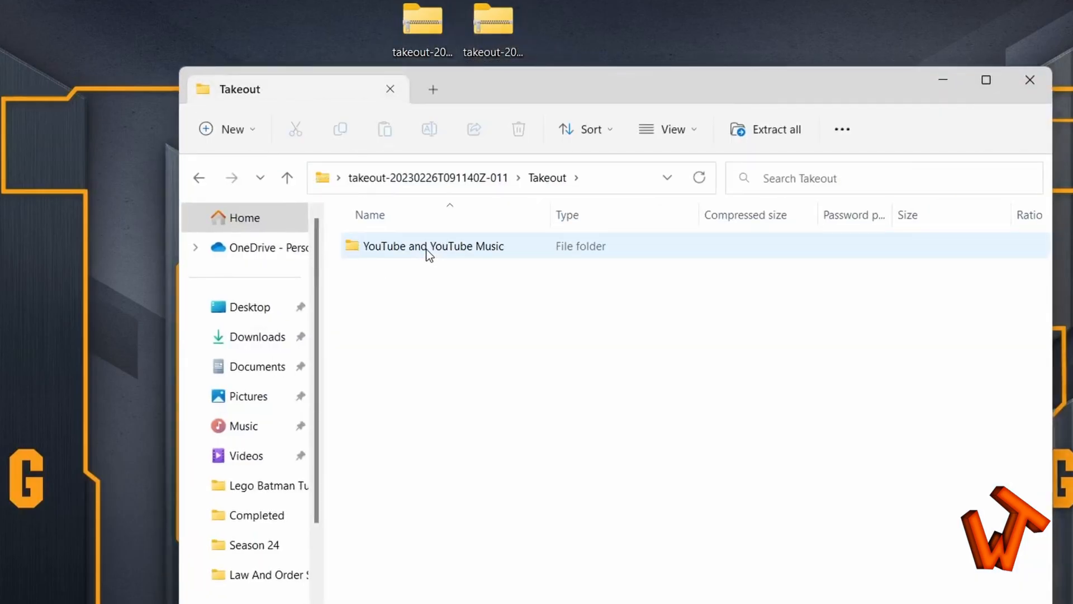
{"action": "double_click", "coordinate": [431, 246]}
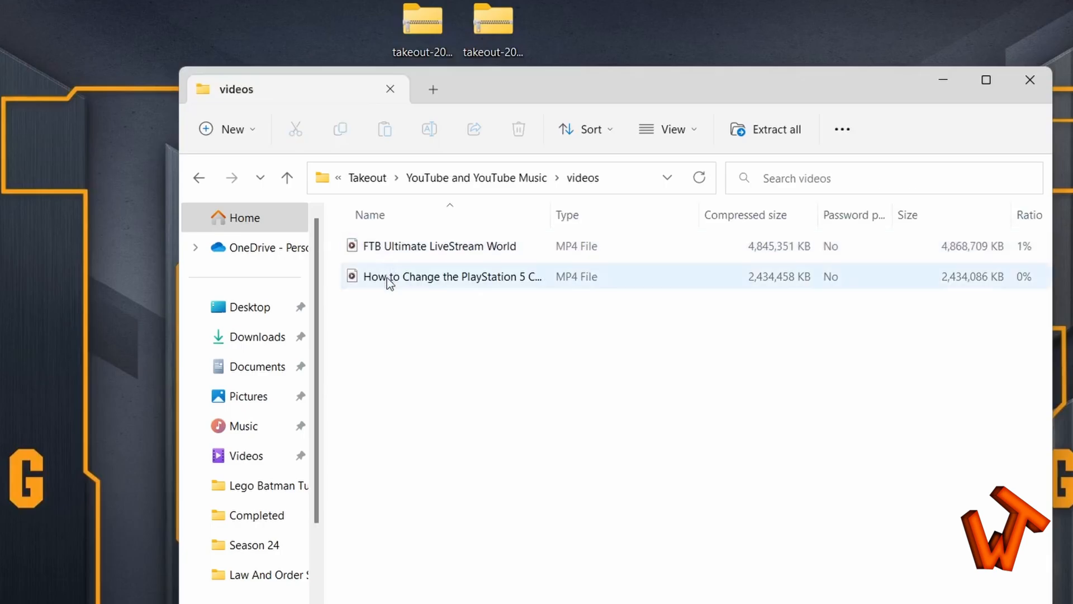
{"action": "mouse_move", "coordinate": [438, 280]}
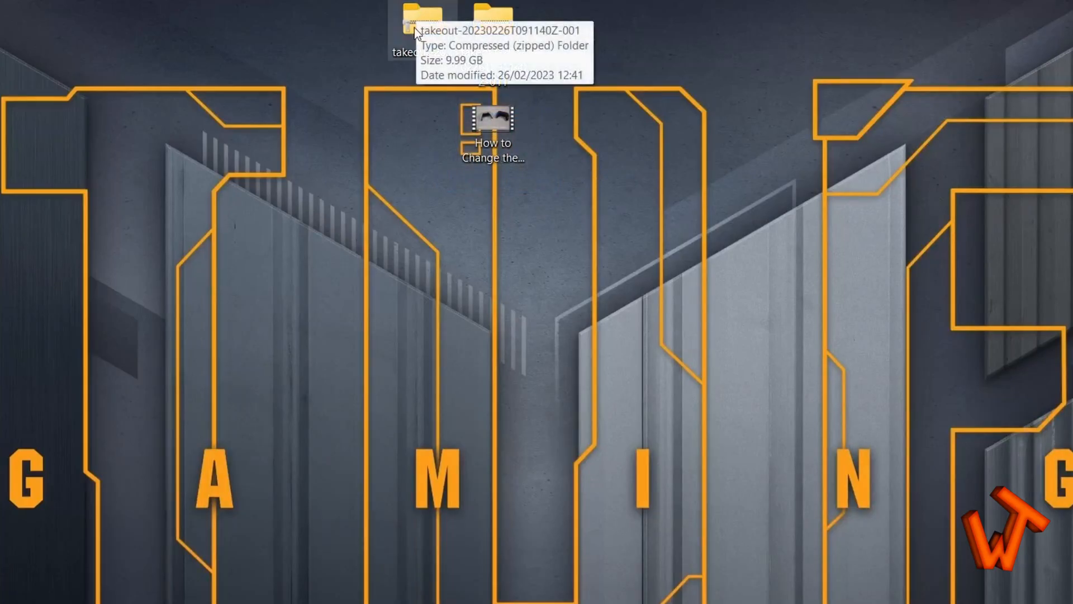
Browse into the -001 takeout zip to Takeout > YouTube and YouTube Music > my-comments.
{"action": "double_click", "coordinate": [422, 26]}
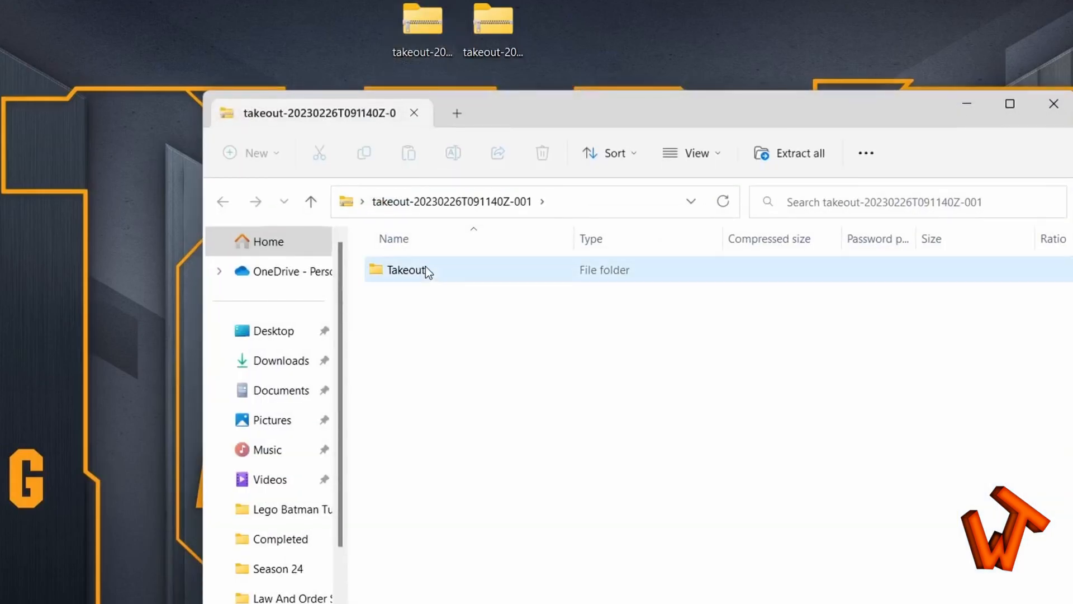
{"action": "double_click", "coordinate": [407, 270]}
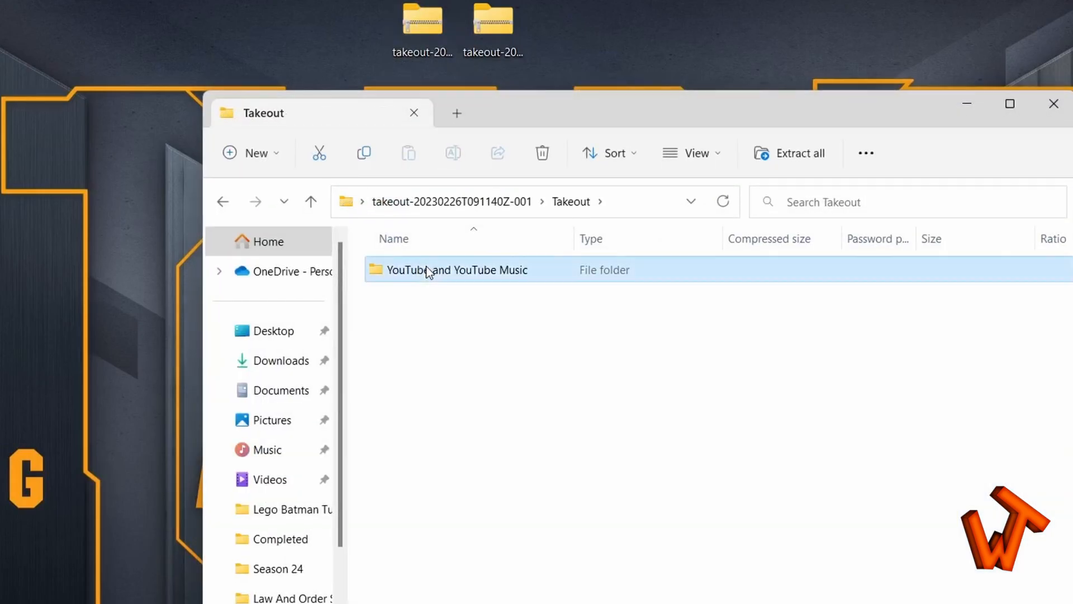
{"action": "double_click", "coordinate": [456, 269]}
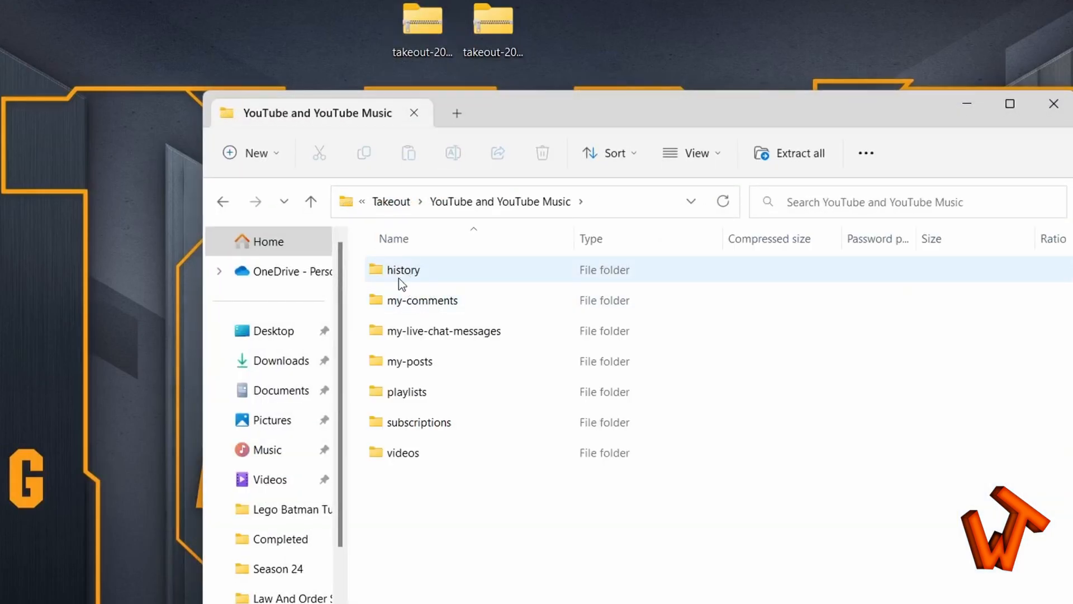
{"action": "double_click", "coordinate": [421, 299]}
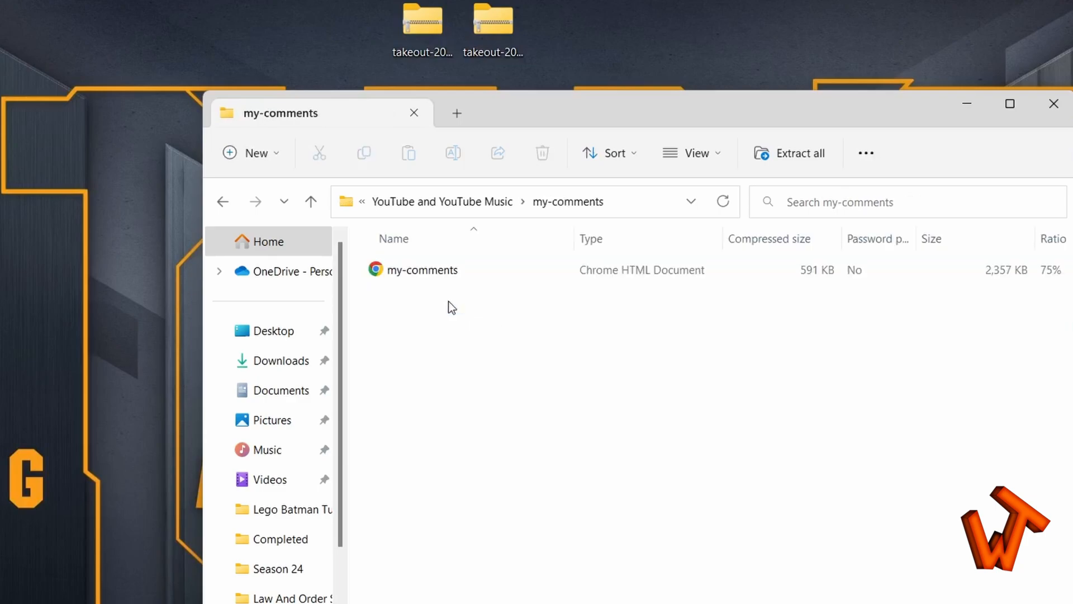
View the my-comments HTML page from the archive.
{"action": "left_click", "coordinate": [425, 270]}
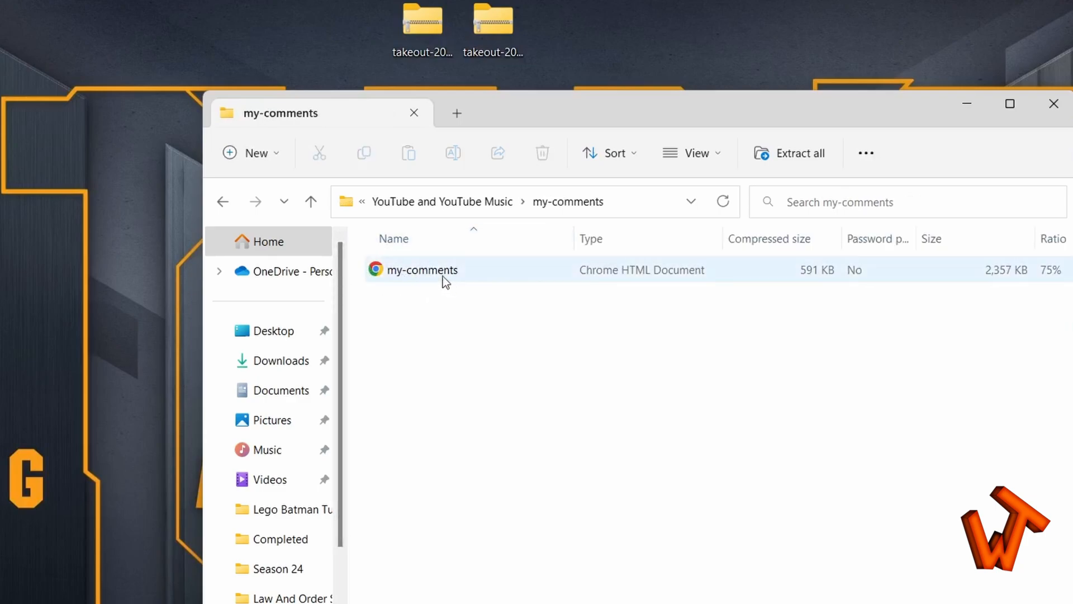
{"action": "mouse_move", "coordinate": [476, 273]}
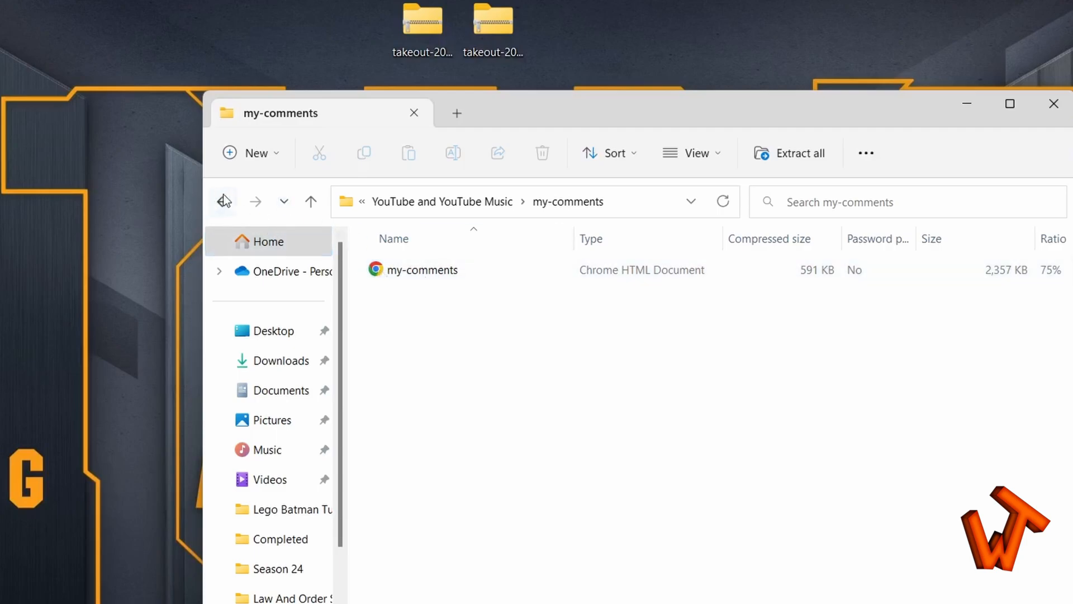
{"action": "left_click", "coordinate": [425, 269]}
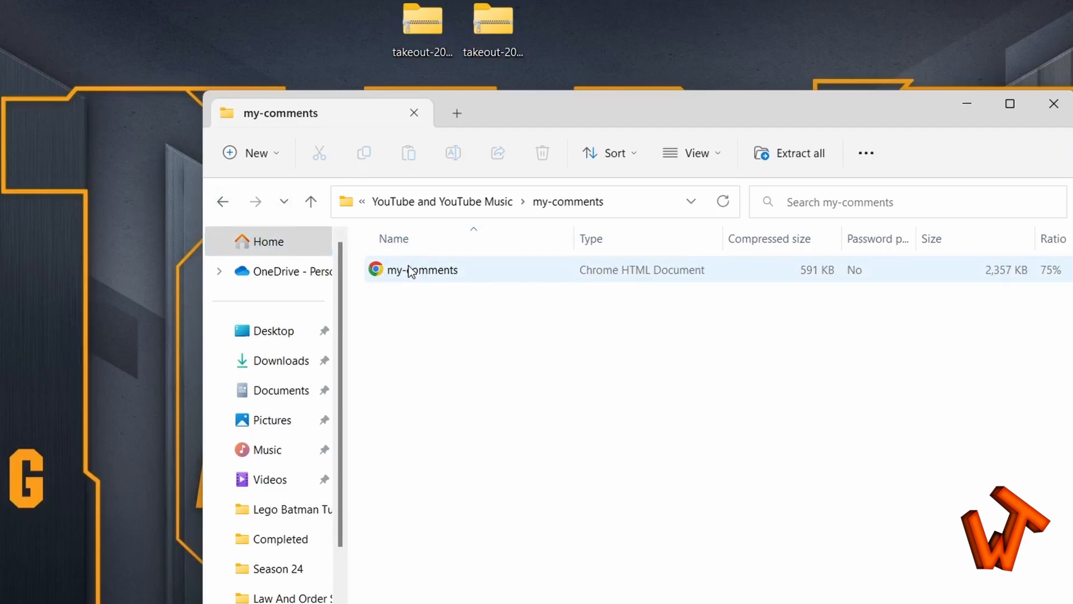
{"action": "double_click", "coordinate": [425, 270]}
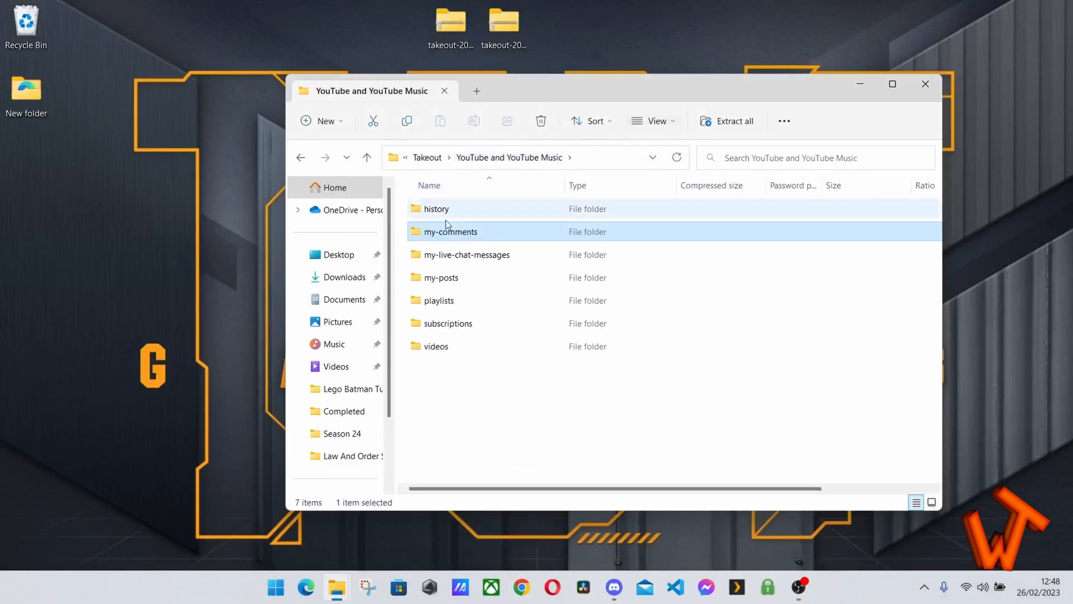
Look into the my-posts folder and return to the YouTube and YouTube Music folder.
{"action": "double_click", "coordinate": [468, 254]}
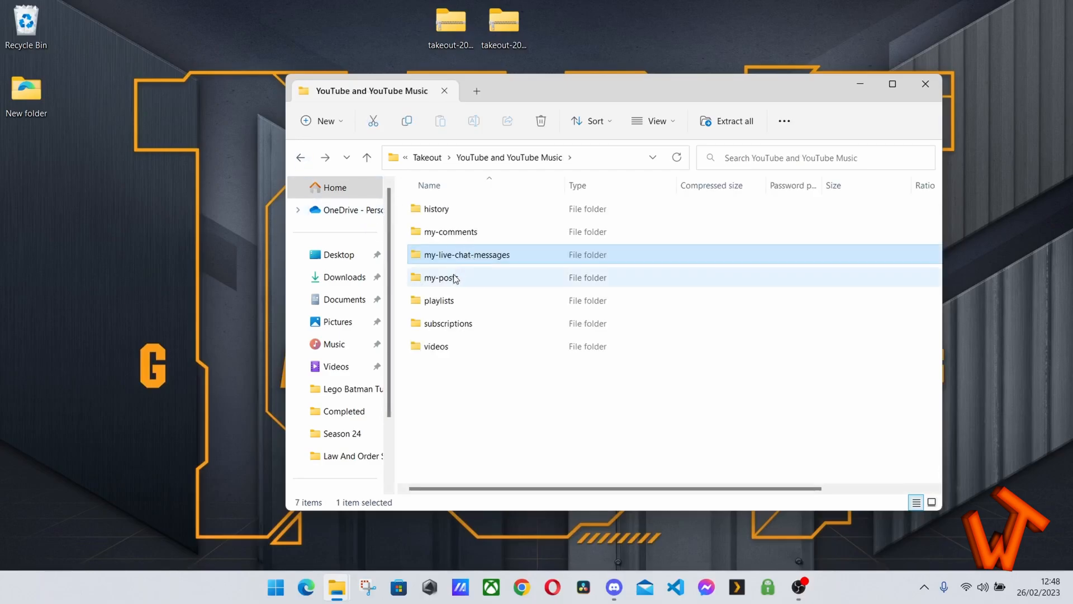
{"action": "double_click", "coordinate": [442, 277]}
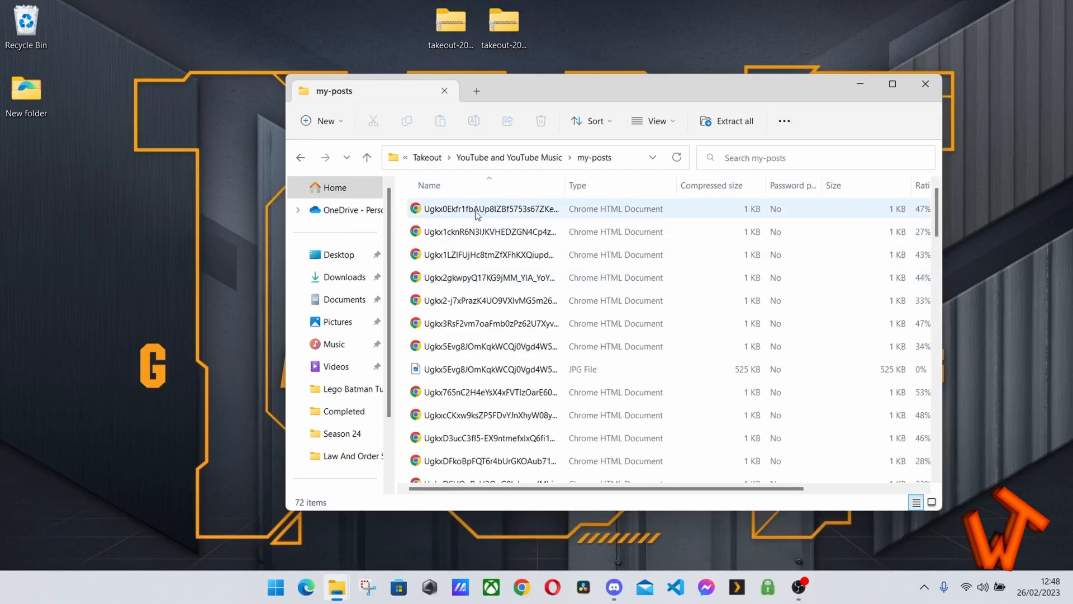
{"action": "left_click", "coordinate": [483, 345]}
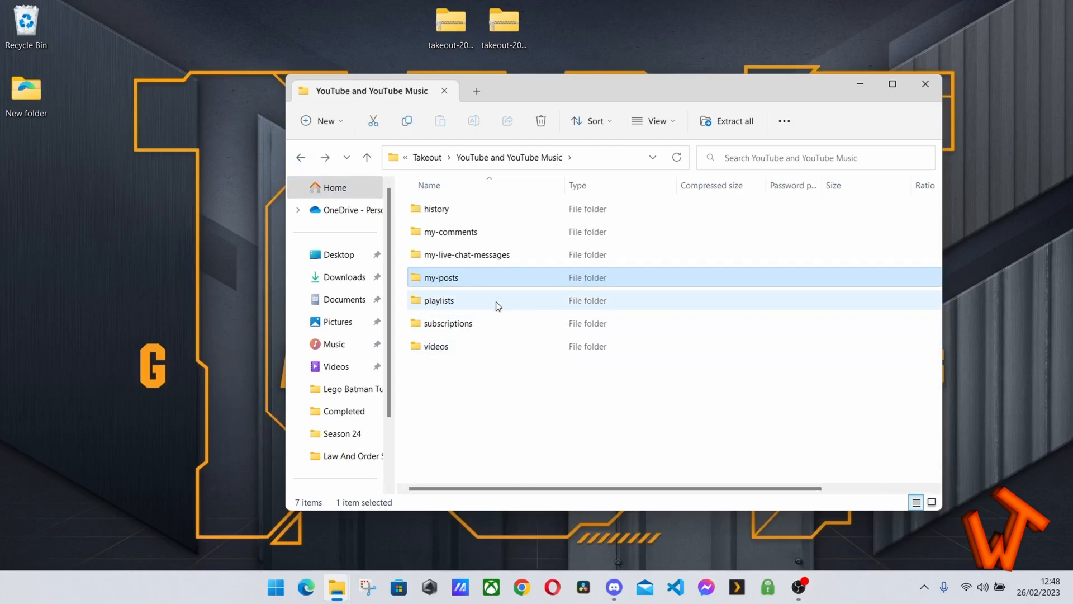
View Davinci Resolve.csv from the playlists folder in VS Code.
{"action": "double_click", "coordinate": [441, 300]}
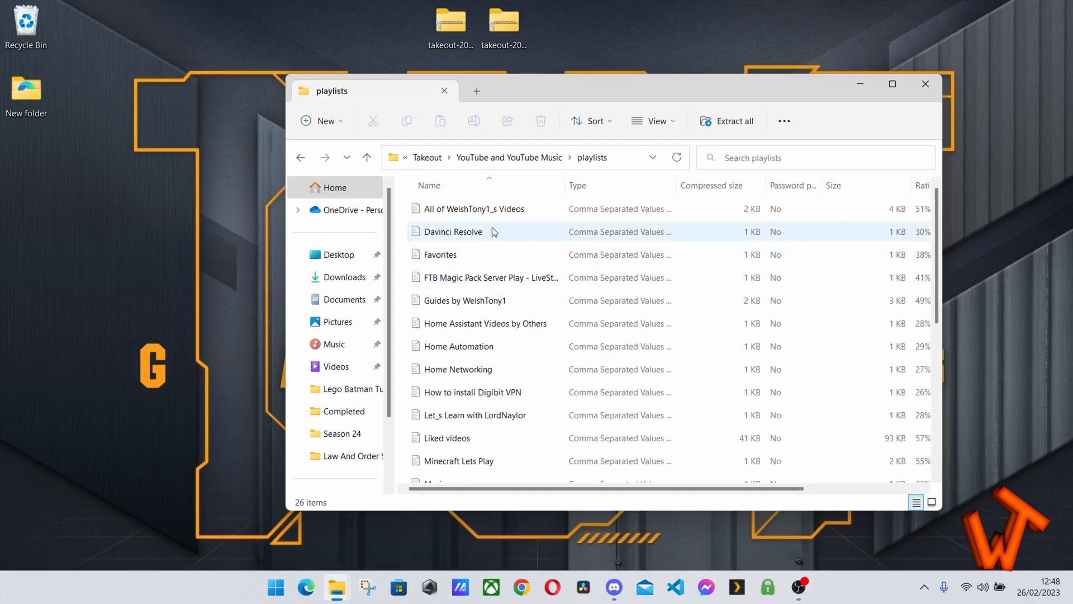
{"action": "left_click", "coordinate": [471, 209]}
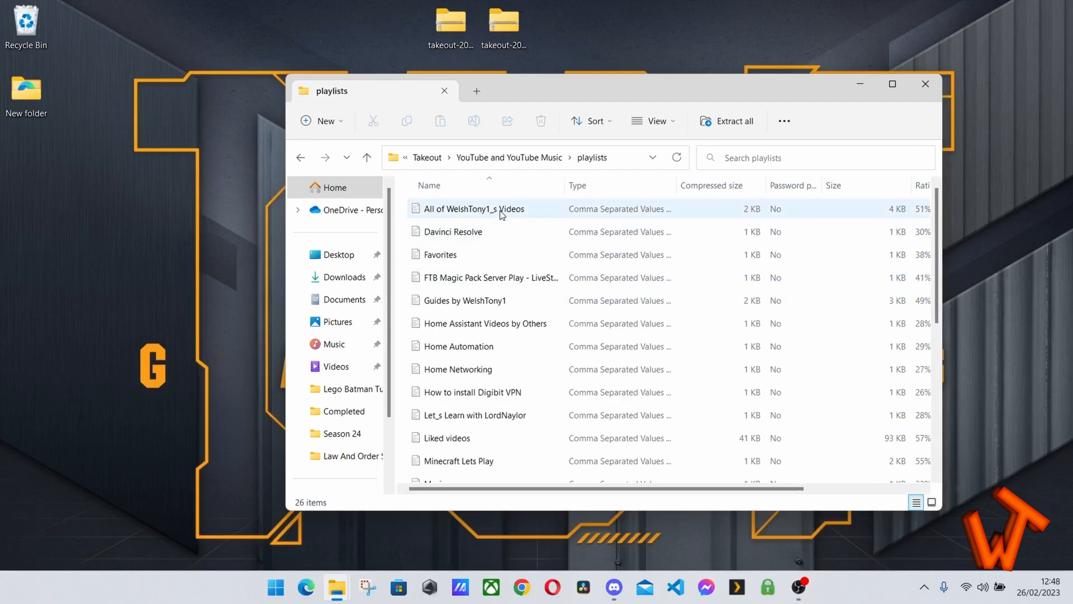
{"action": "left_click", "coordinate": [455, 231]}
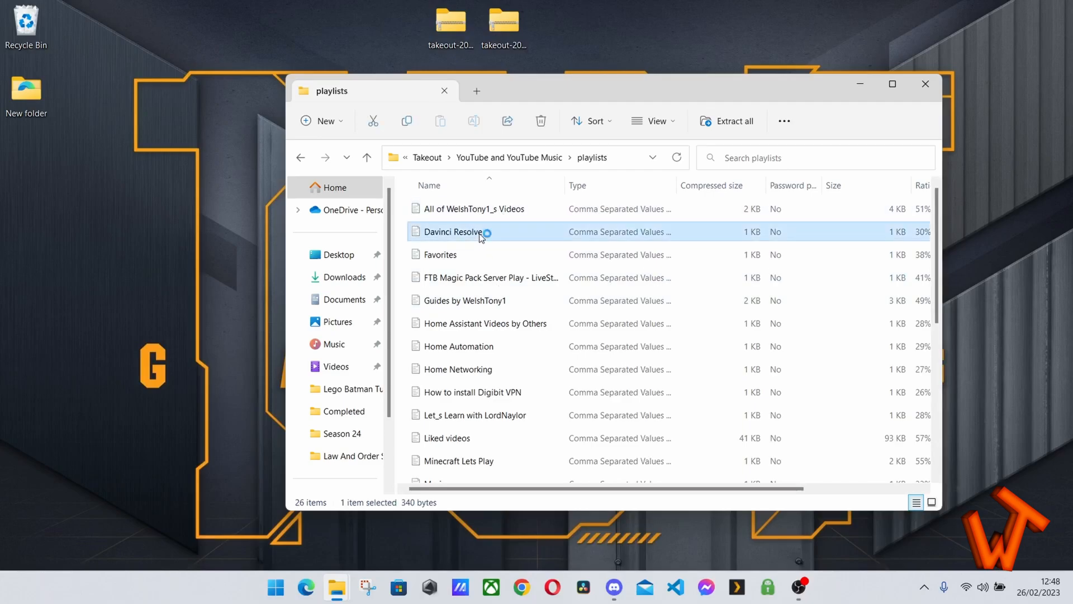
{"action": "double_click", "coordinate": [455, 231]}
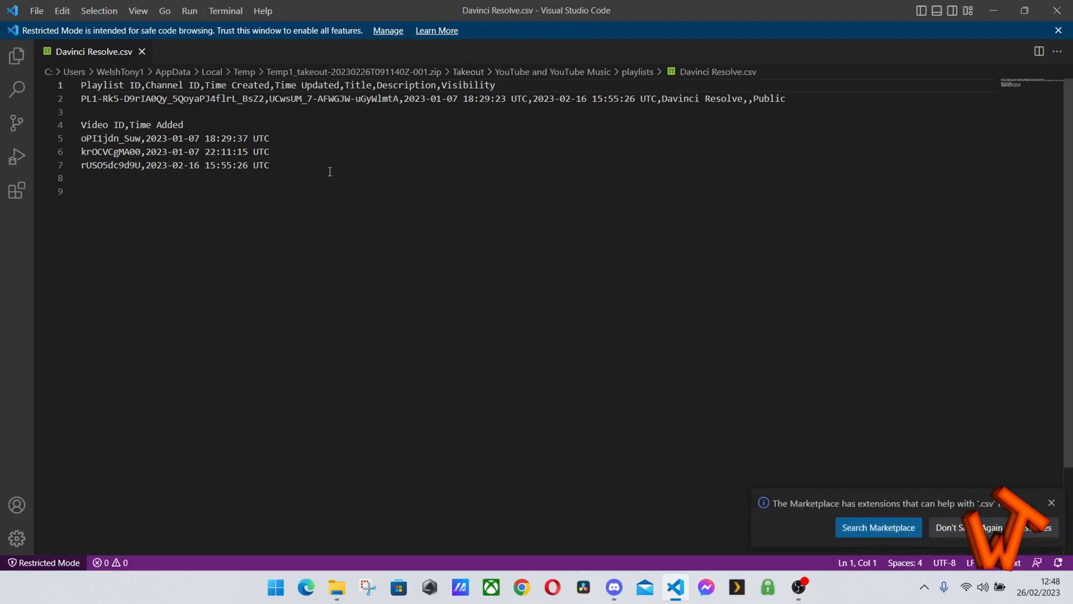
Close the Davinci Resolve playlist CSV in VS Code.
{"action": "left_click", "coordinate": [82, 137]}
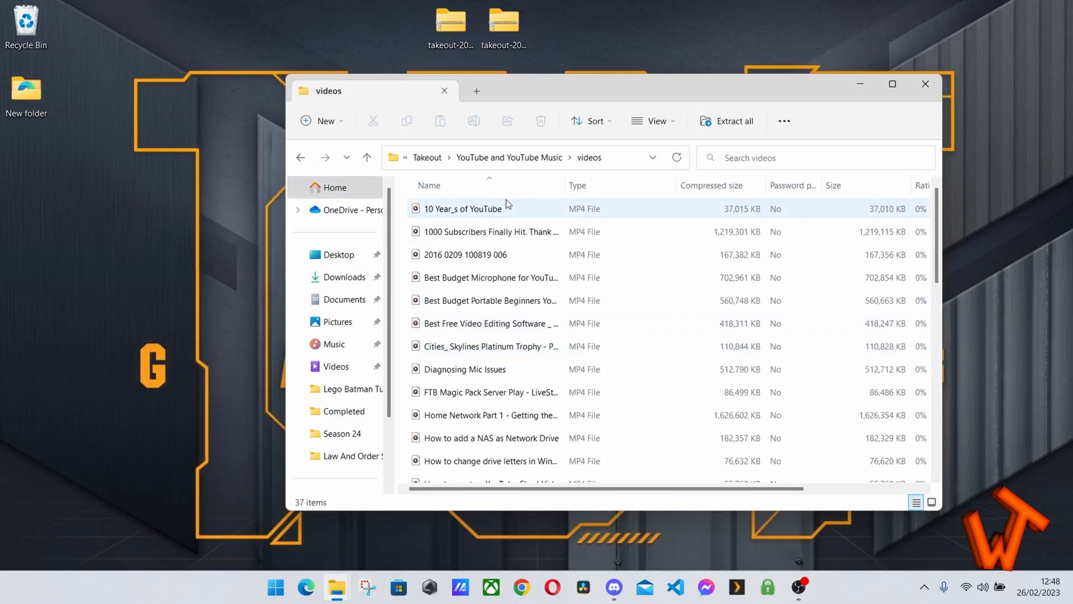
Browse the 37 video files, selecting the PS5 custom controller video and the live stream page.
{"action": "scroll", "scroll_direction": "down", "scroll_amount": 3}
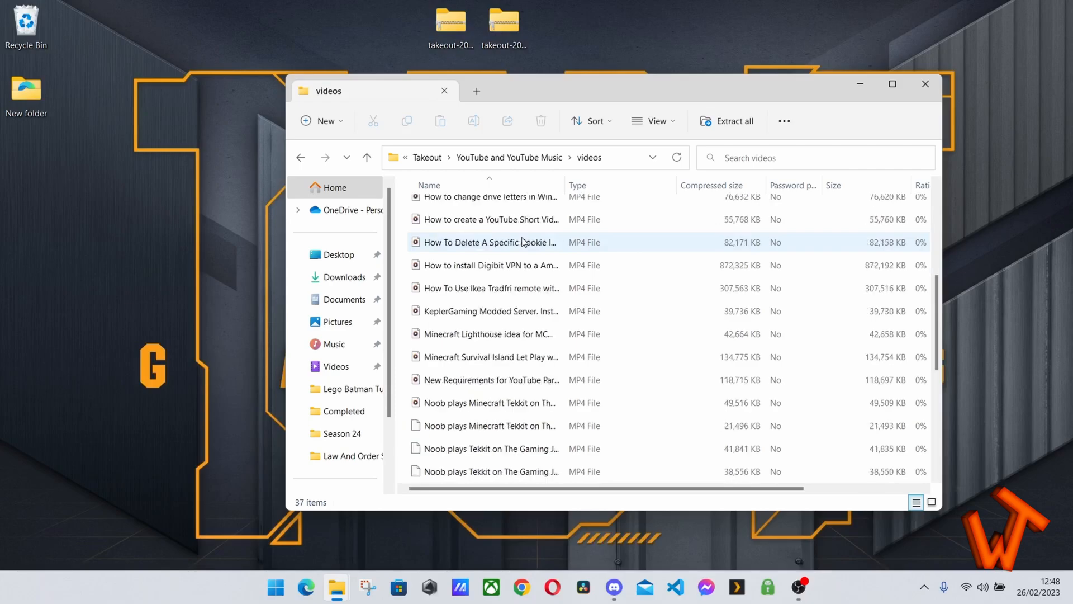
{"action": "scroll", "scroll_direction": "down", "scroll_amount": 3}
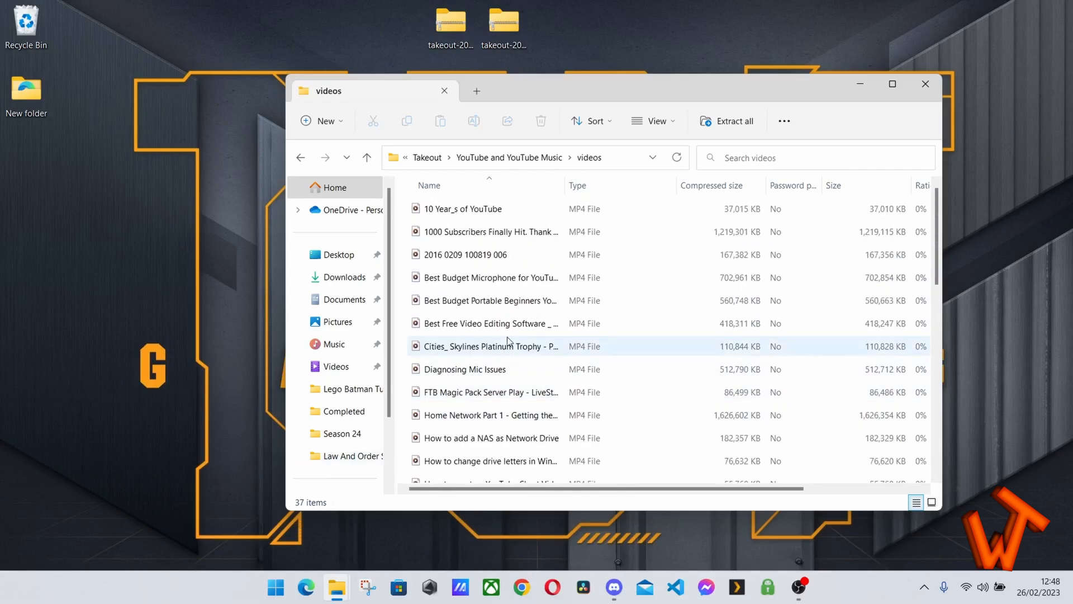
{"action": "scroll", "scroll_direction": "down", "scroll_amount": 3}
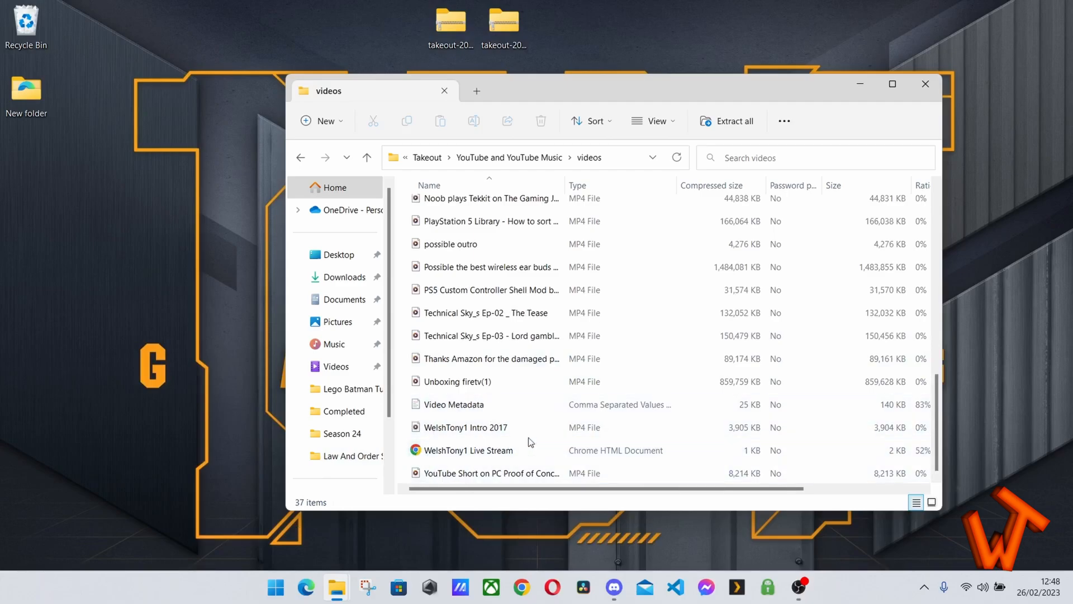
{"action": "left_click", "coordinate": [489, 290]}
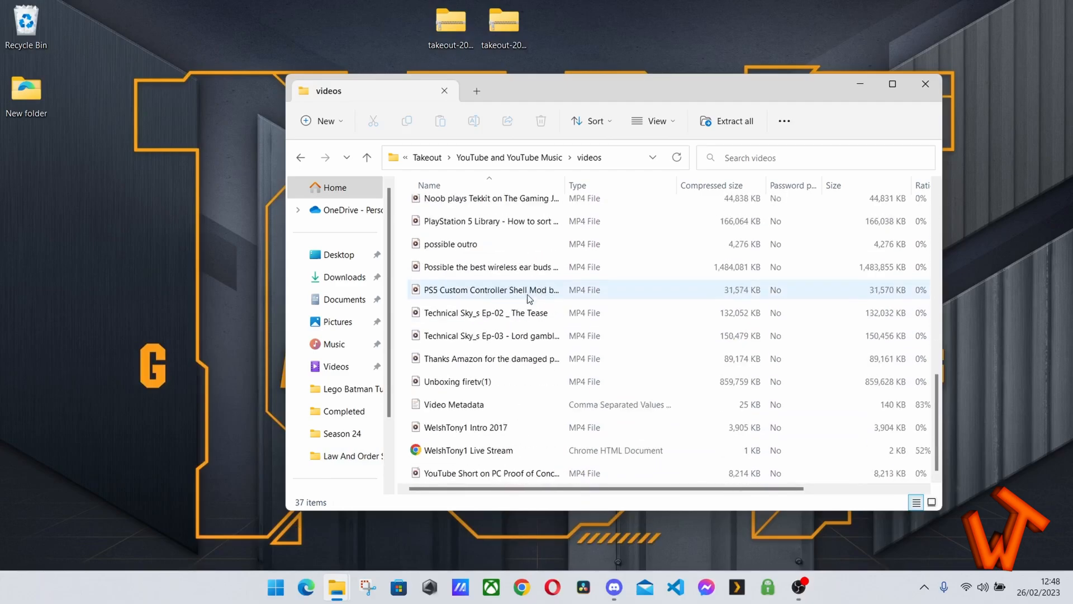
{"action": "left_click", "coordinate": [467, 450]}
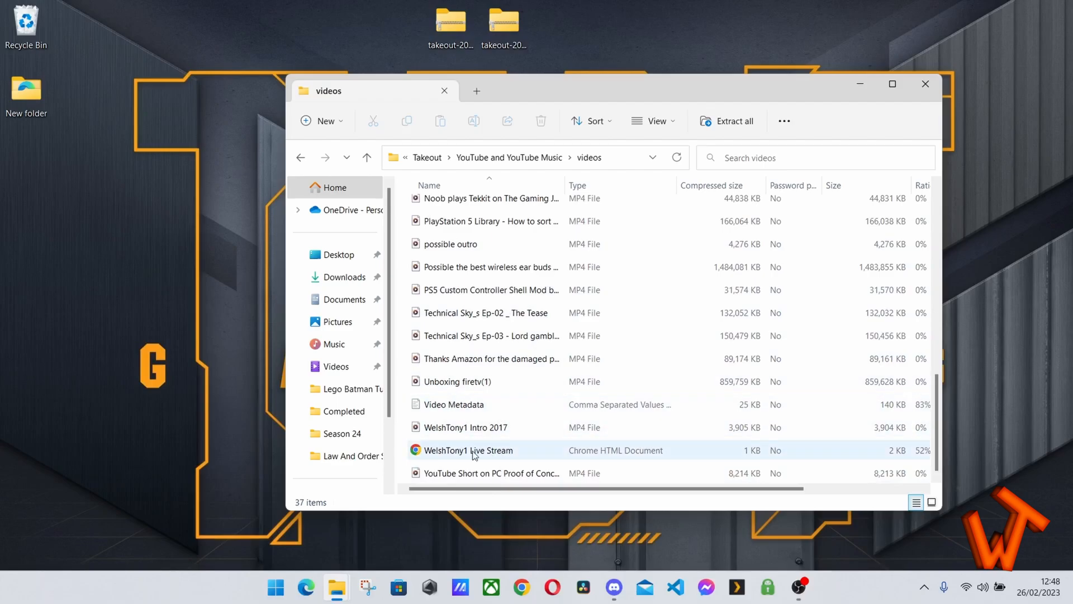
{"action": "scroll", "scroll_direction": "down", "scroll_amount": 3}
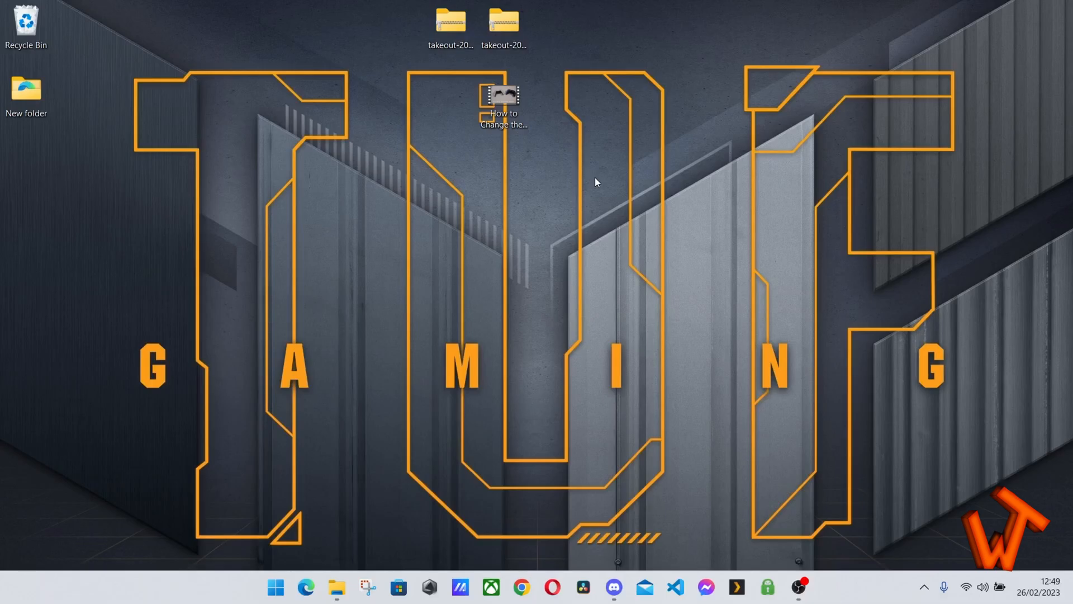
{"action": "mouse_move", "coordinate": [551, 182]}
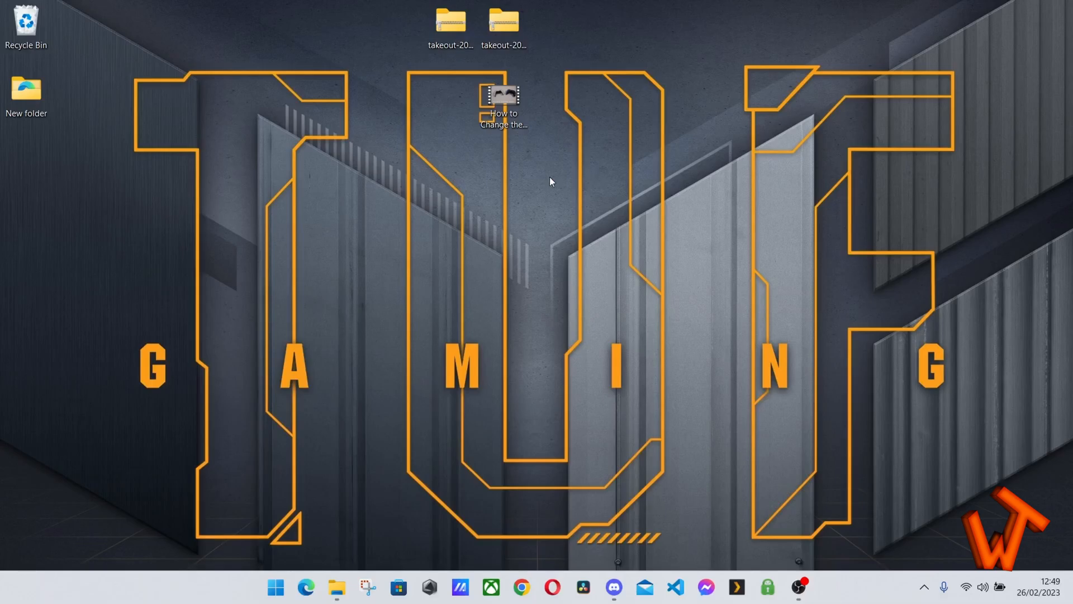